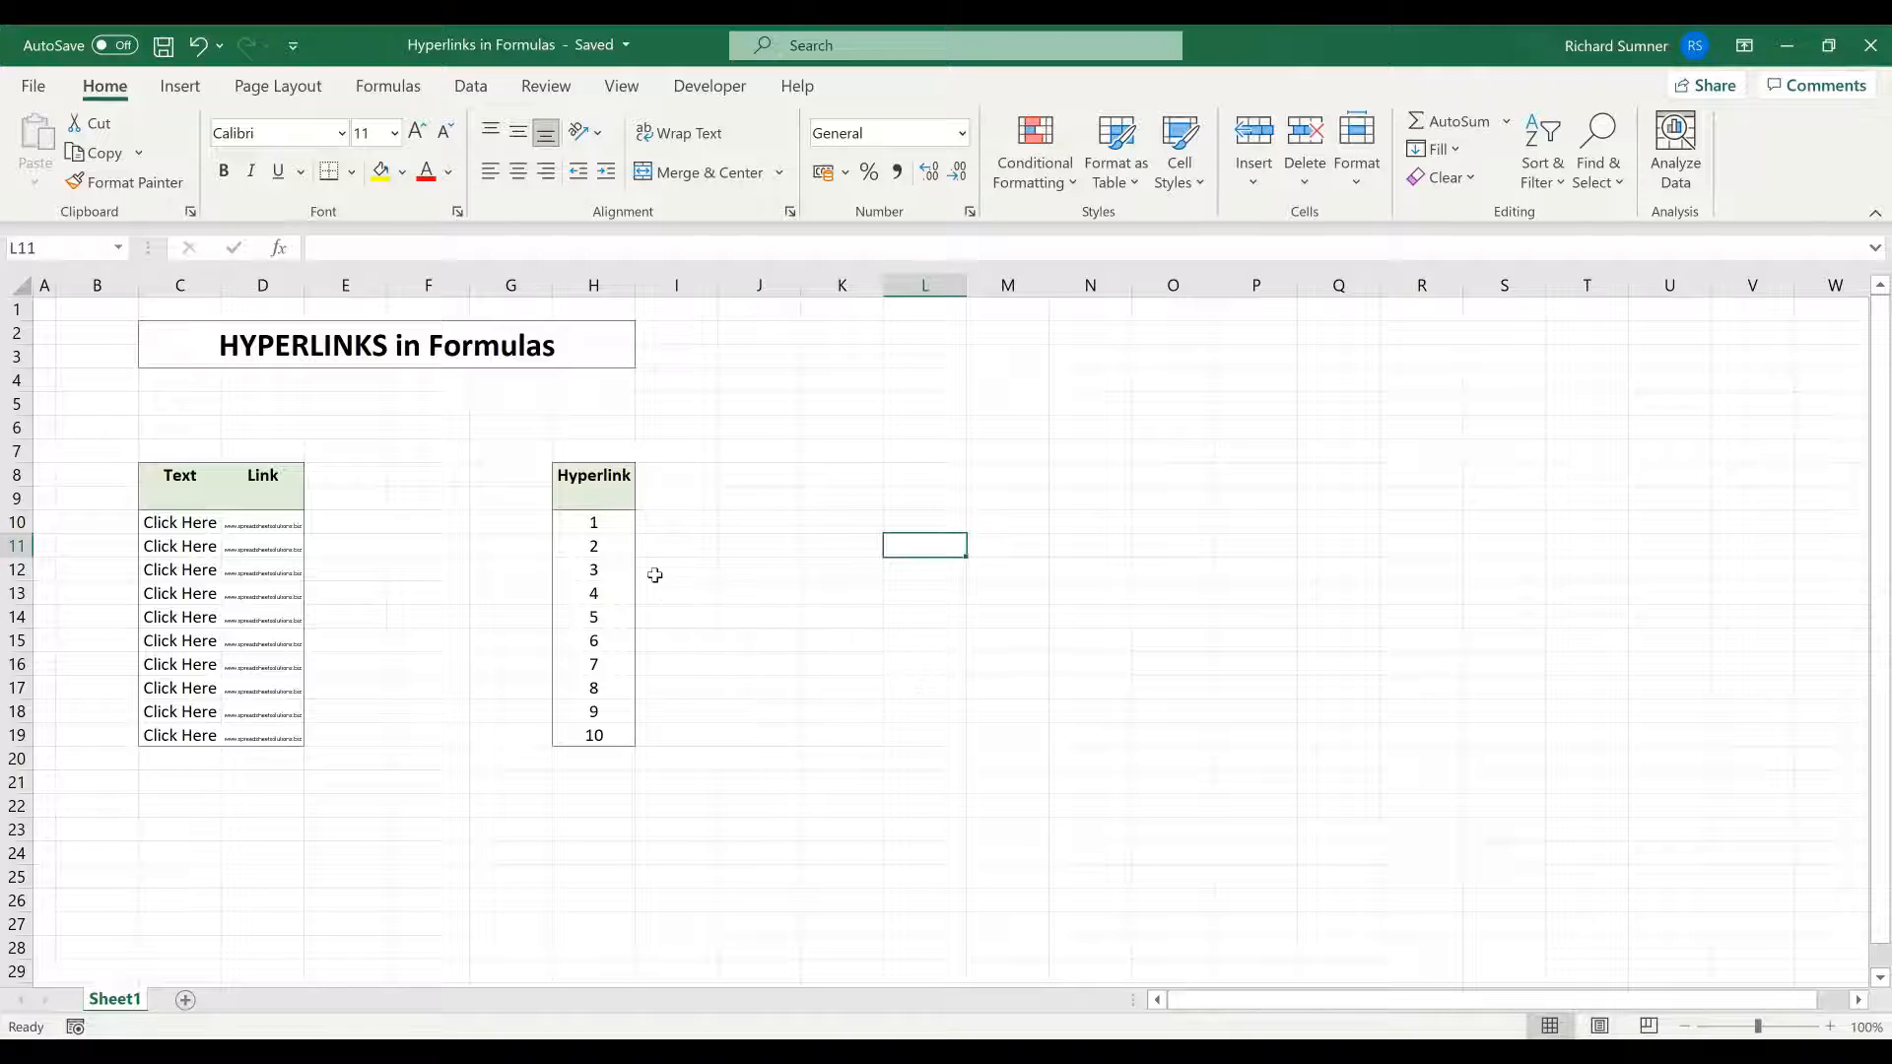
# - Begin a formula in H10 with an equals sign, replacing the number 1
pyautogui.click(592, 521)
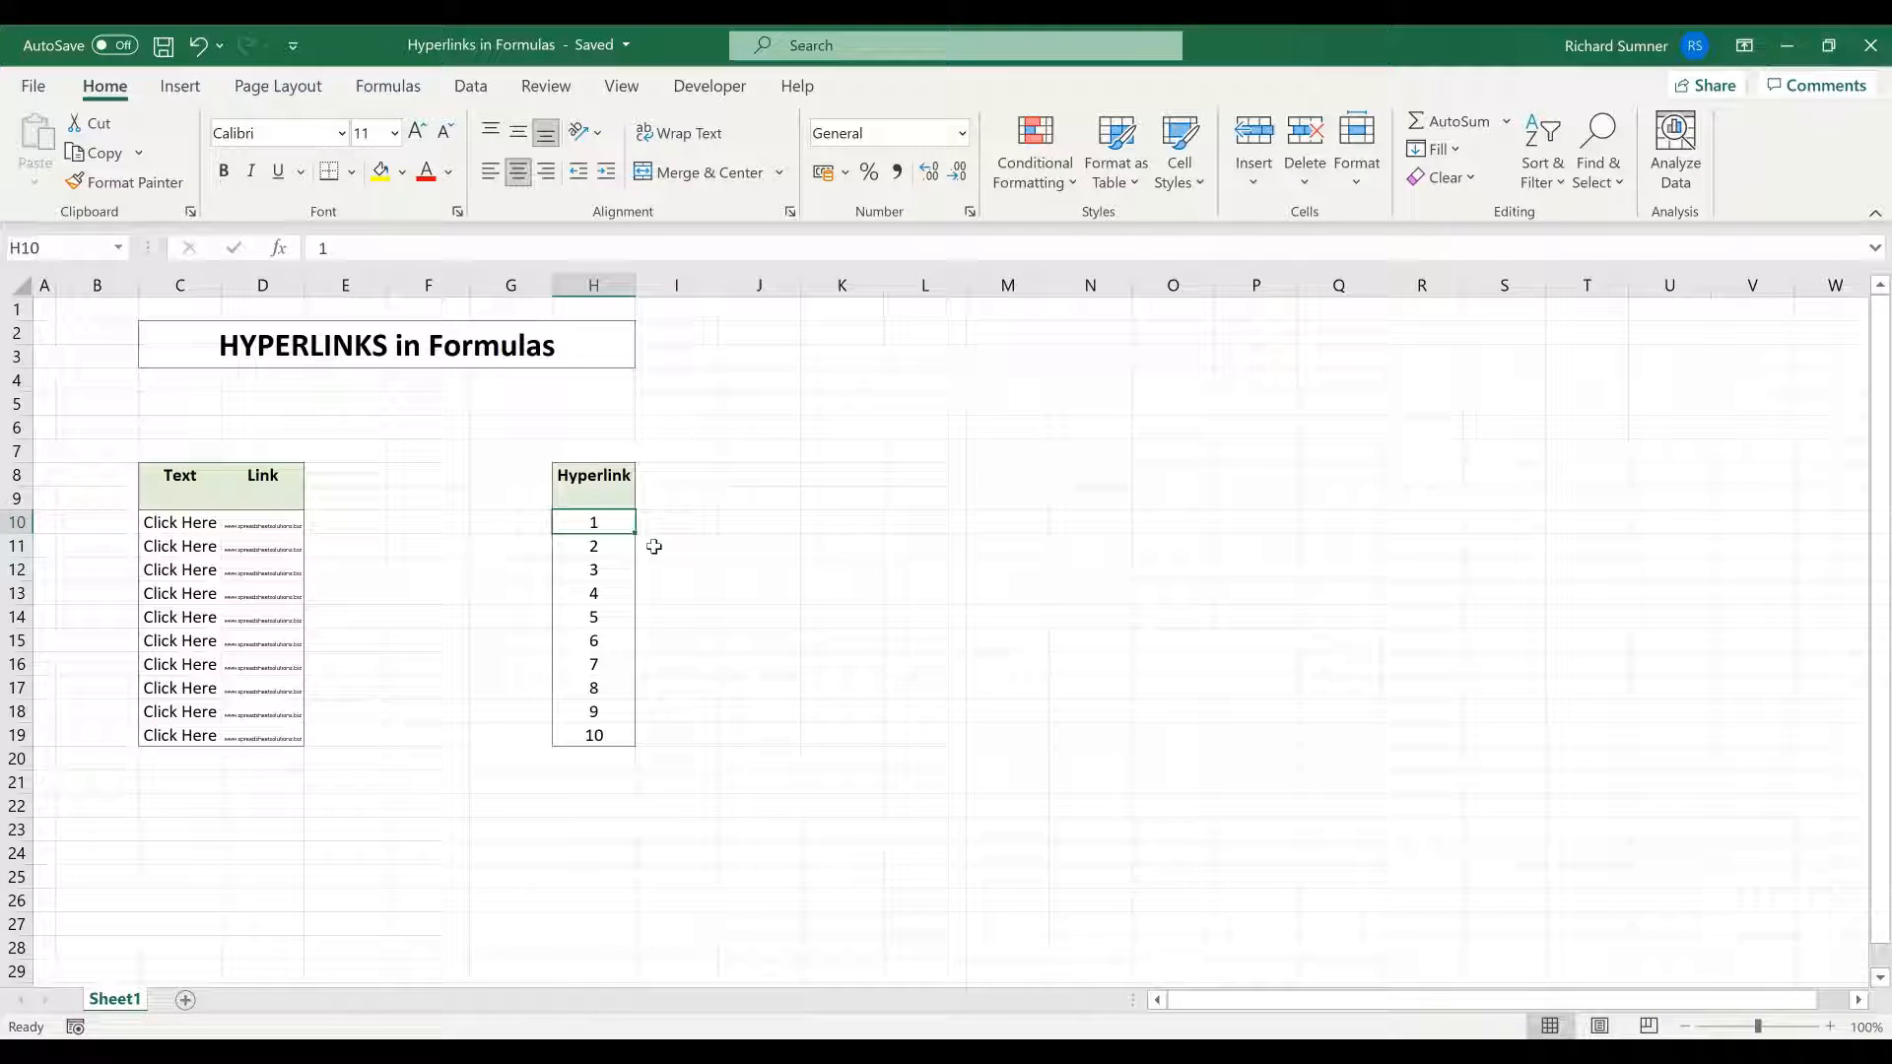
pyautogui.moveTo(775, 555)
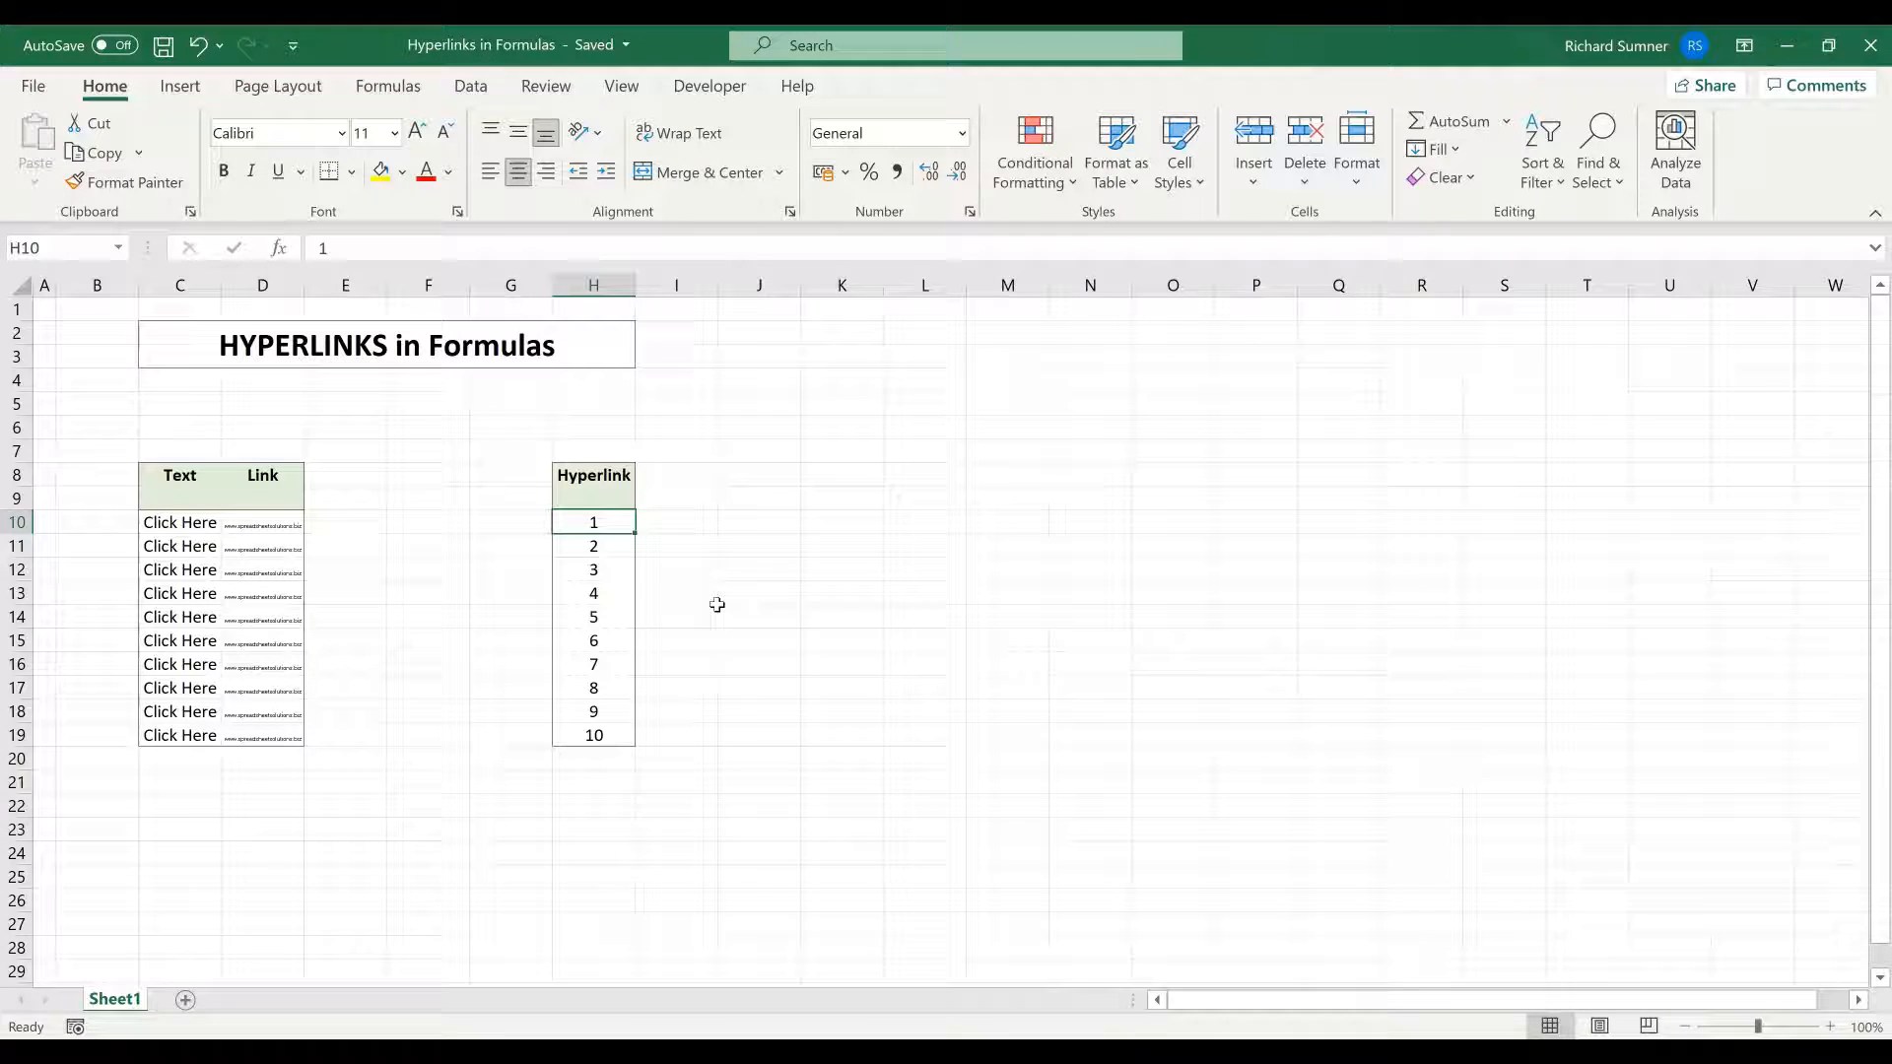
pyautogui.moveTo(872, 581)
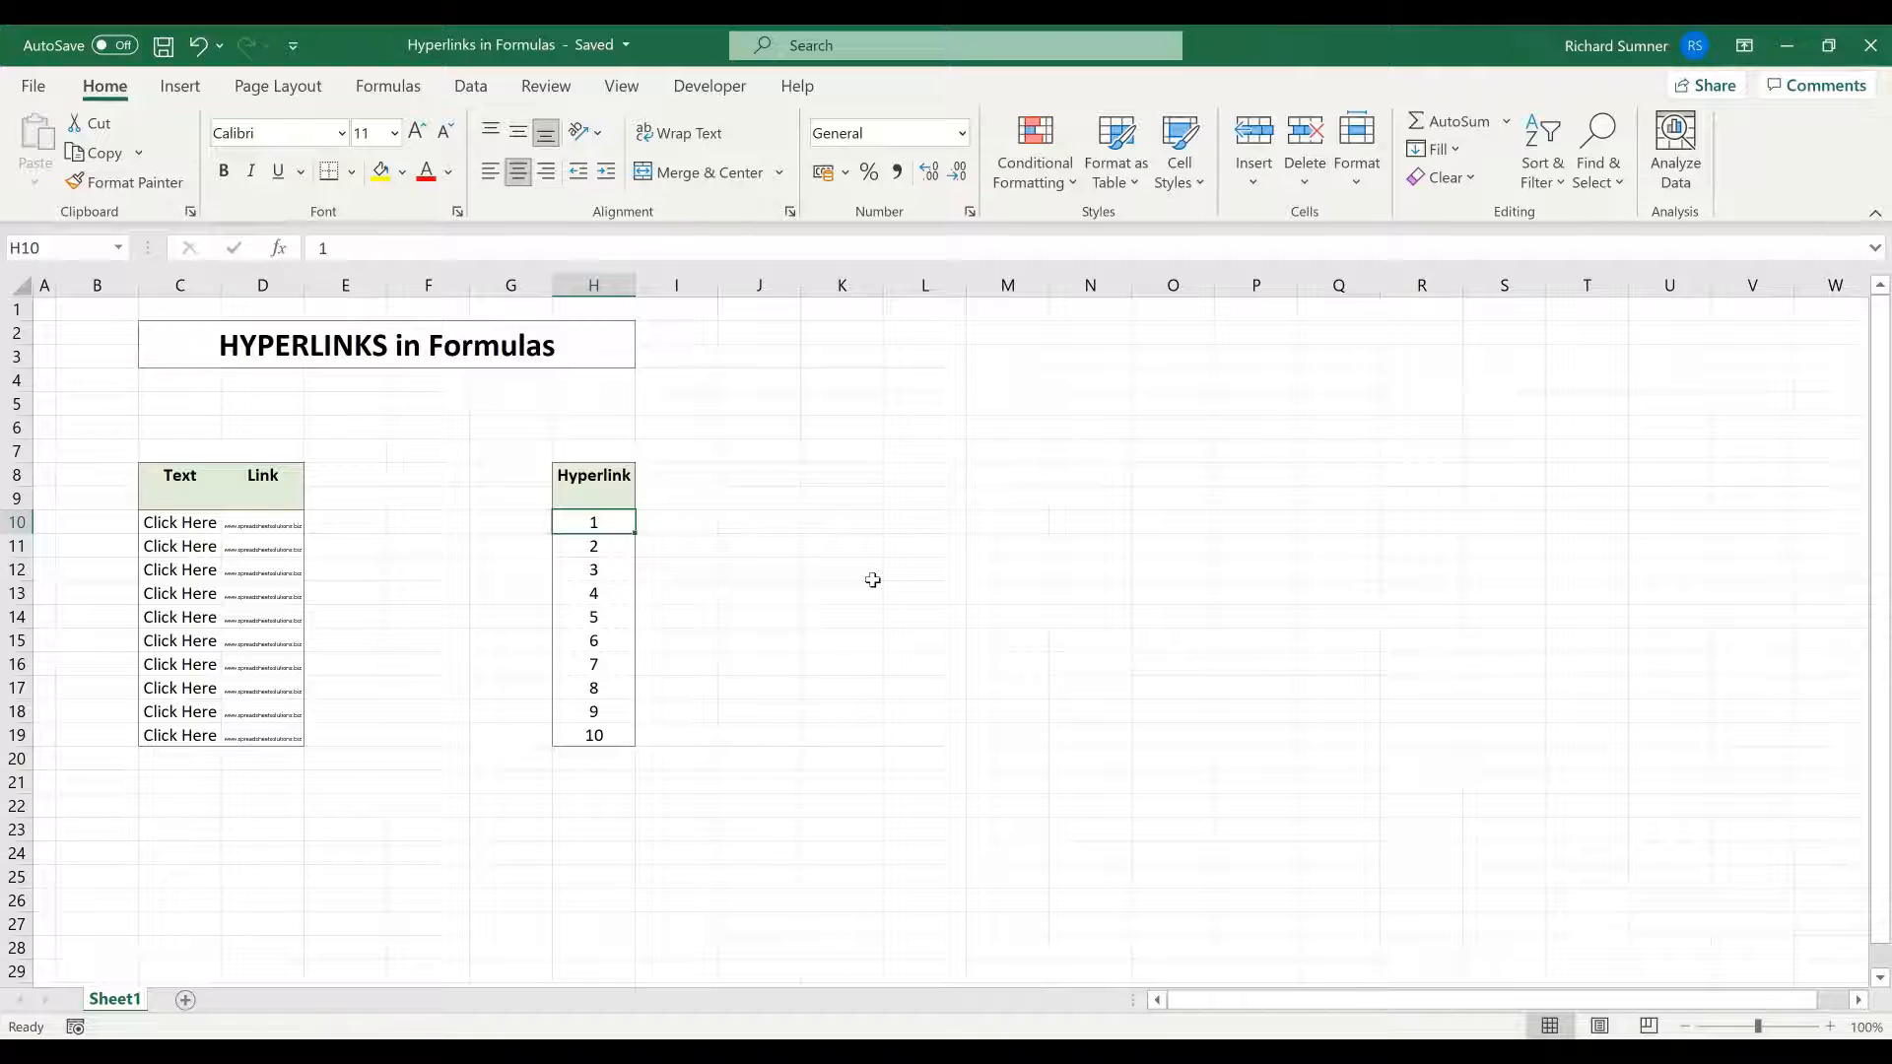
pyautogui.write('=')
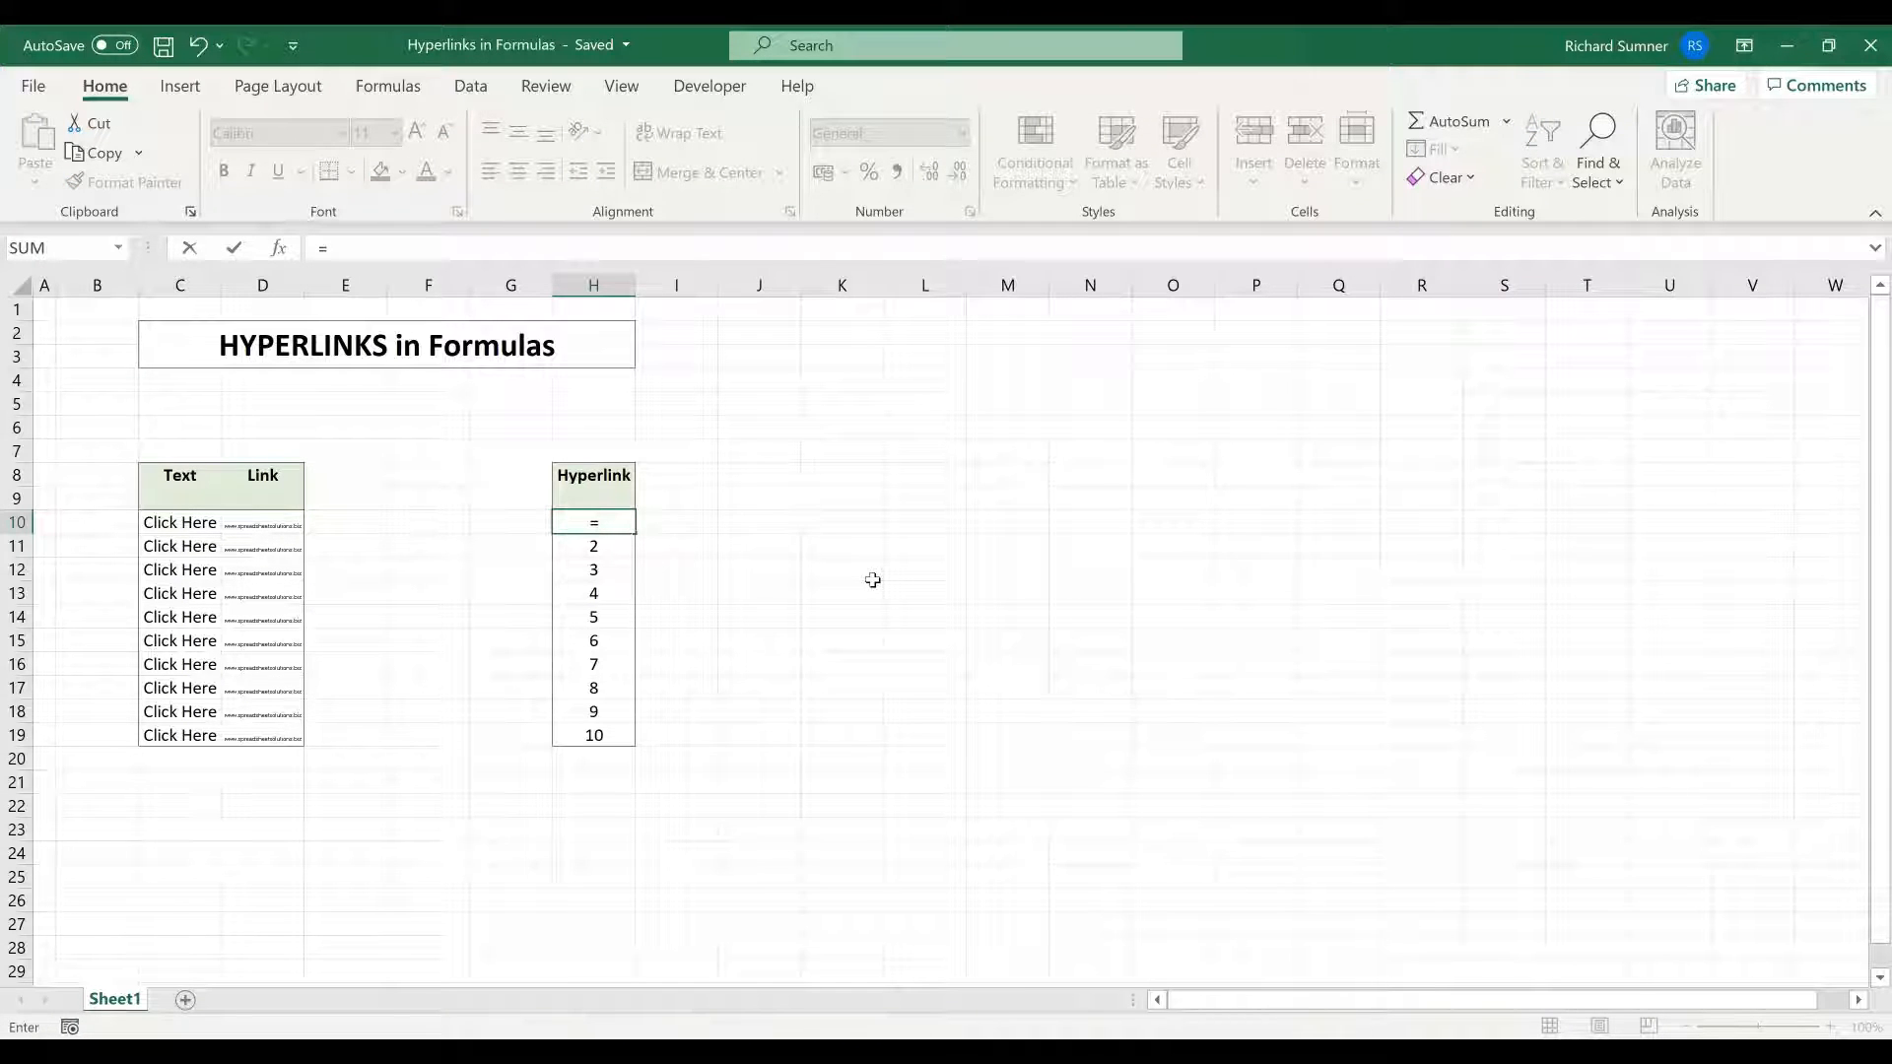
# - Enter =HYPERLINK(D10, C10) in H10 so it displays Click Here
pyautogui.write('HYPERLINK(')
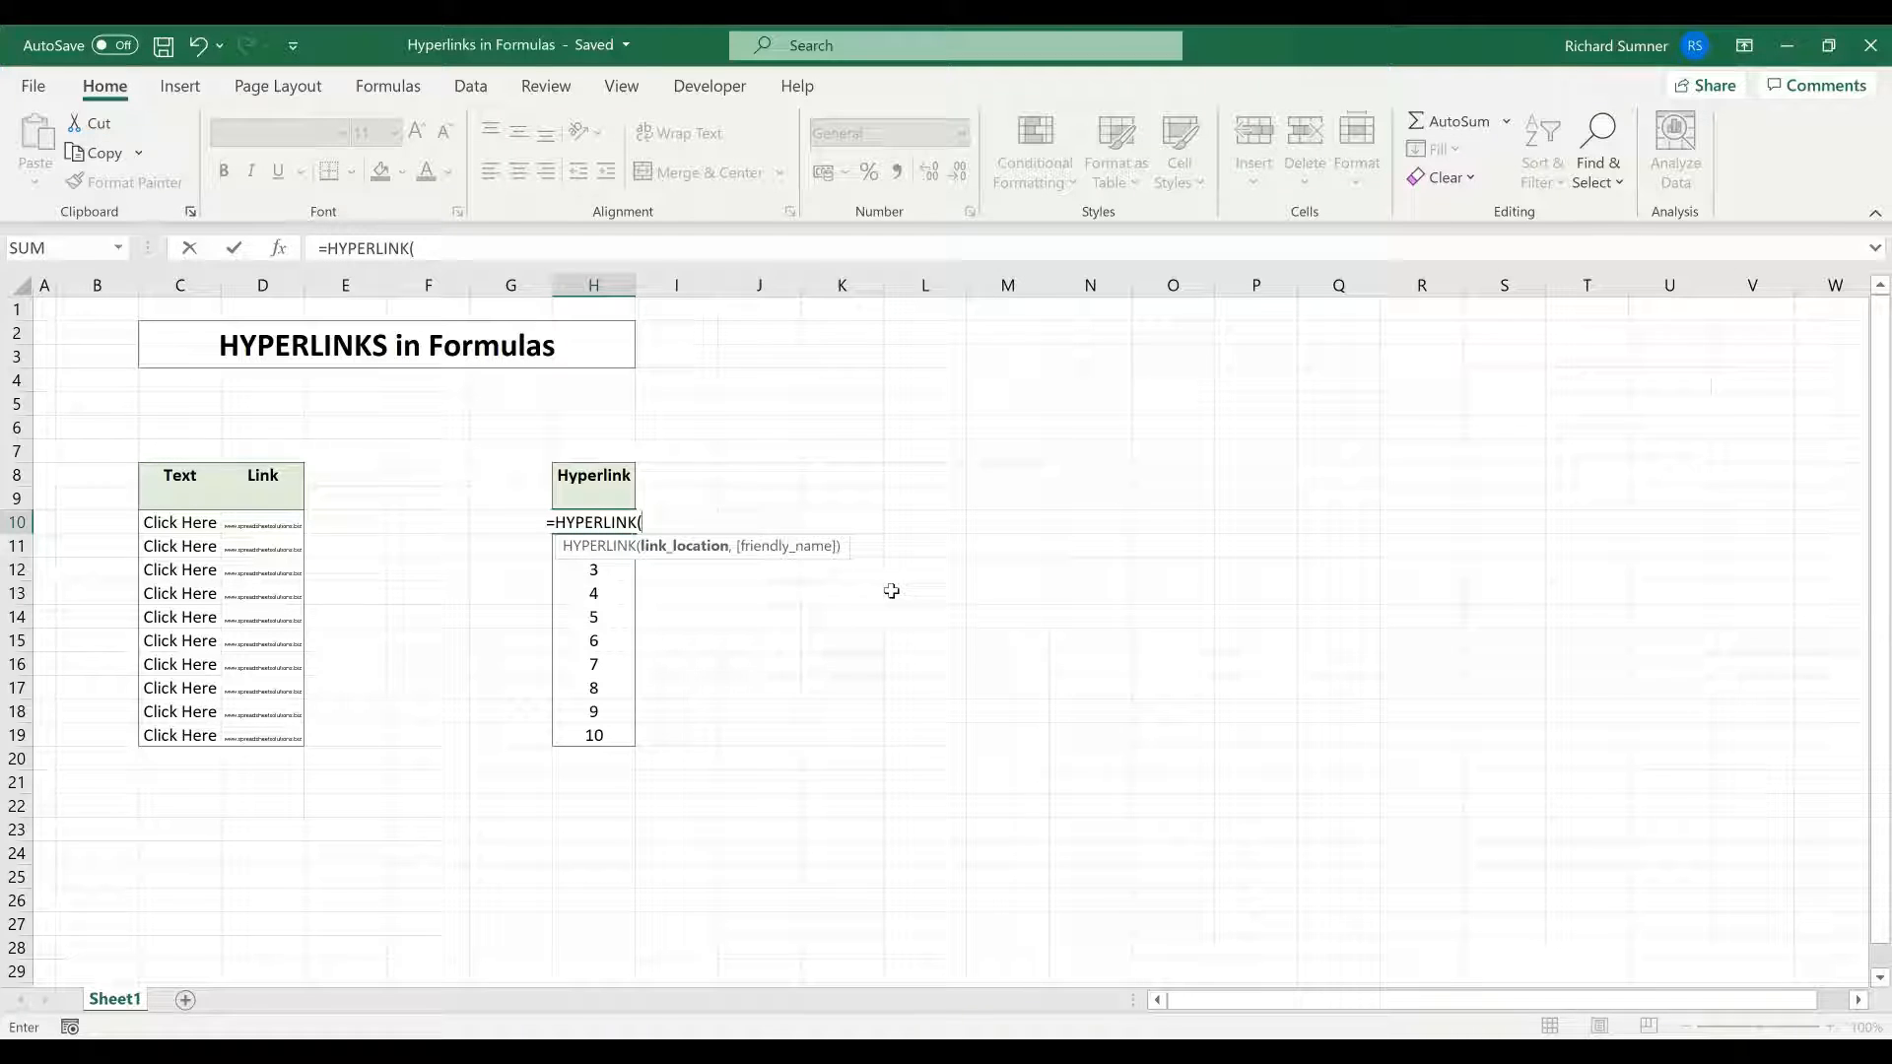
pyautogui.moveTo(684, 545)
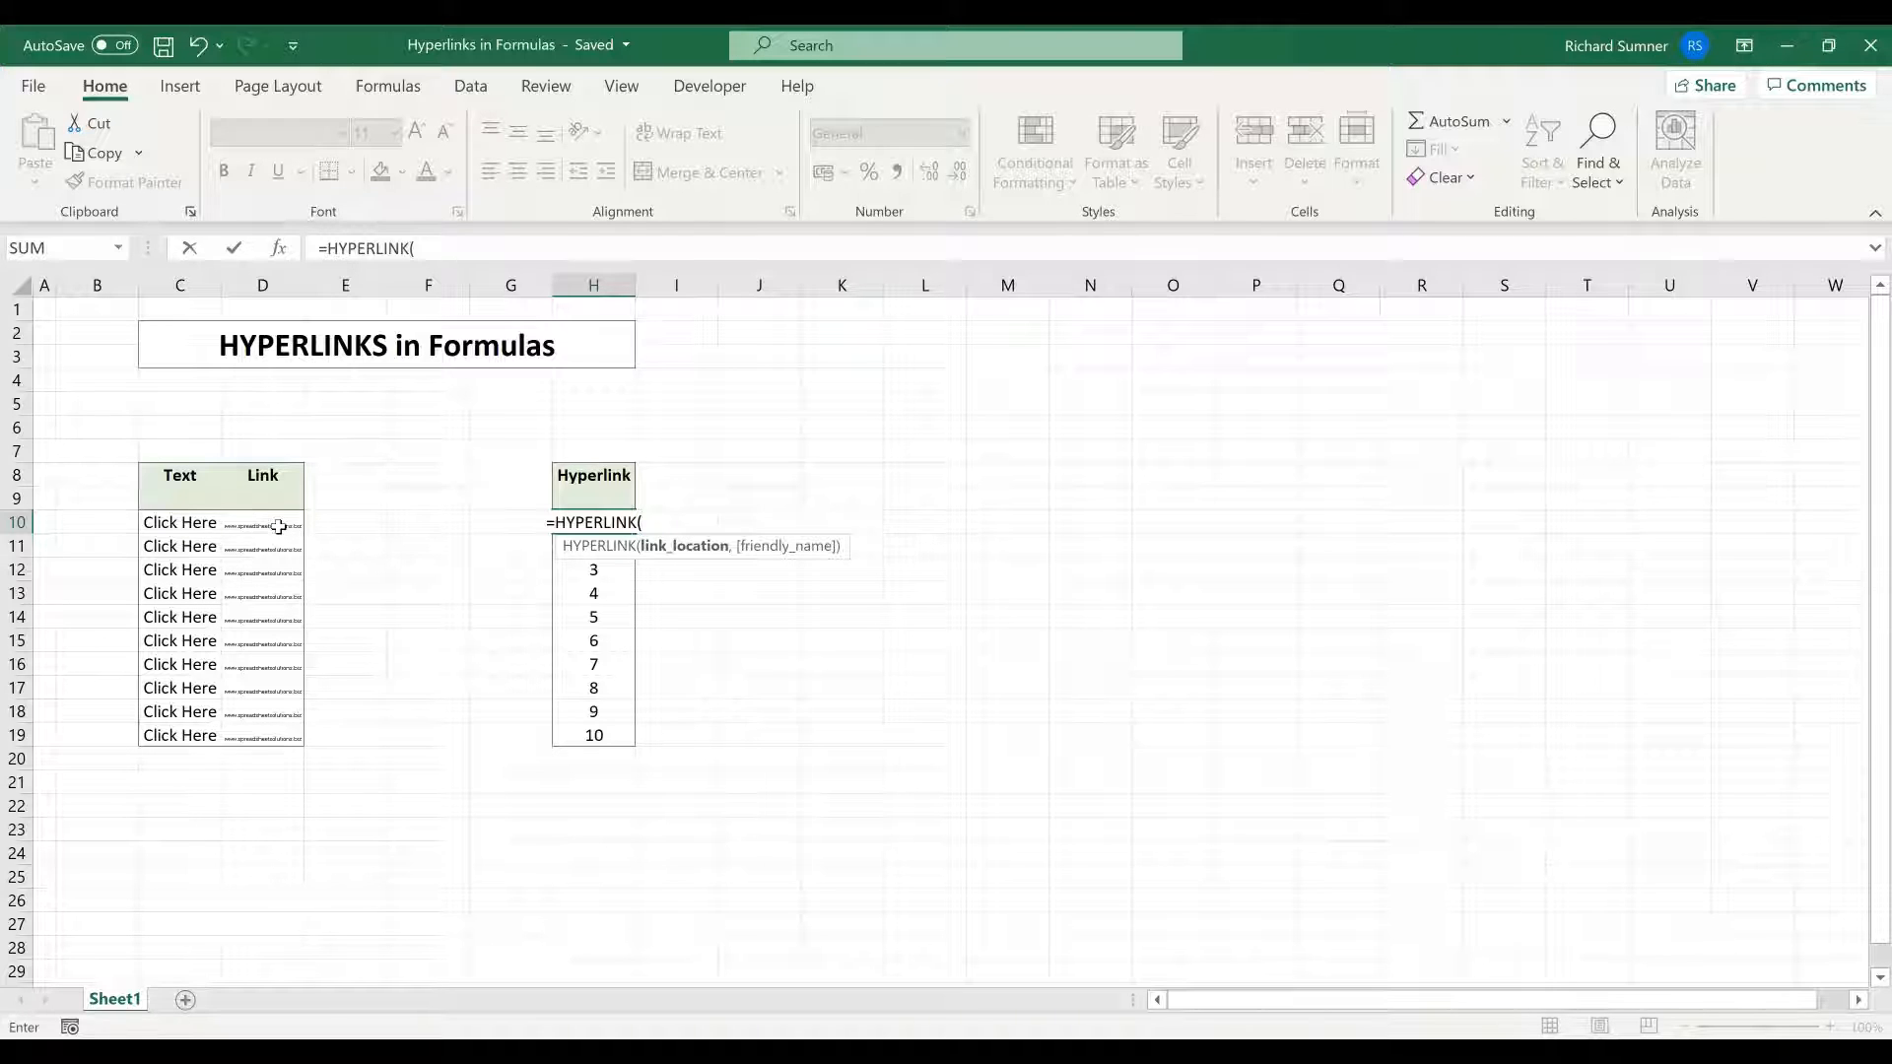
pyautogui.click(262, 523)
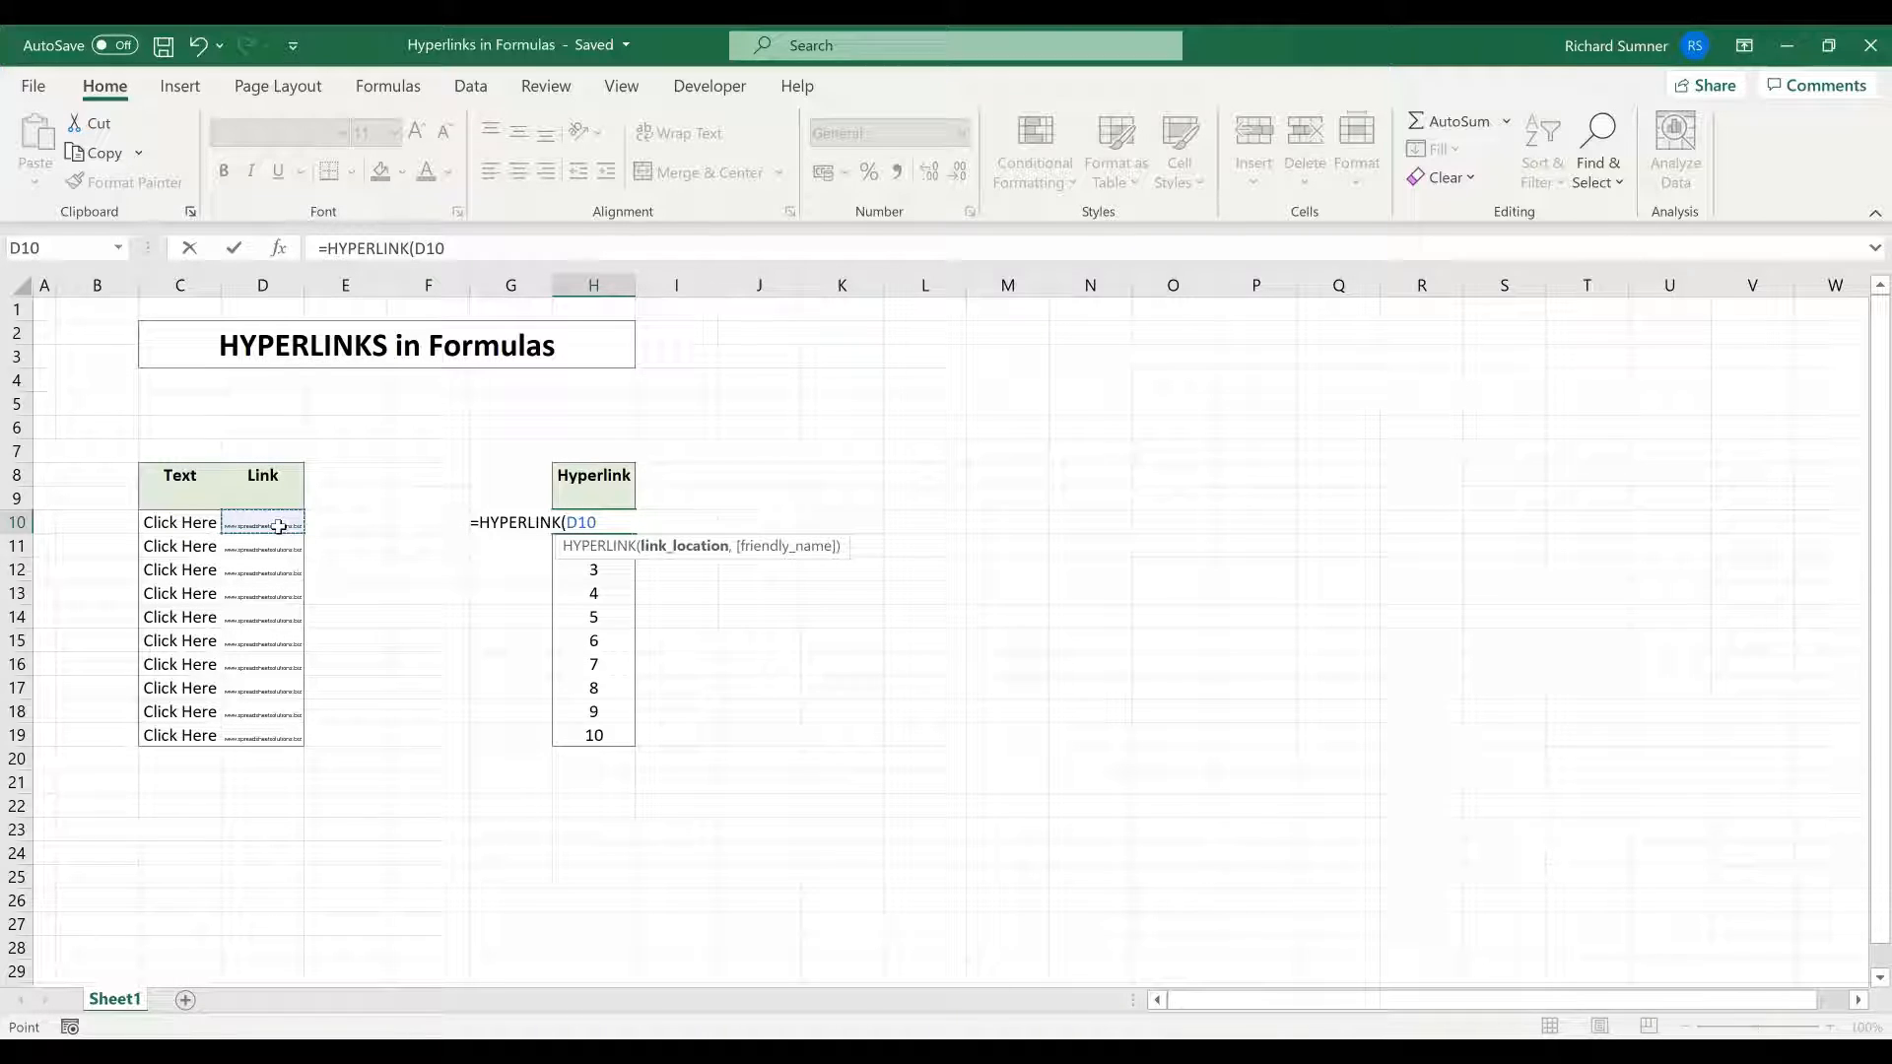
pyautogui.write(',')
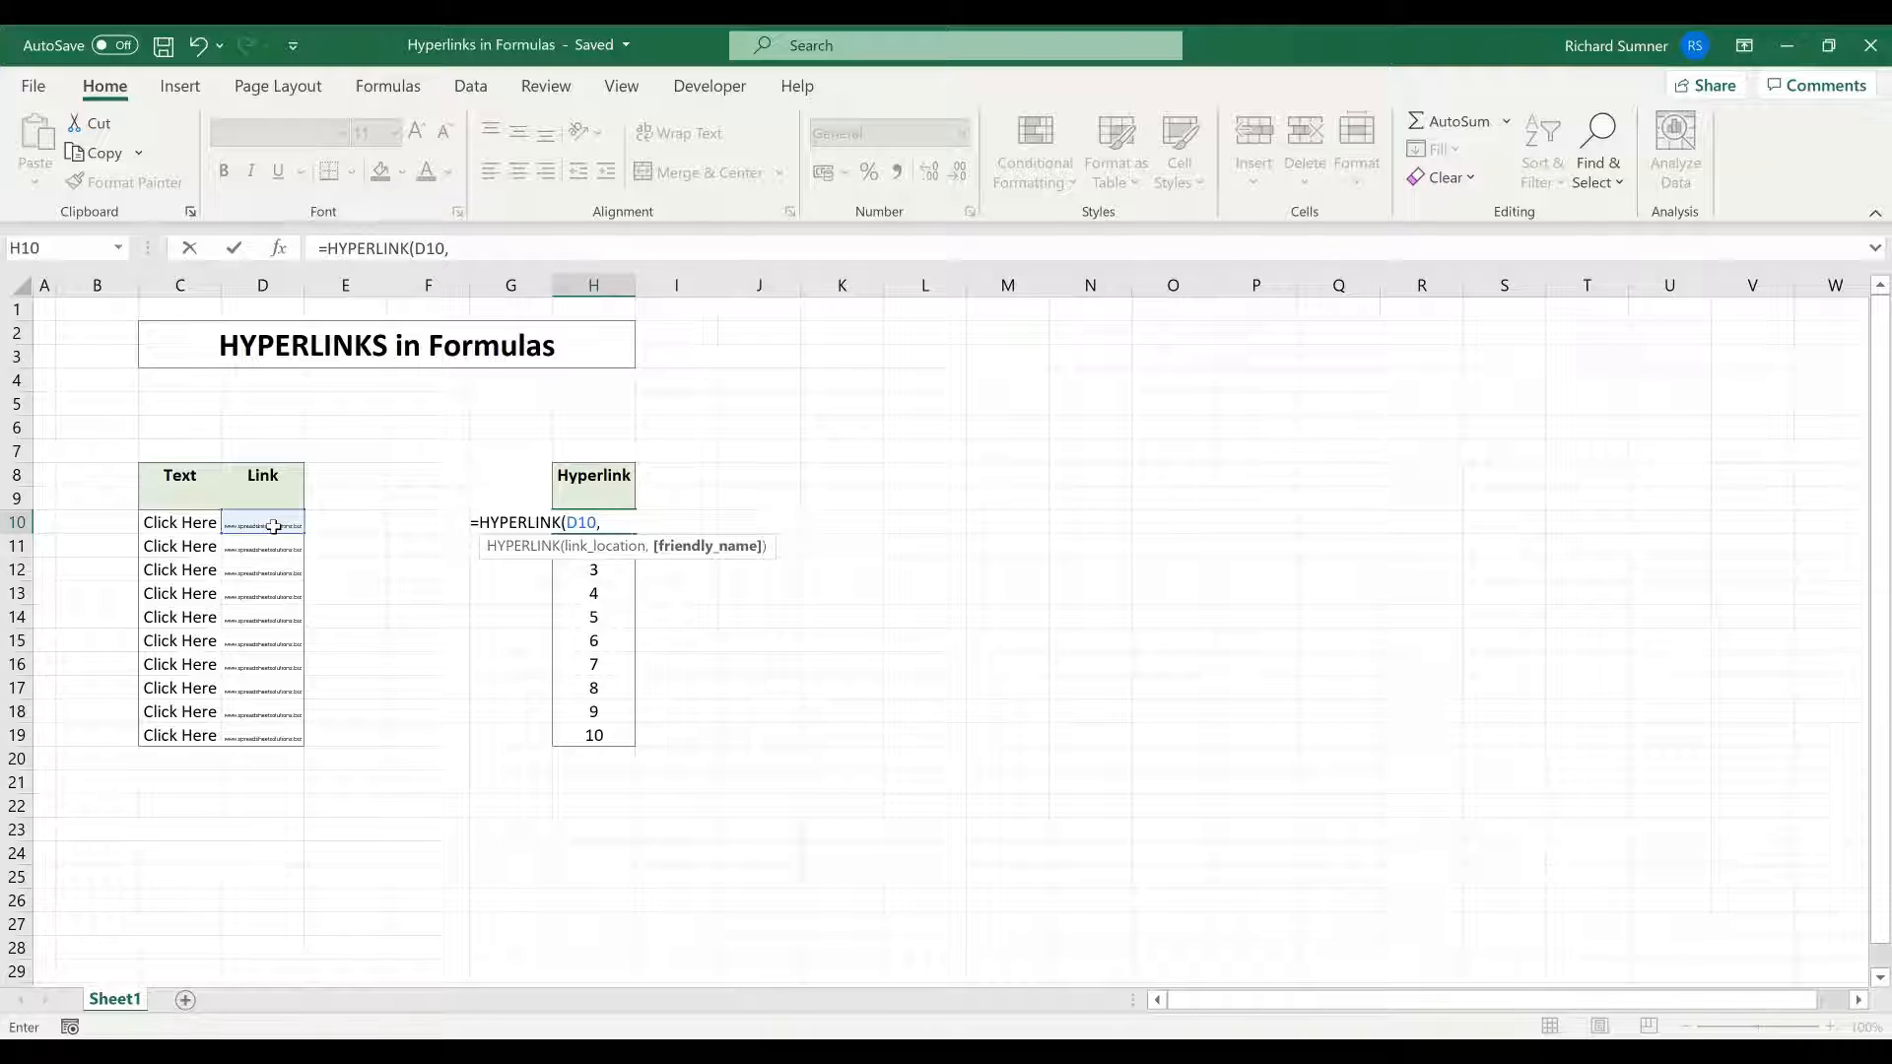
pyautogui.click(178, 521)
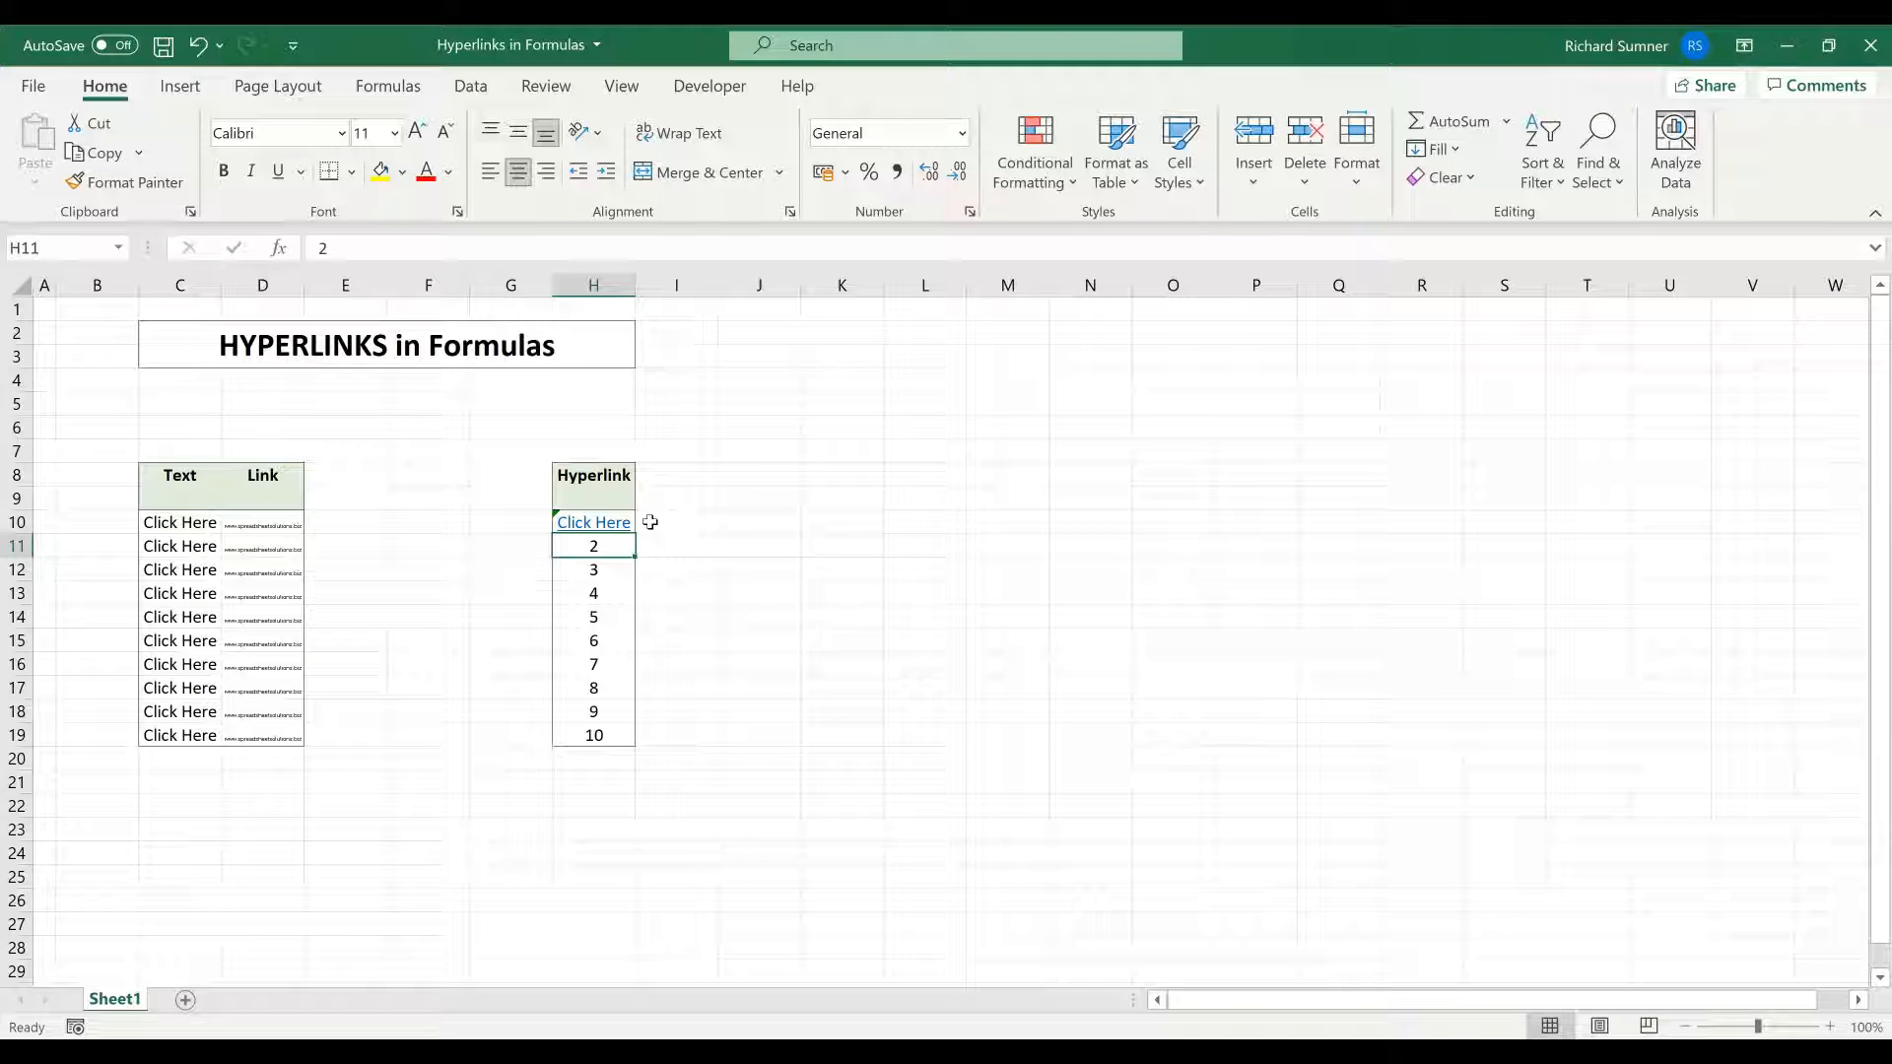
# - Copy H10 toward the cells below, then undo H10 back to the number 1
pyautogui.rightClick(592, 521)
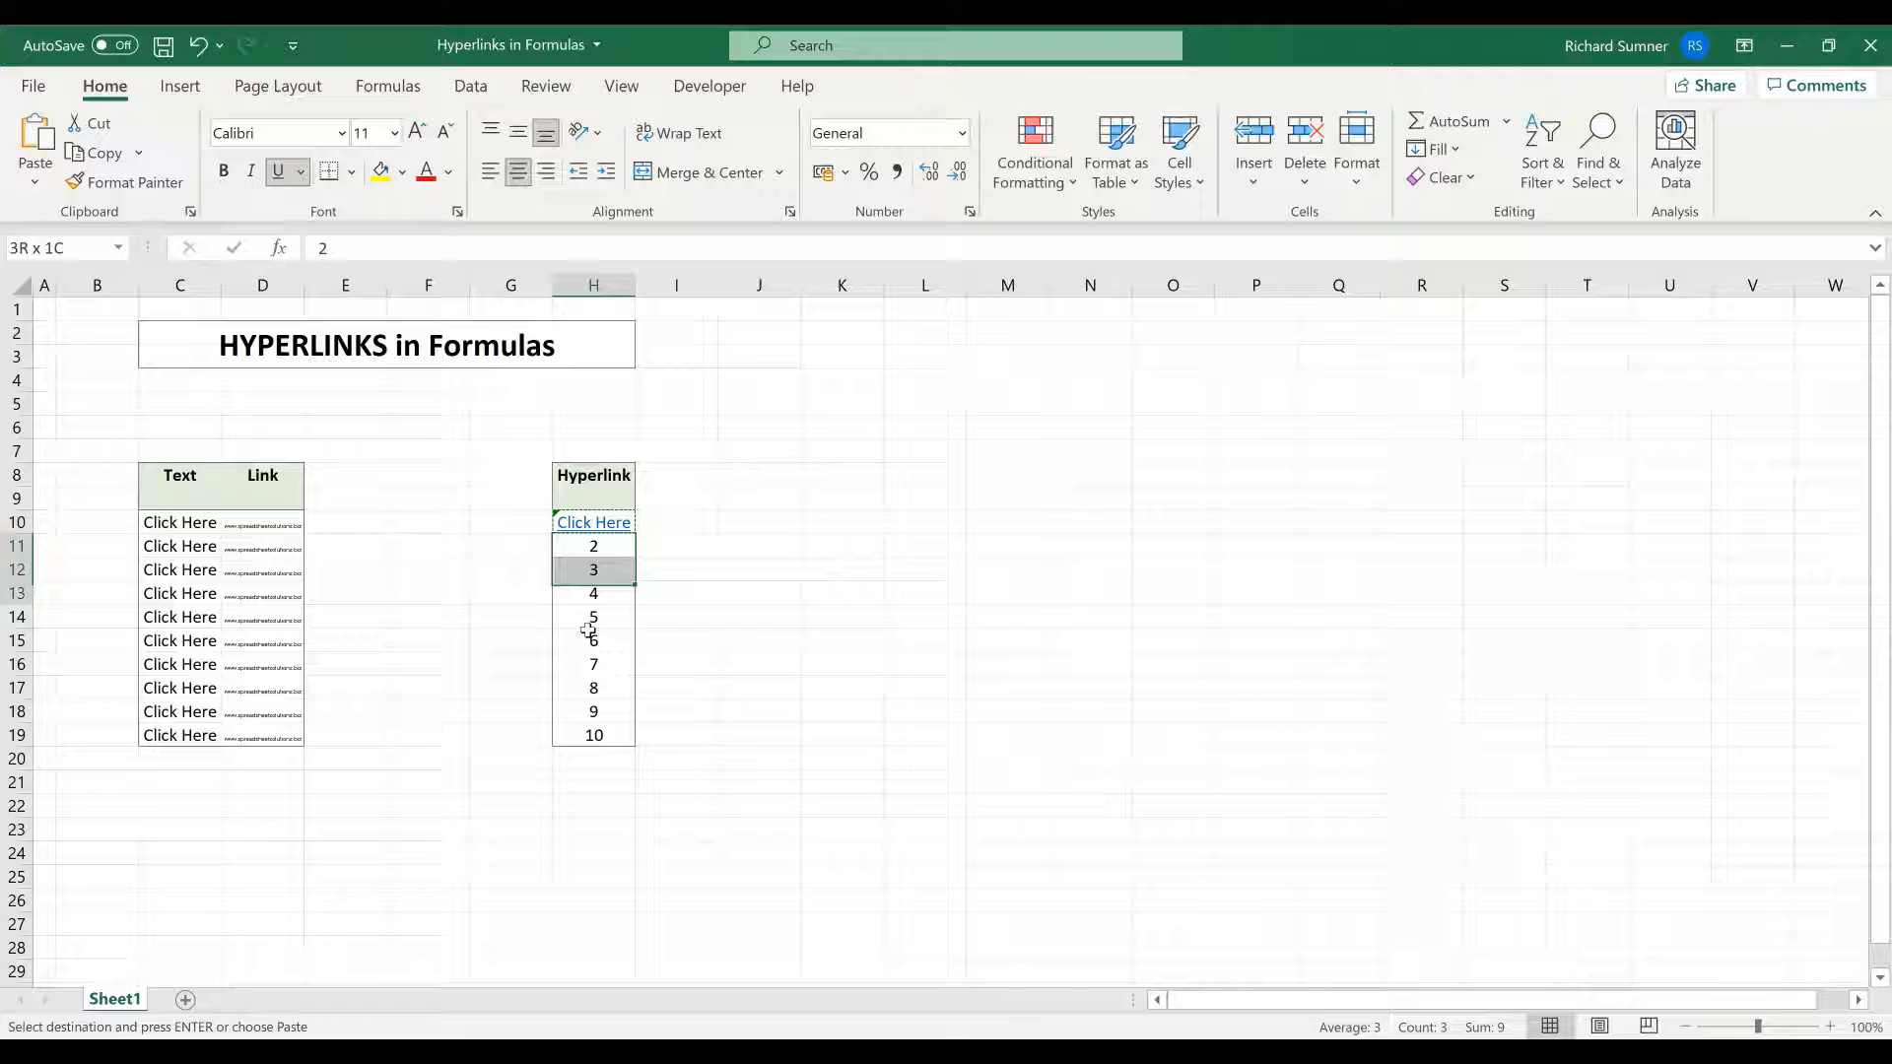
pyautogui.rightClick(592, 592)
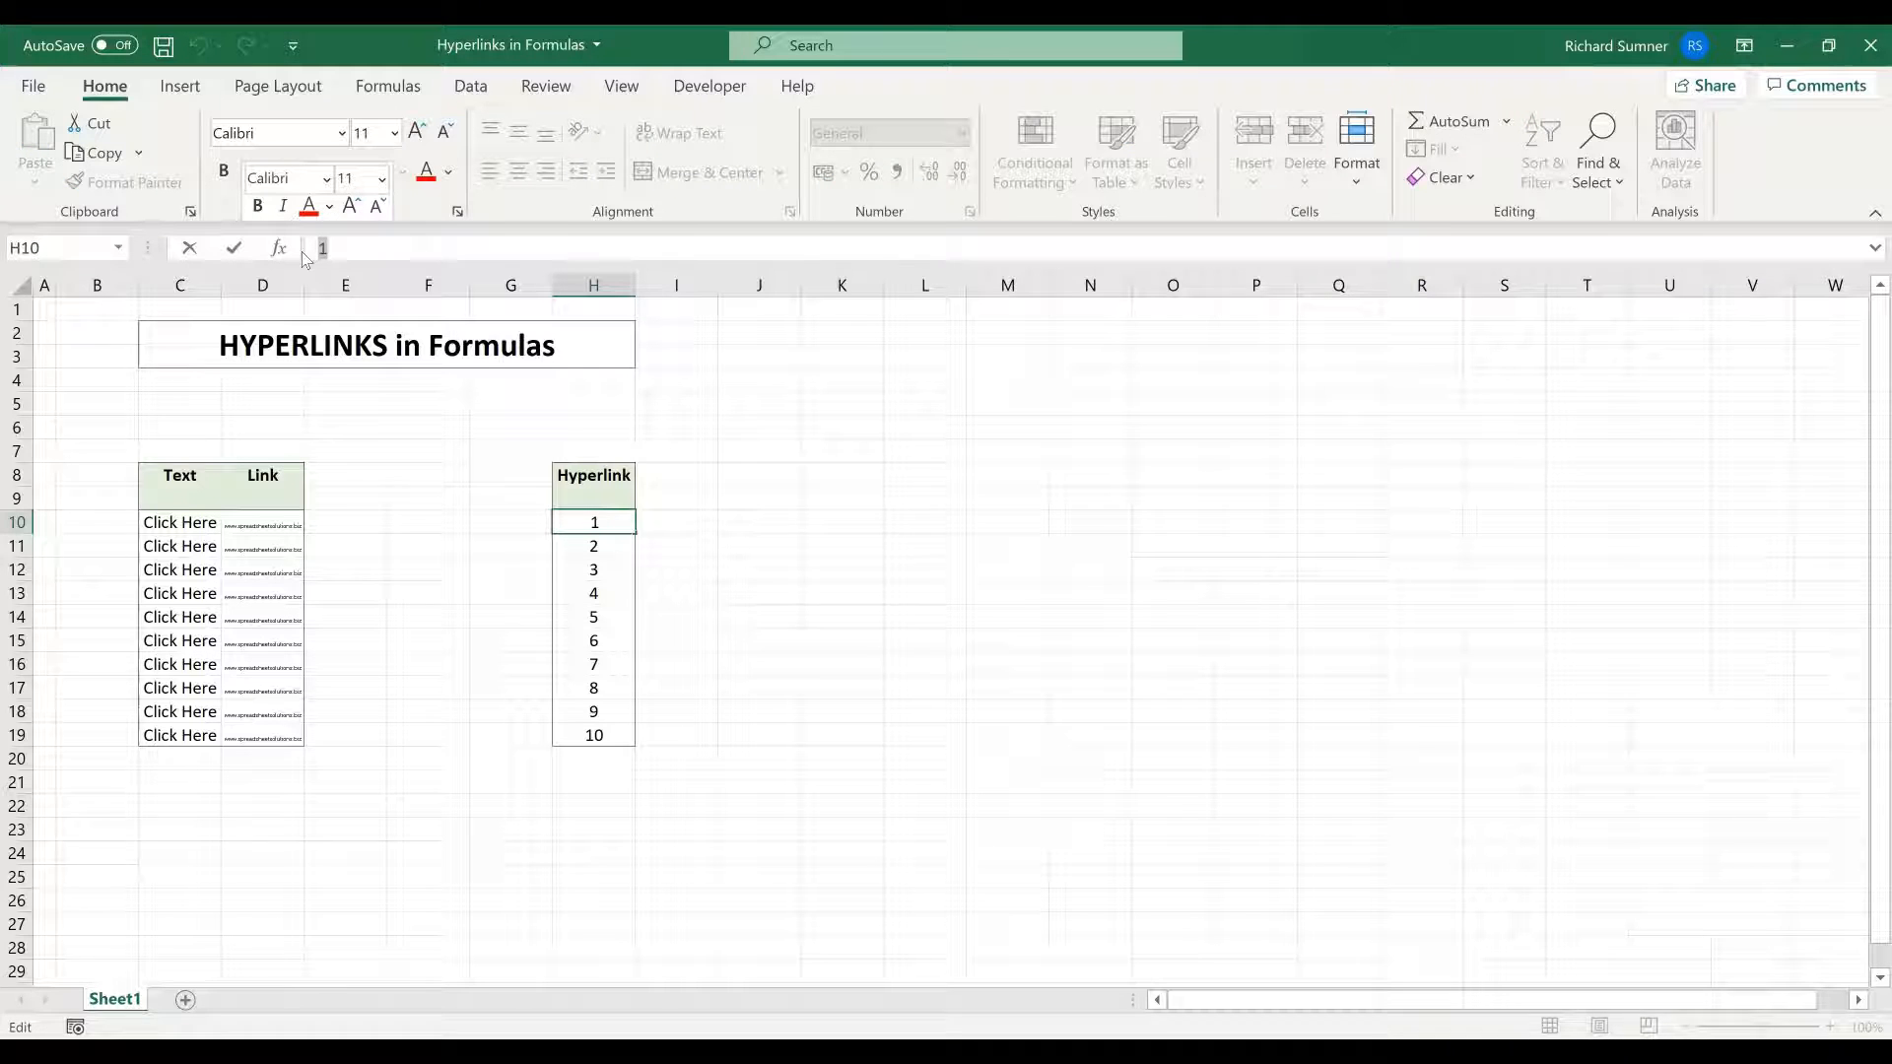
# - Re-enter =HYPERLINK(D10, C10) in H10, showing Click Here
pyautogui.write('=HYPERLINK')
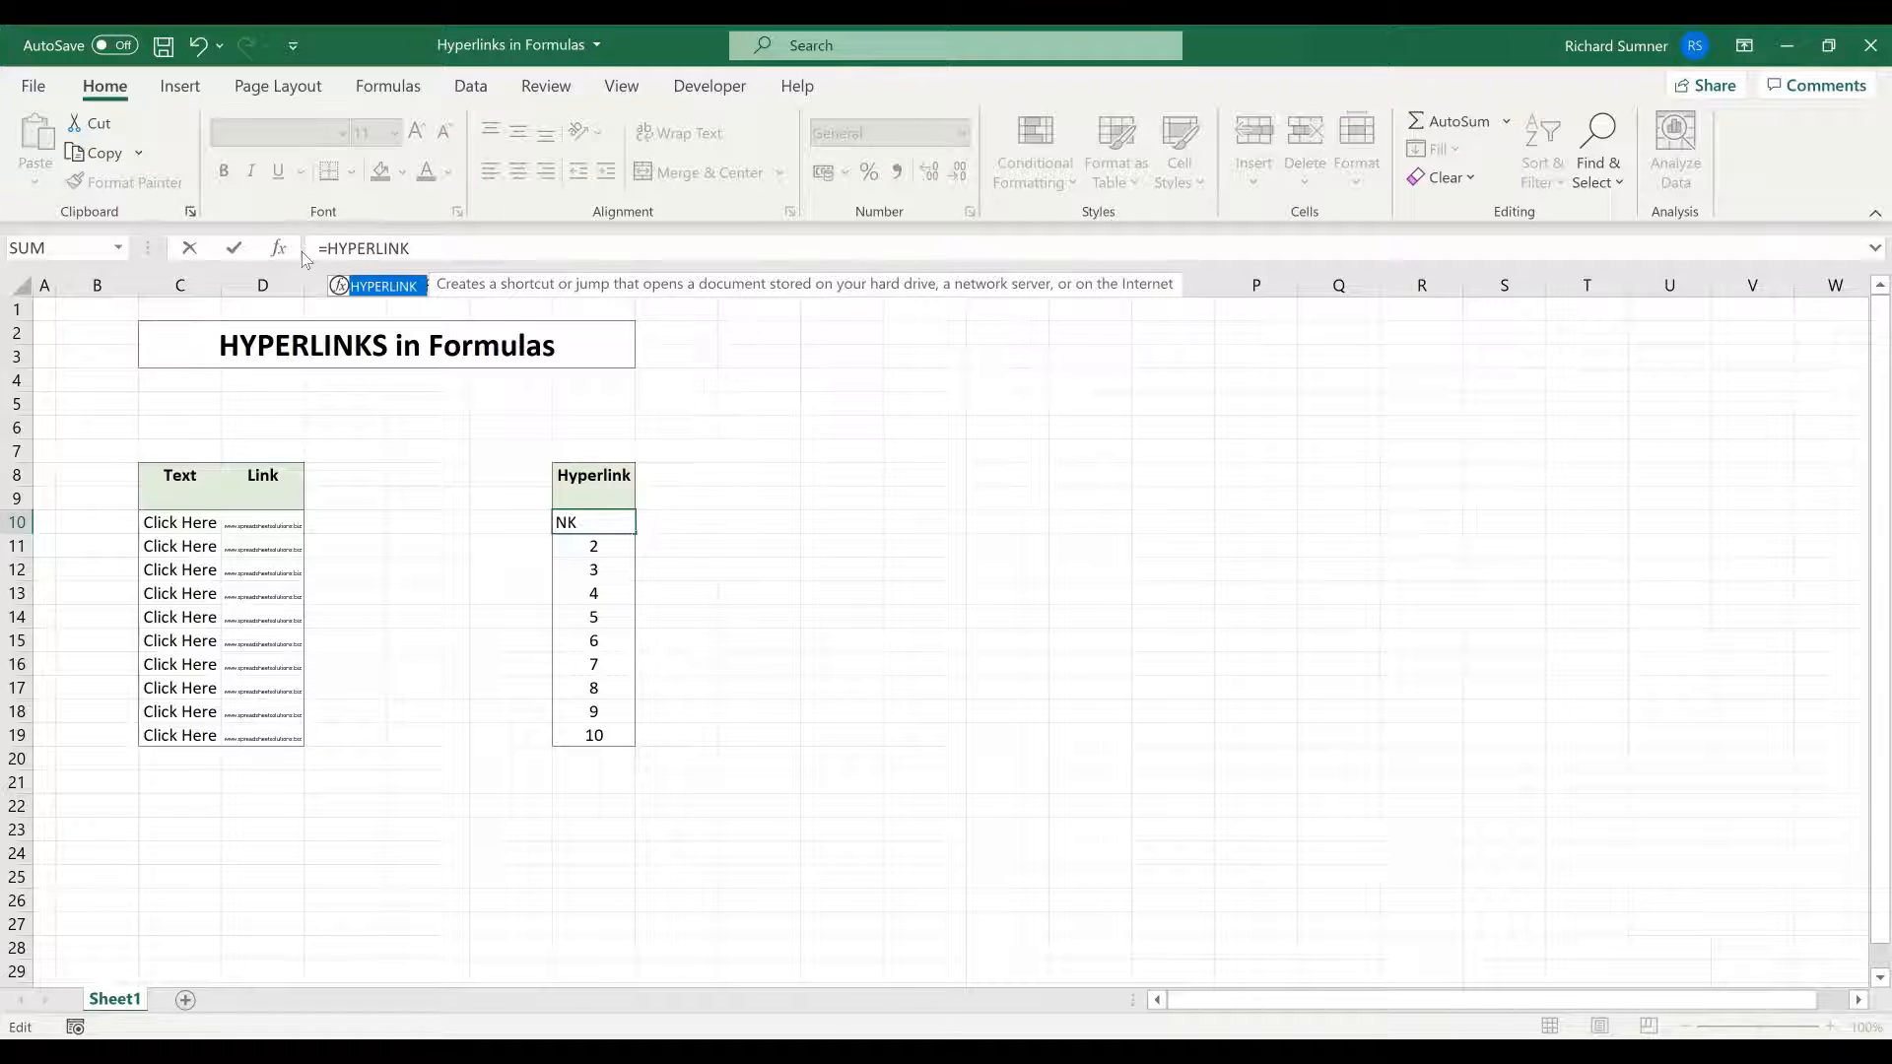
pyautogui.write('(')
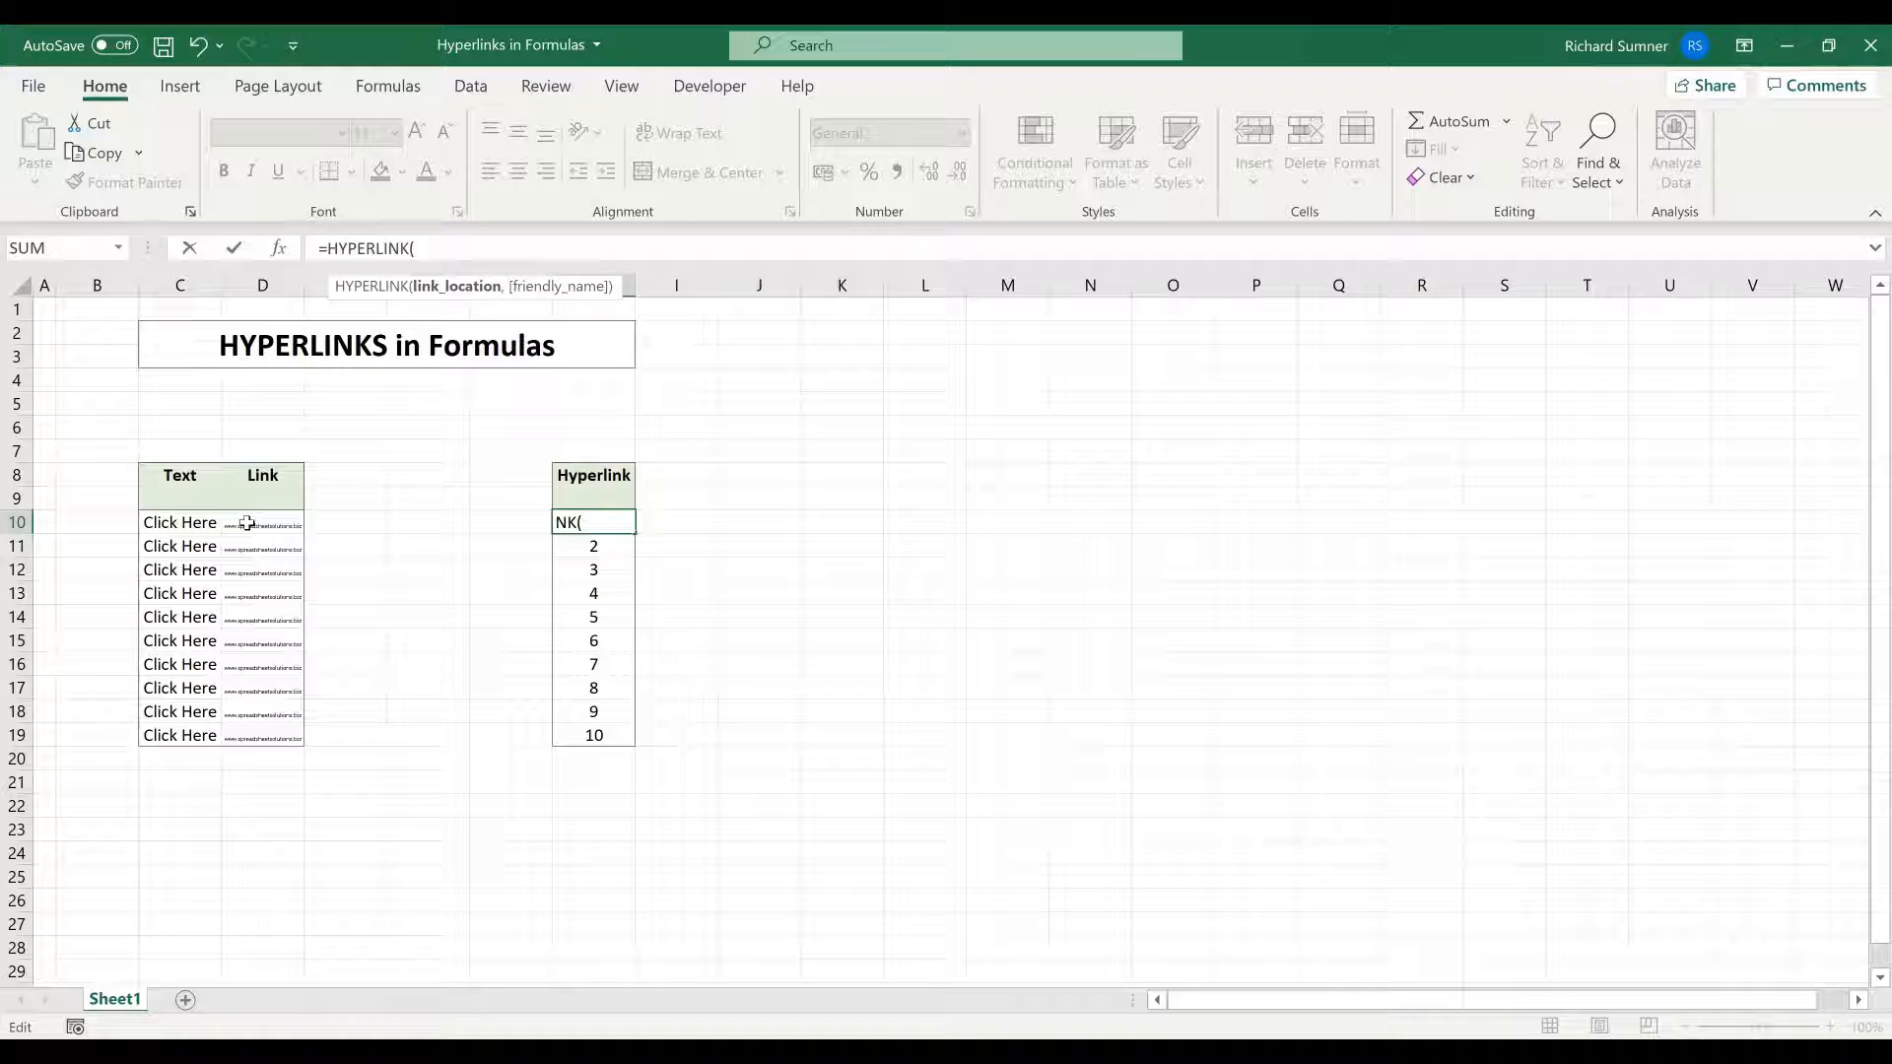
pyautogui.click(263, 522)
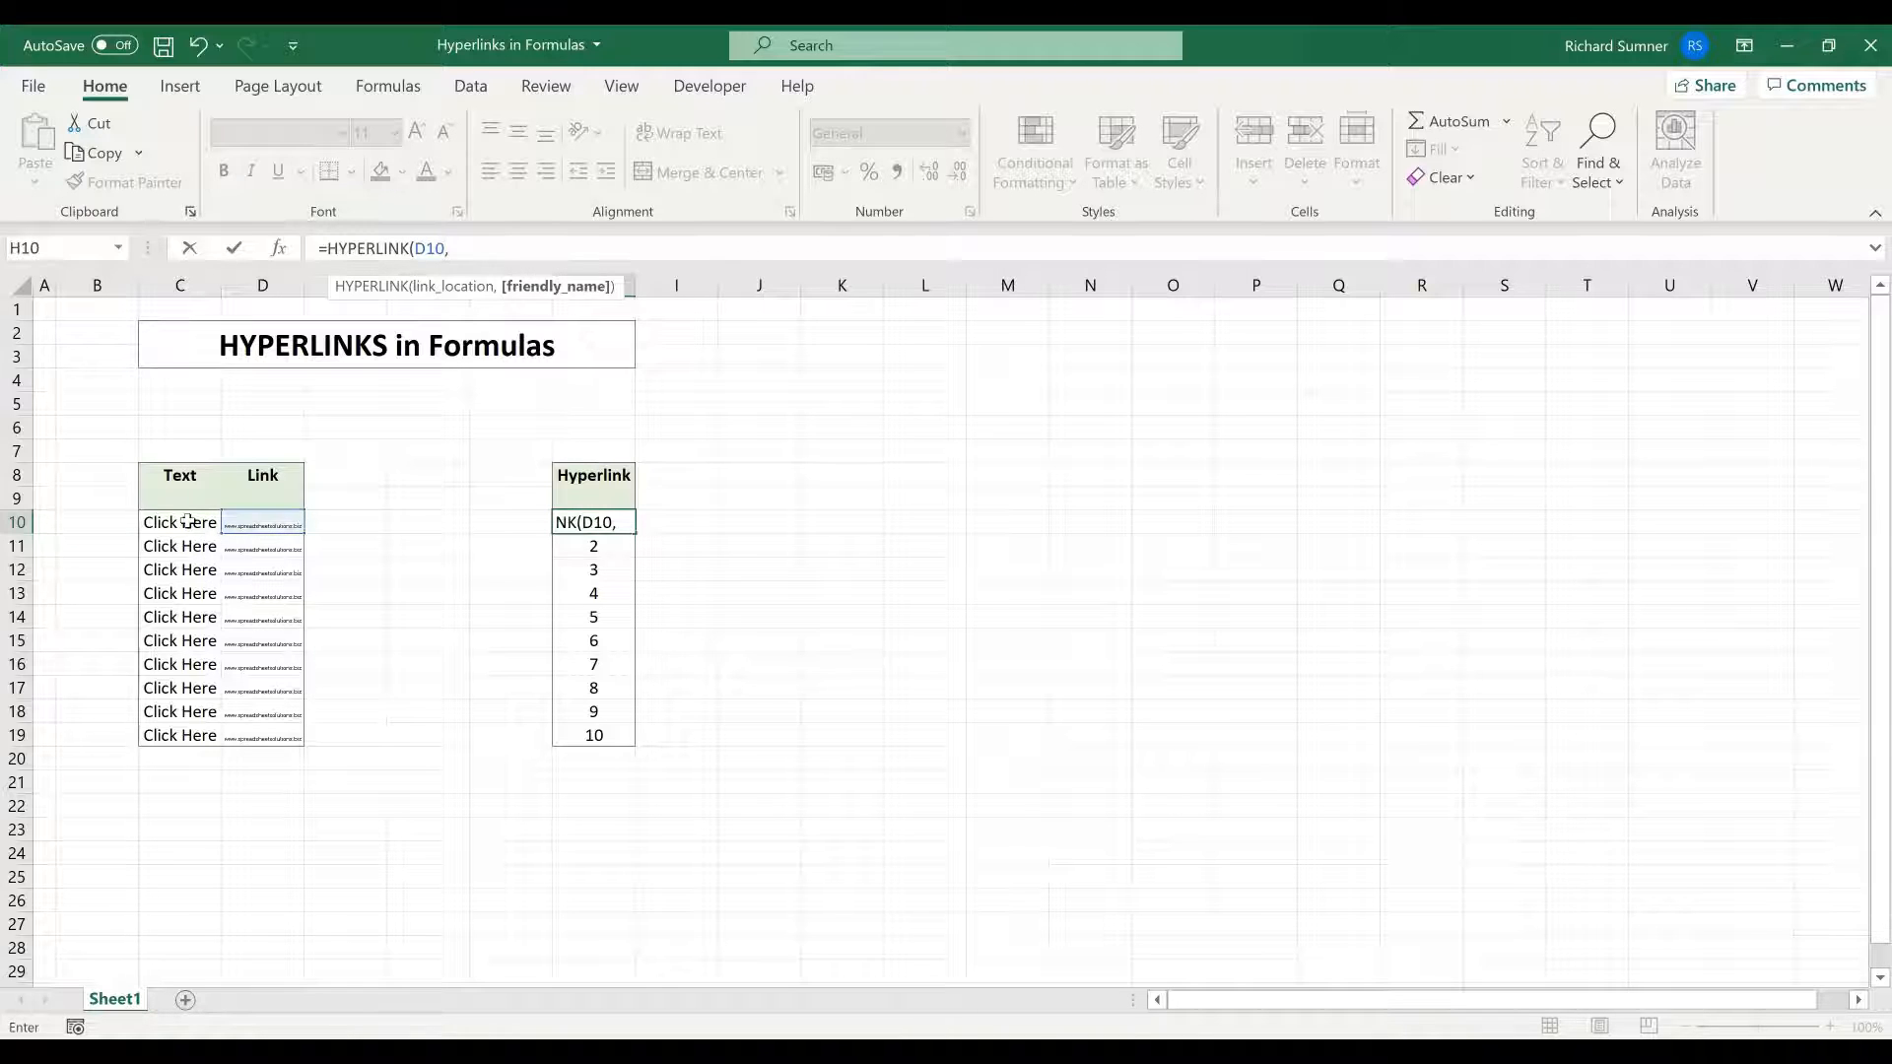
pyautogui.click(179, 522)
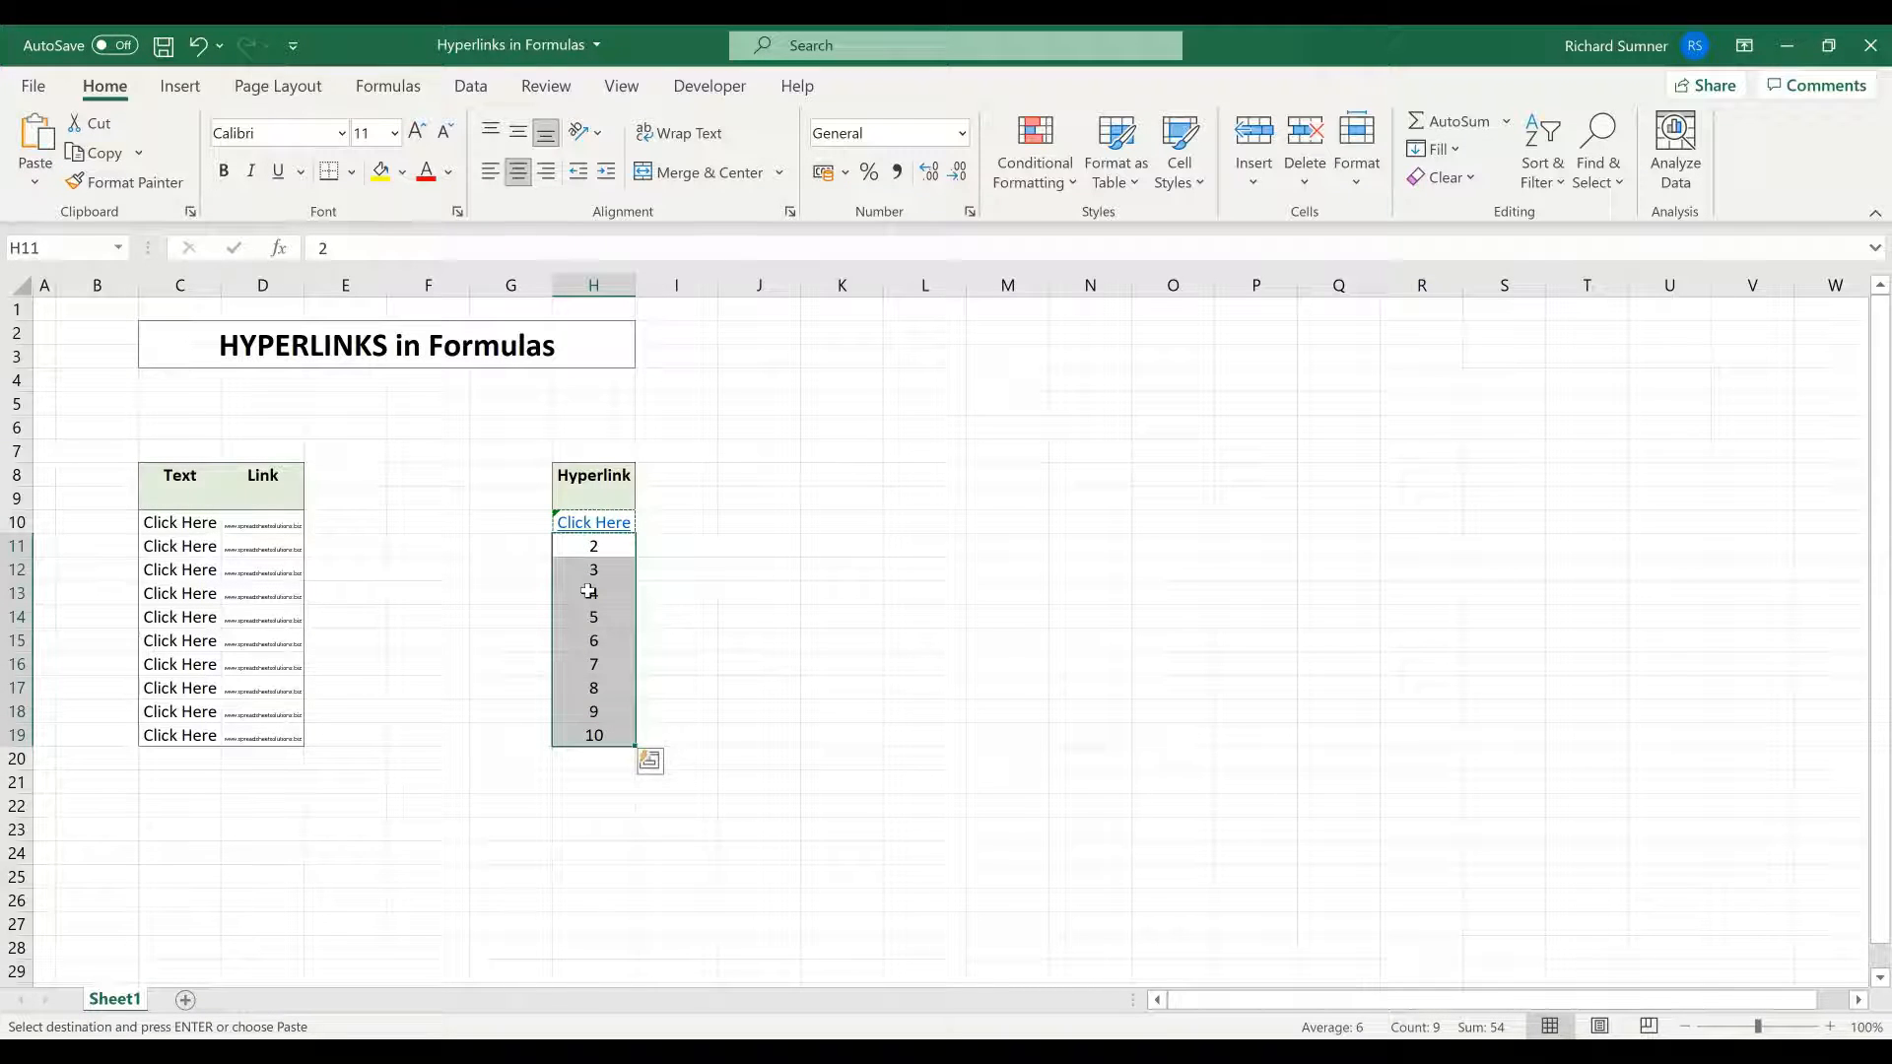
# - Paste the copied hyperlink formula into H11:H19
pyautogui.rightClick(589, 591)
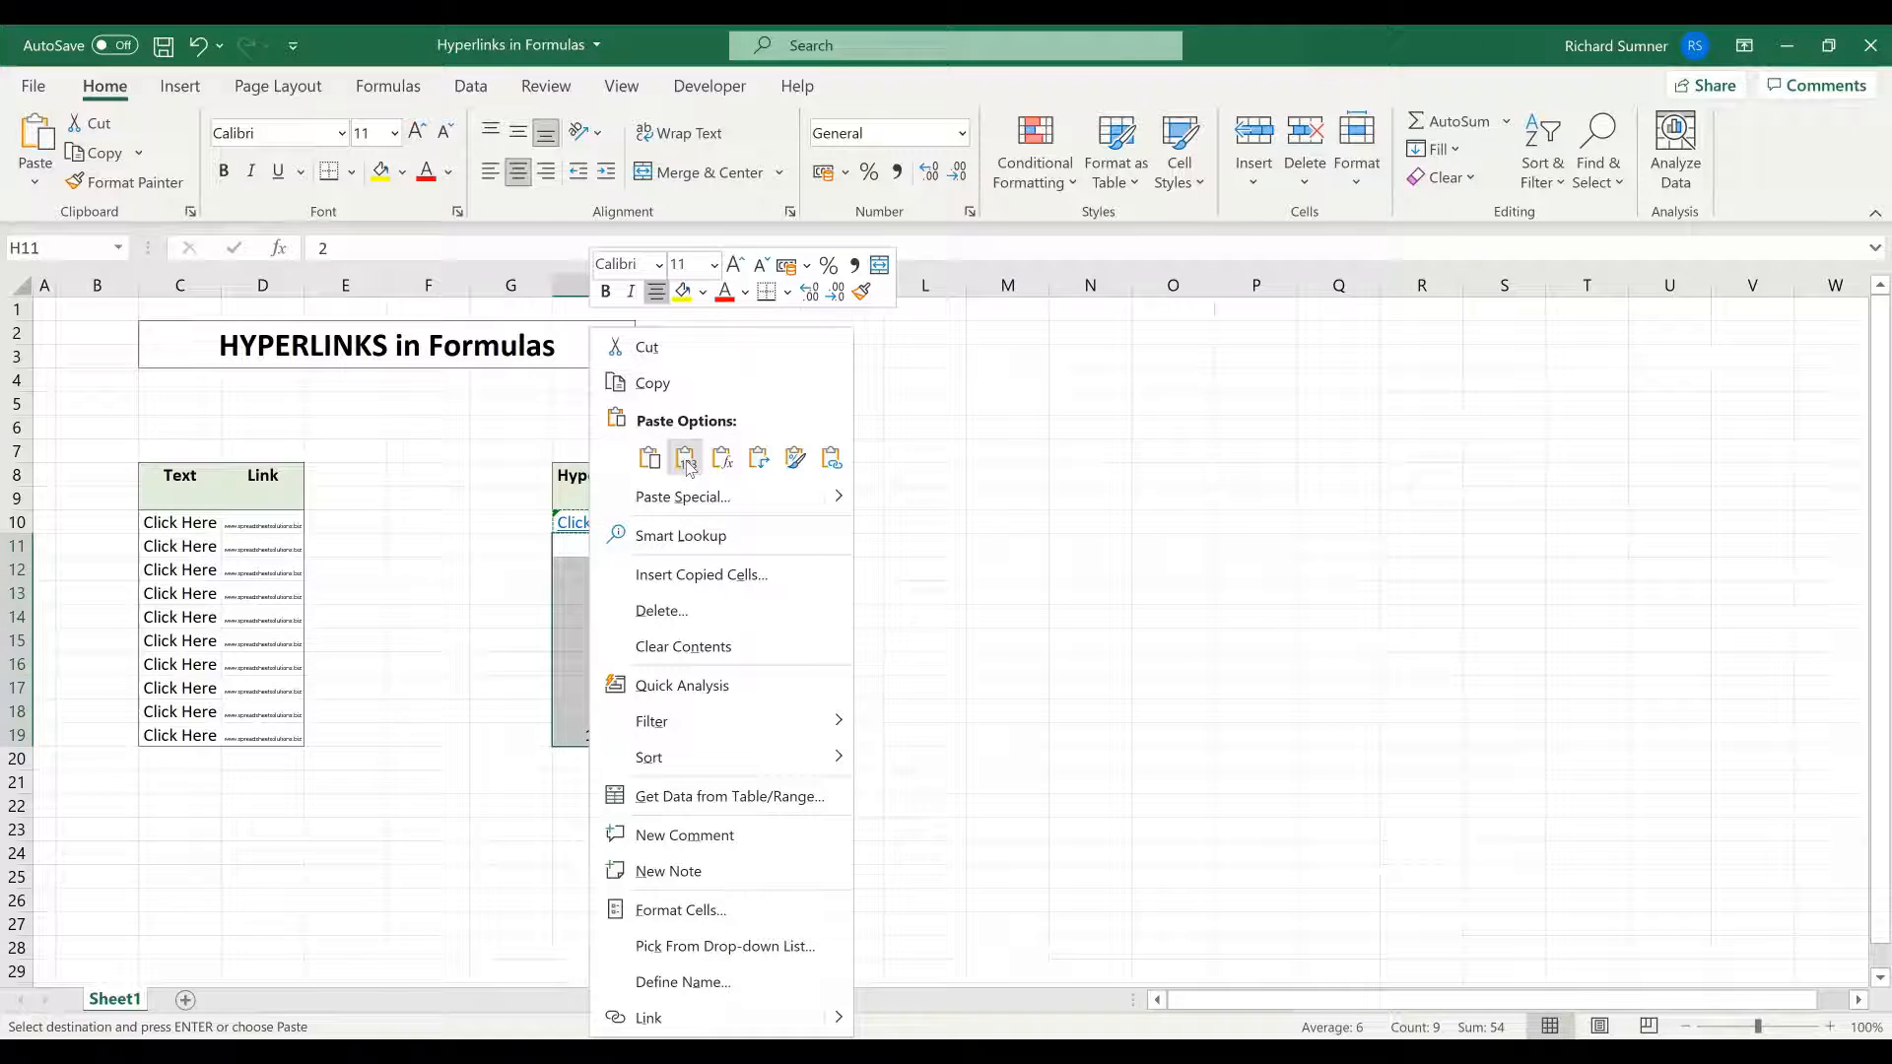
pyautogui.click(684, 457)
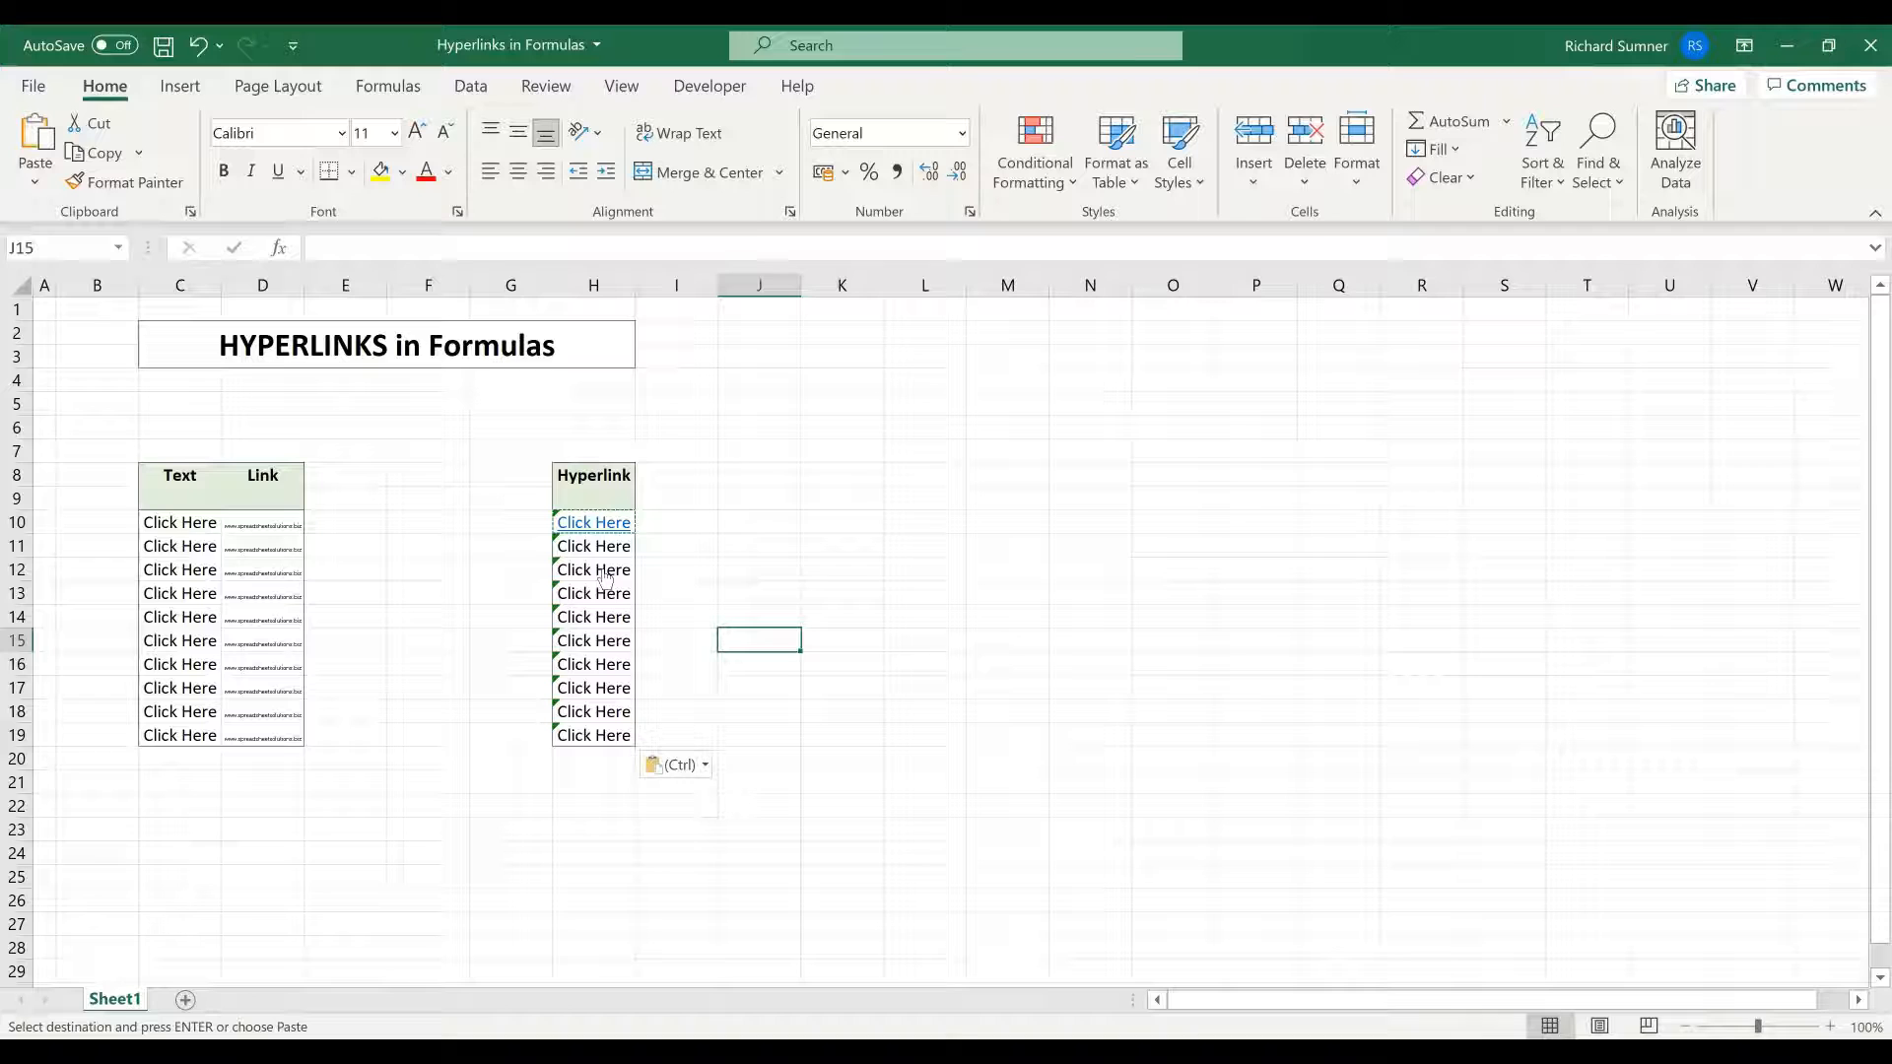
pyautogui.moveTo(585, 720)
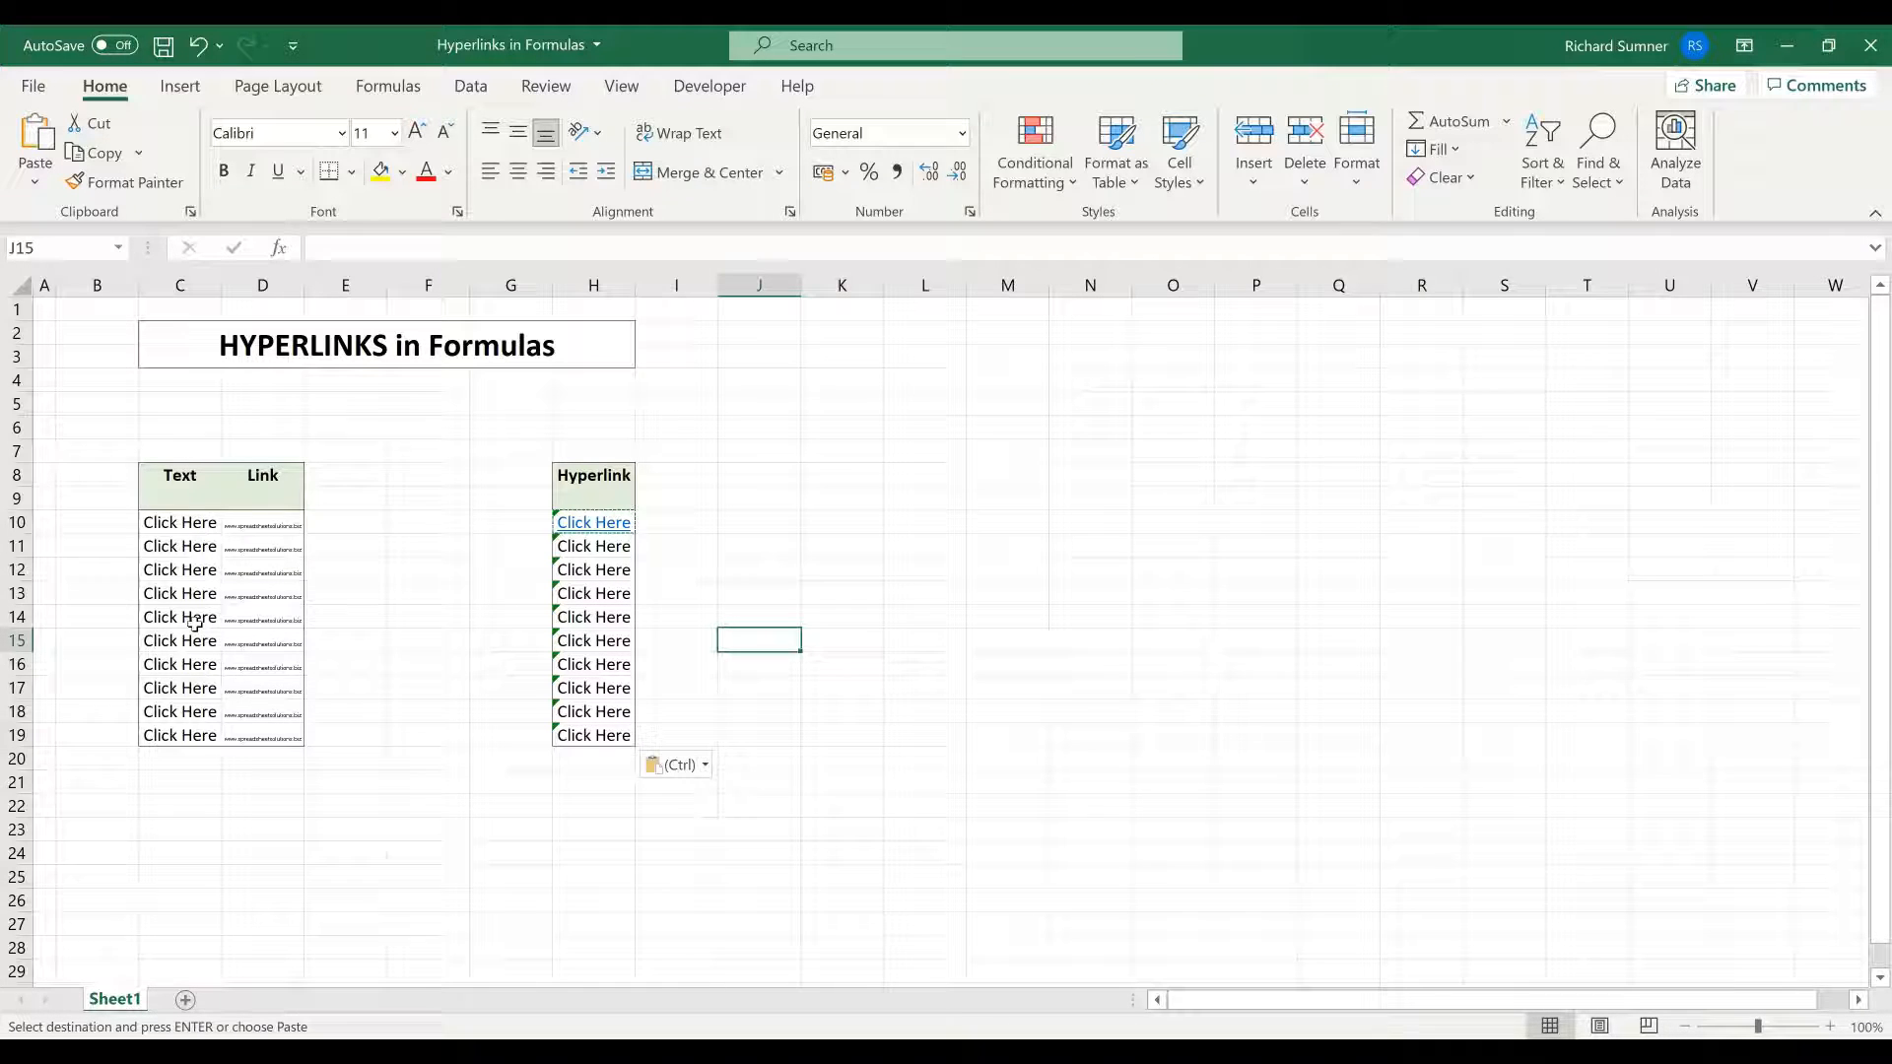
# - Replace C14's text with 'Click' so H14's link label matches
pyautogui.click(179, 617)
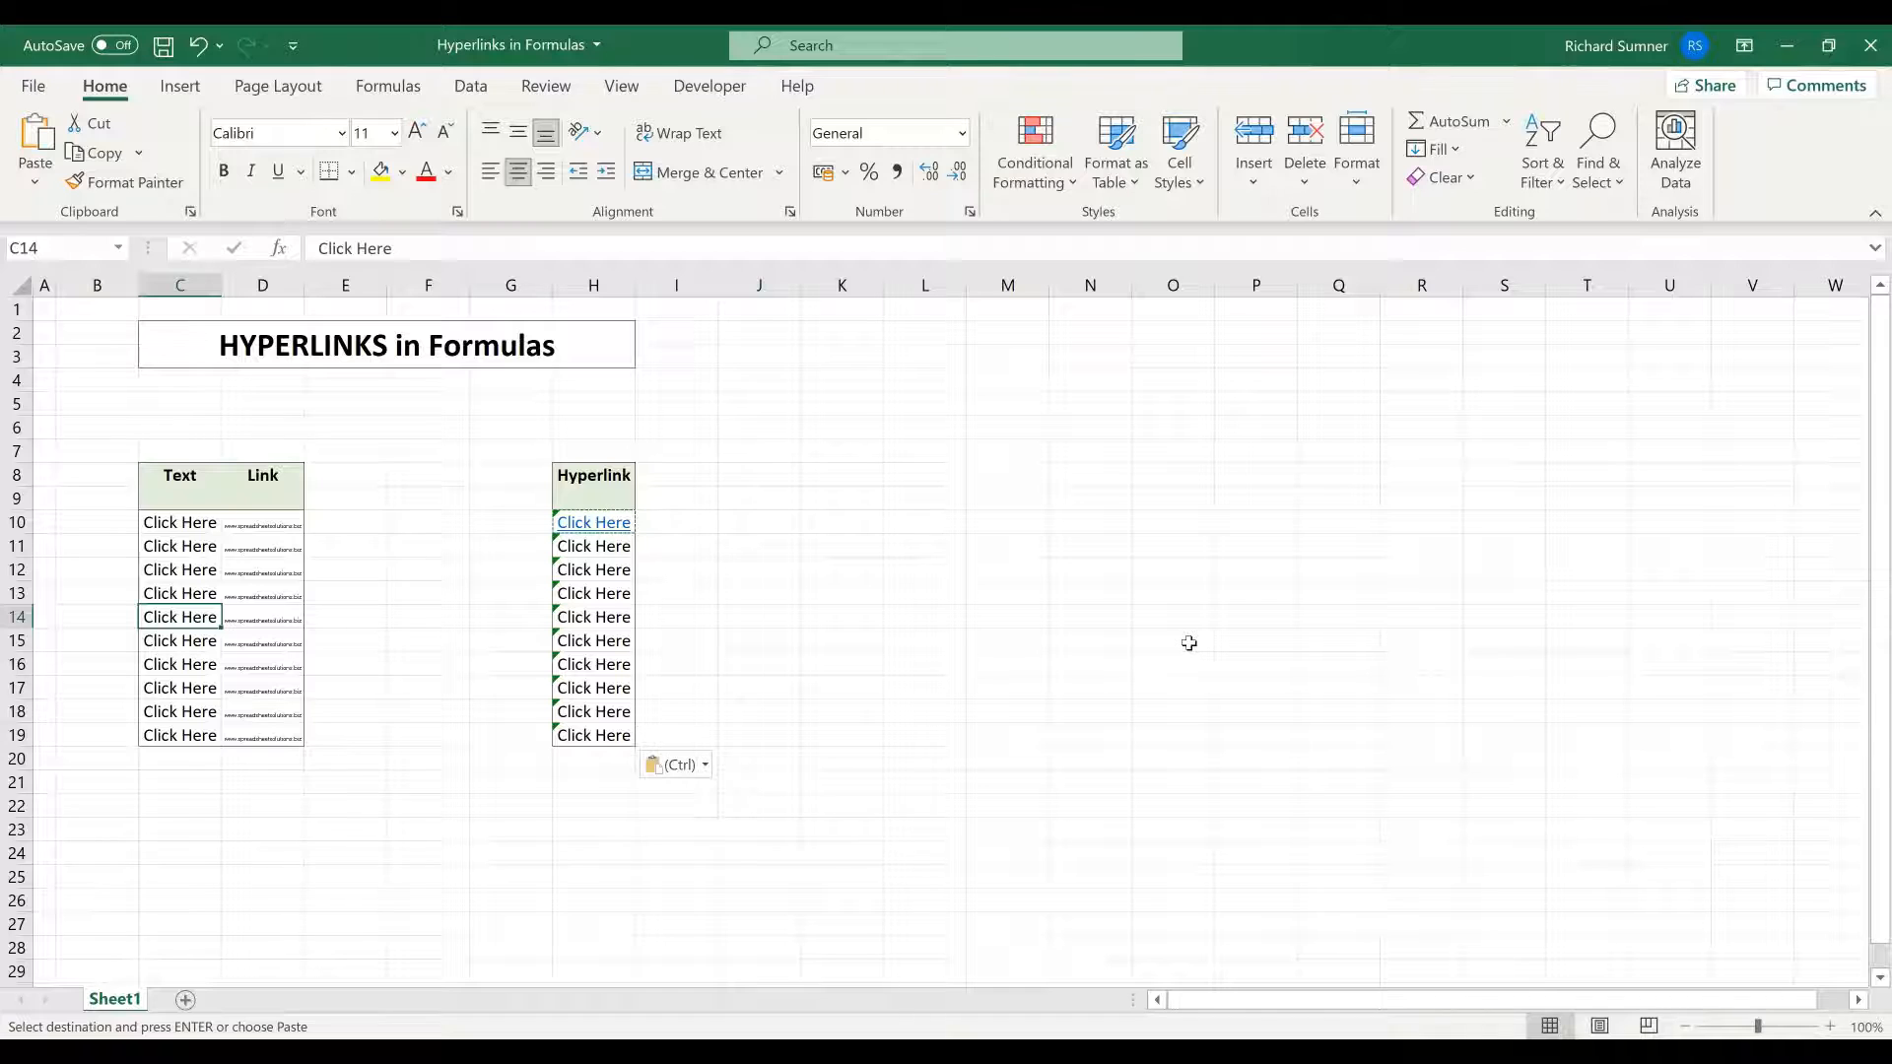
pyautogui.write('Click')
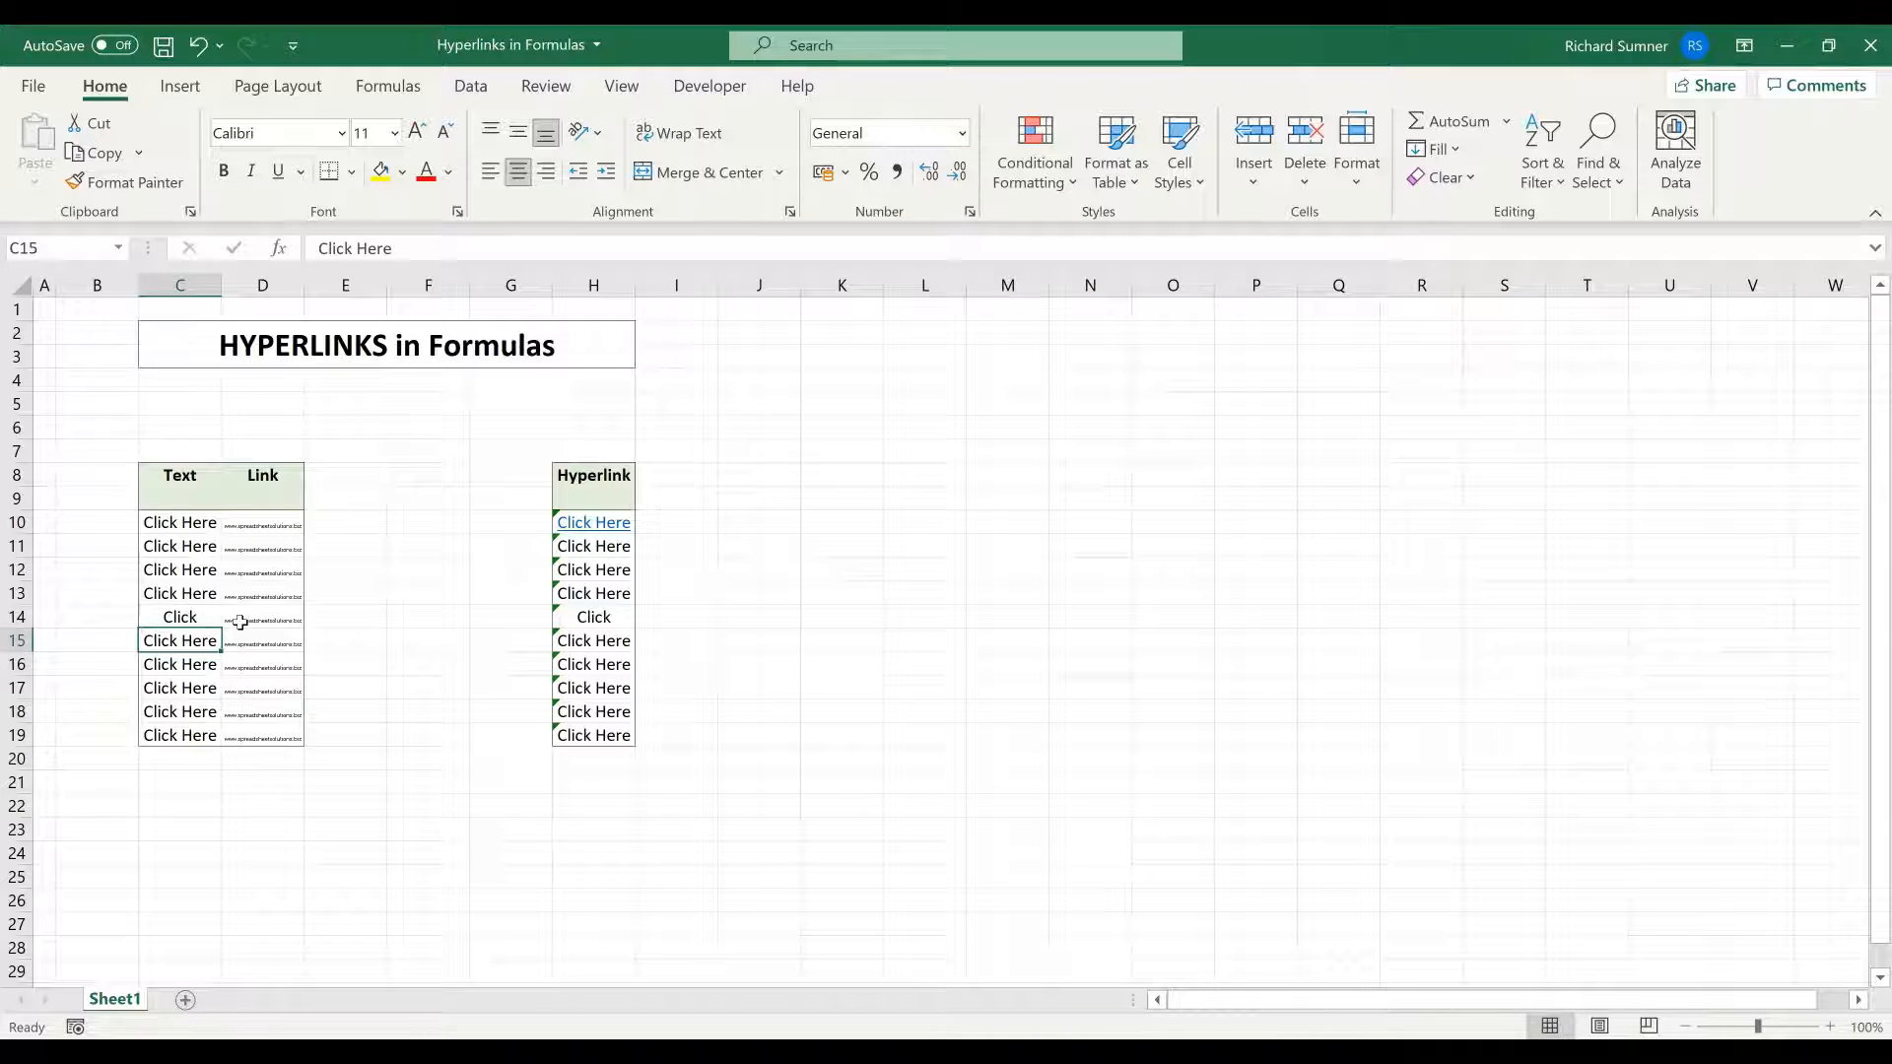
pyautogui.moveTo(402, 778)
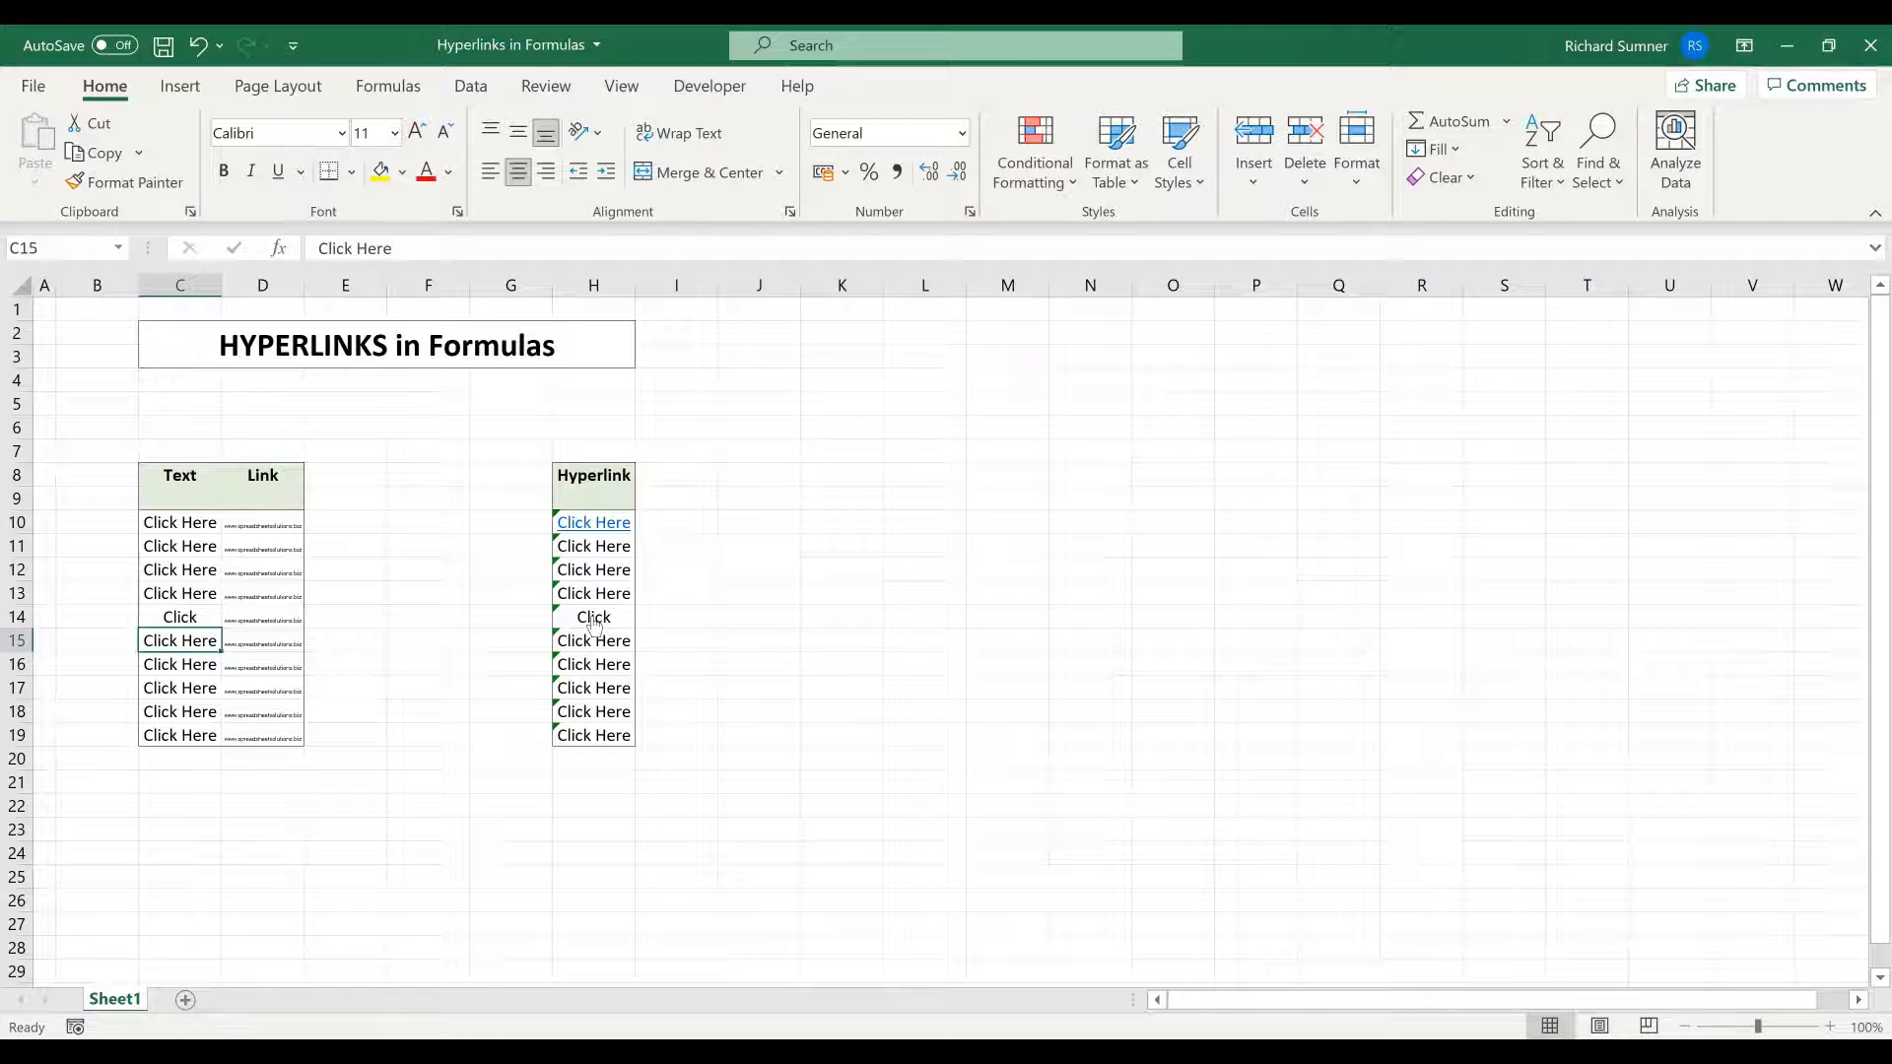
pyautogui.click(1006, 617)
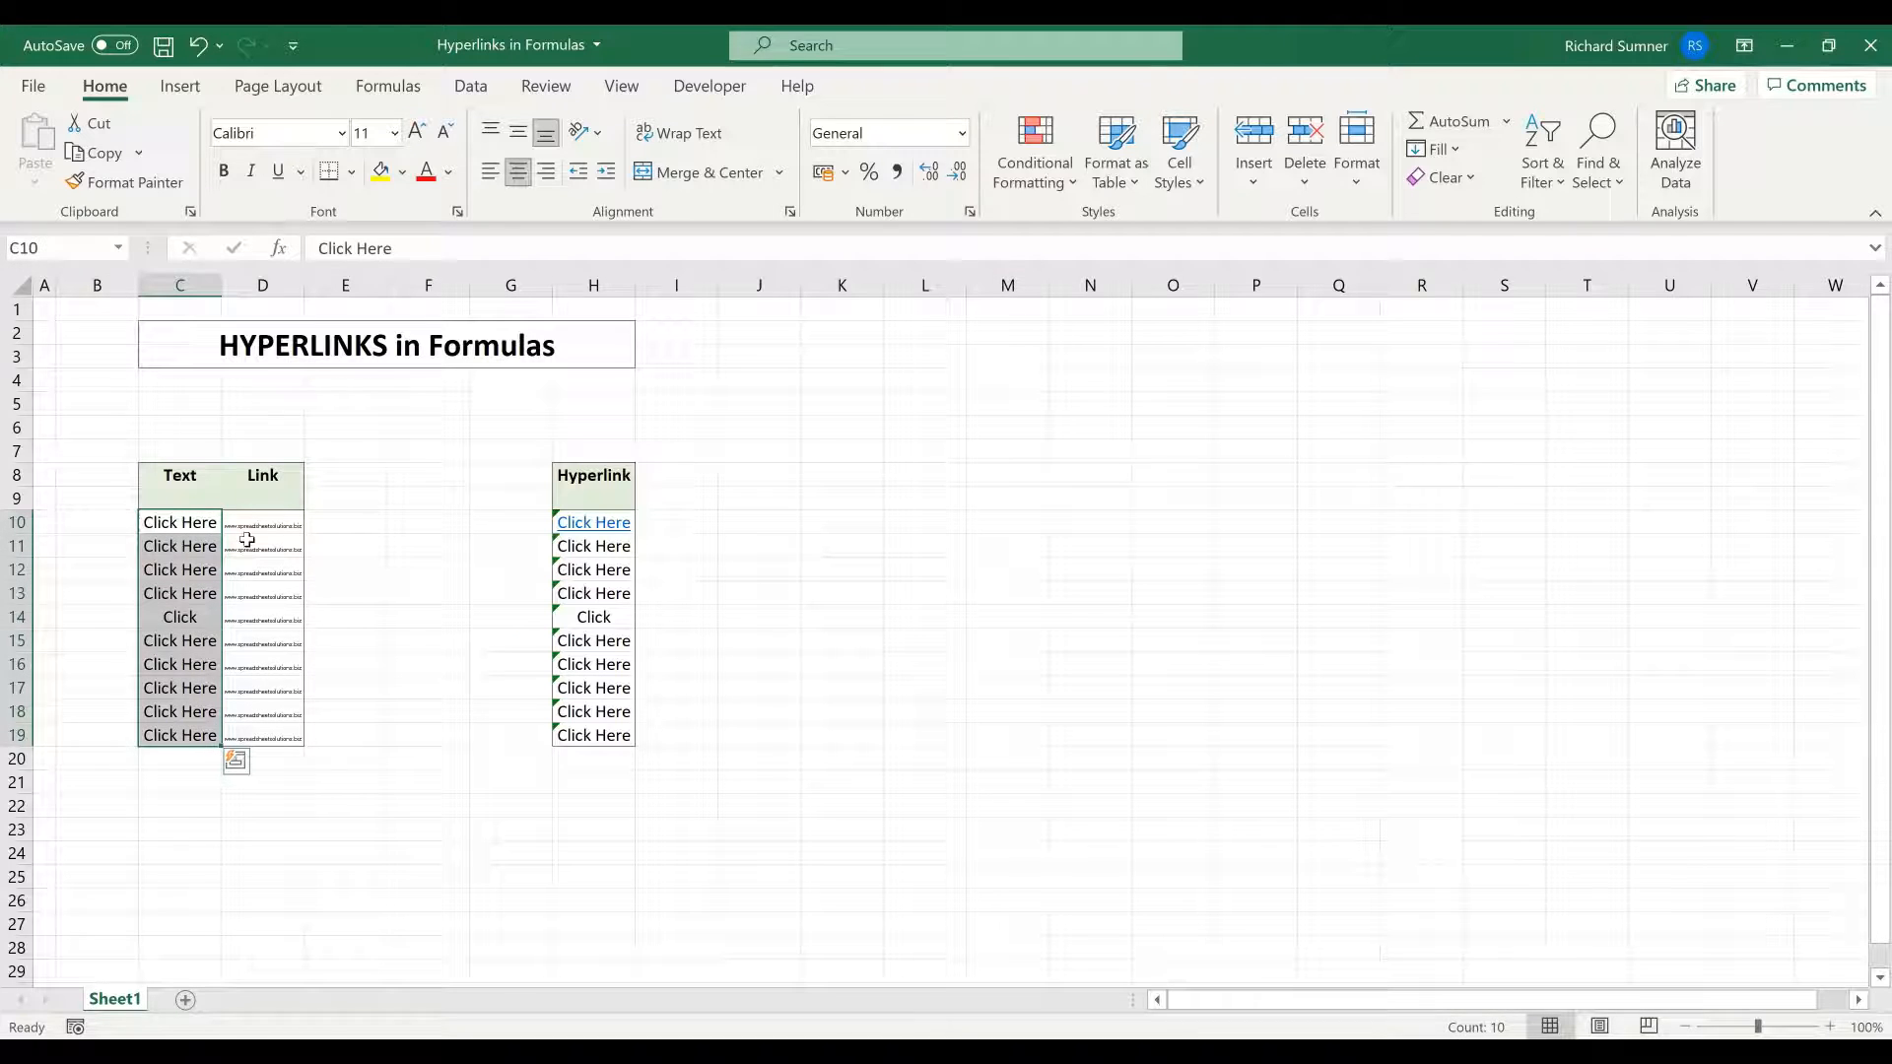
pyautogui.click(262, 522)
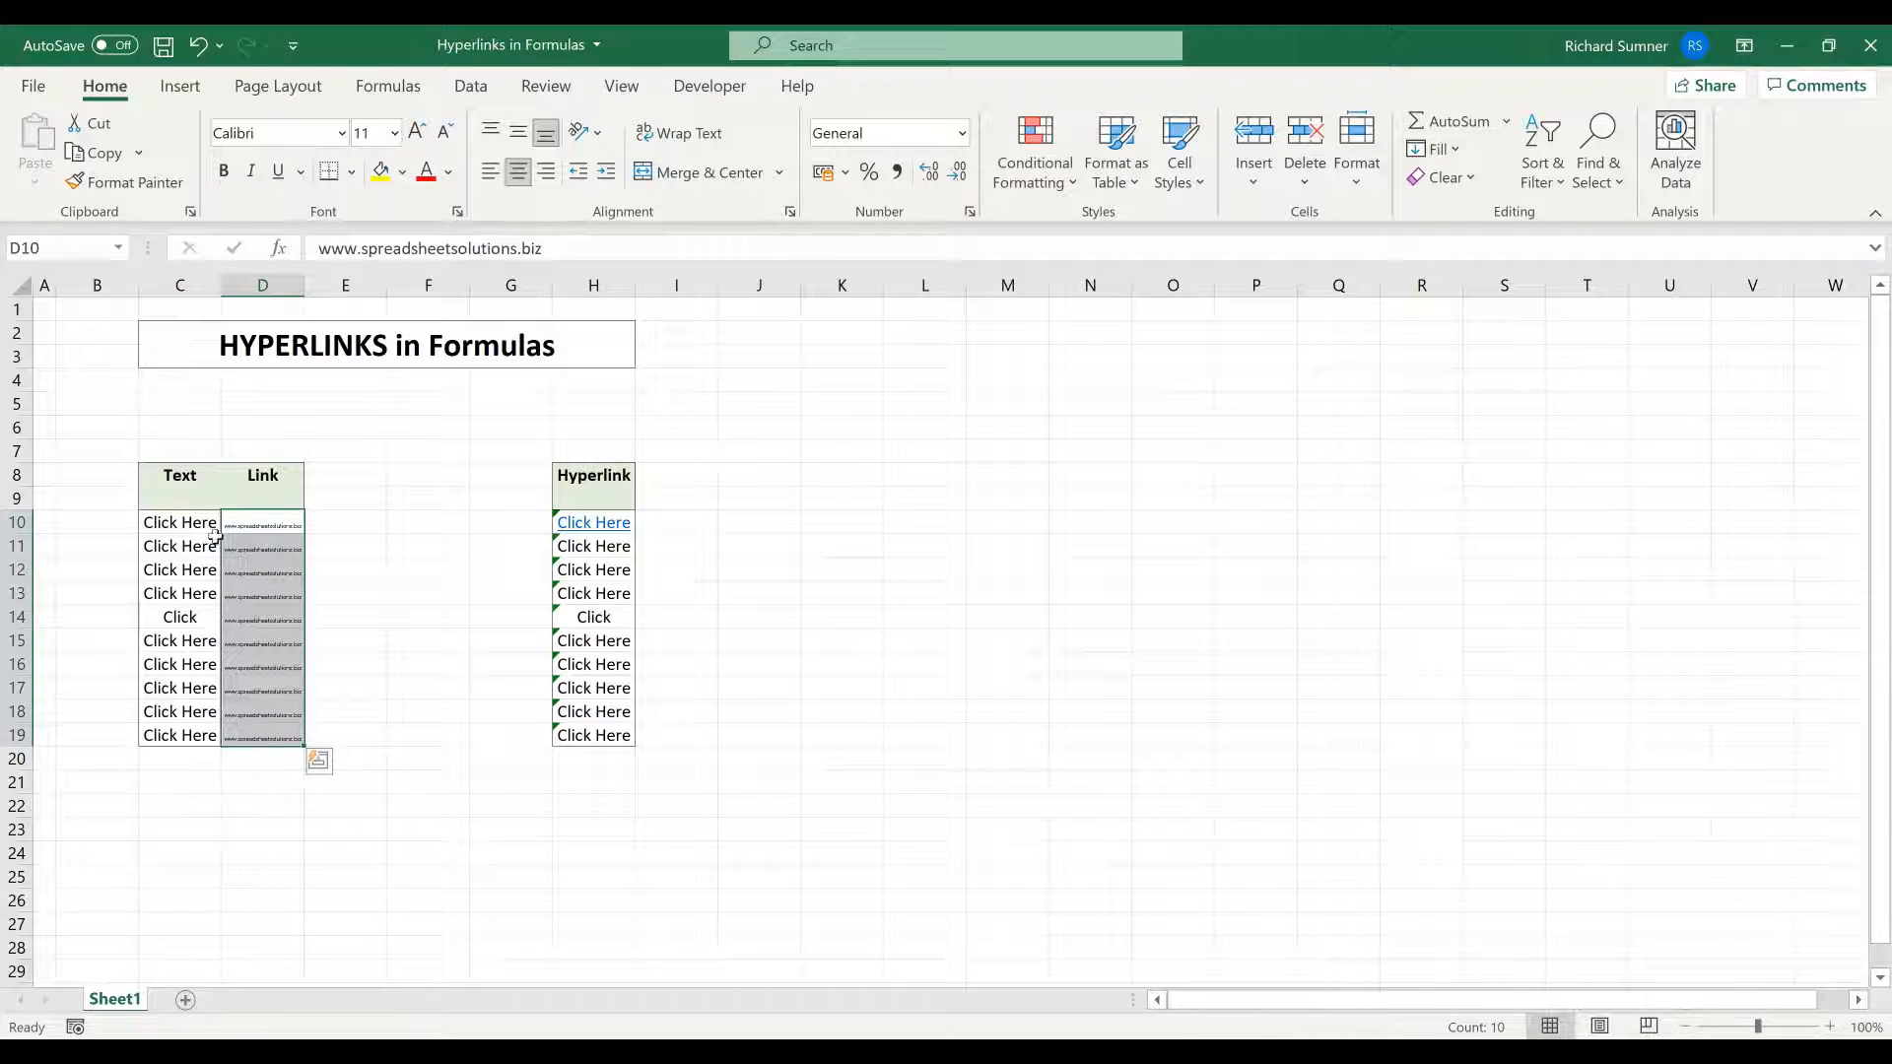
pyautogui.click(924, 450)
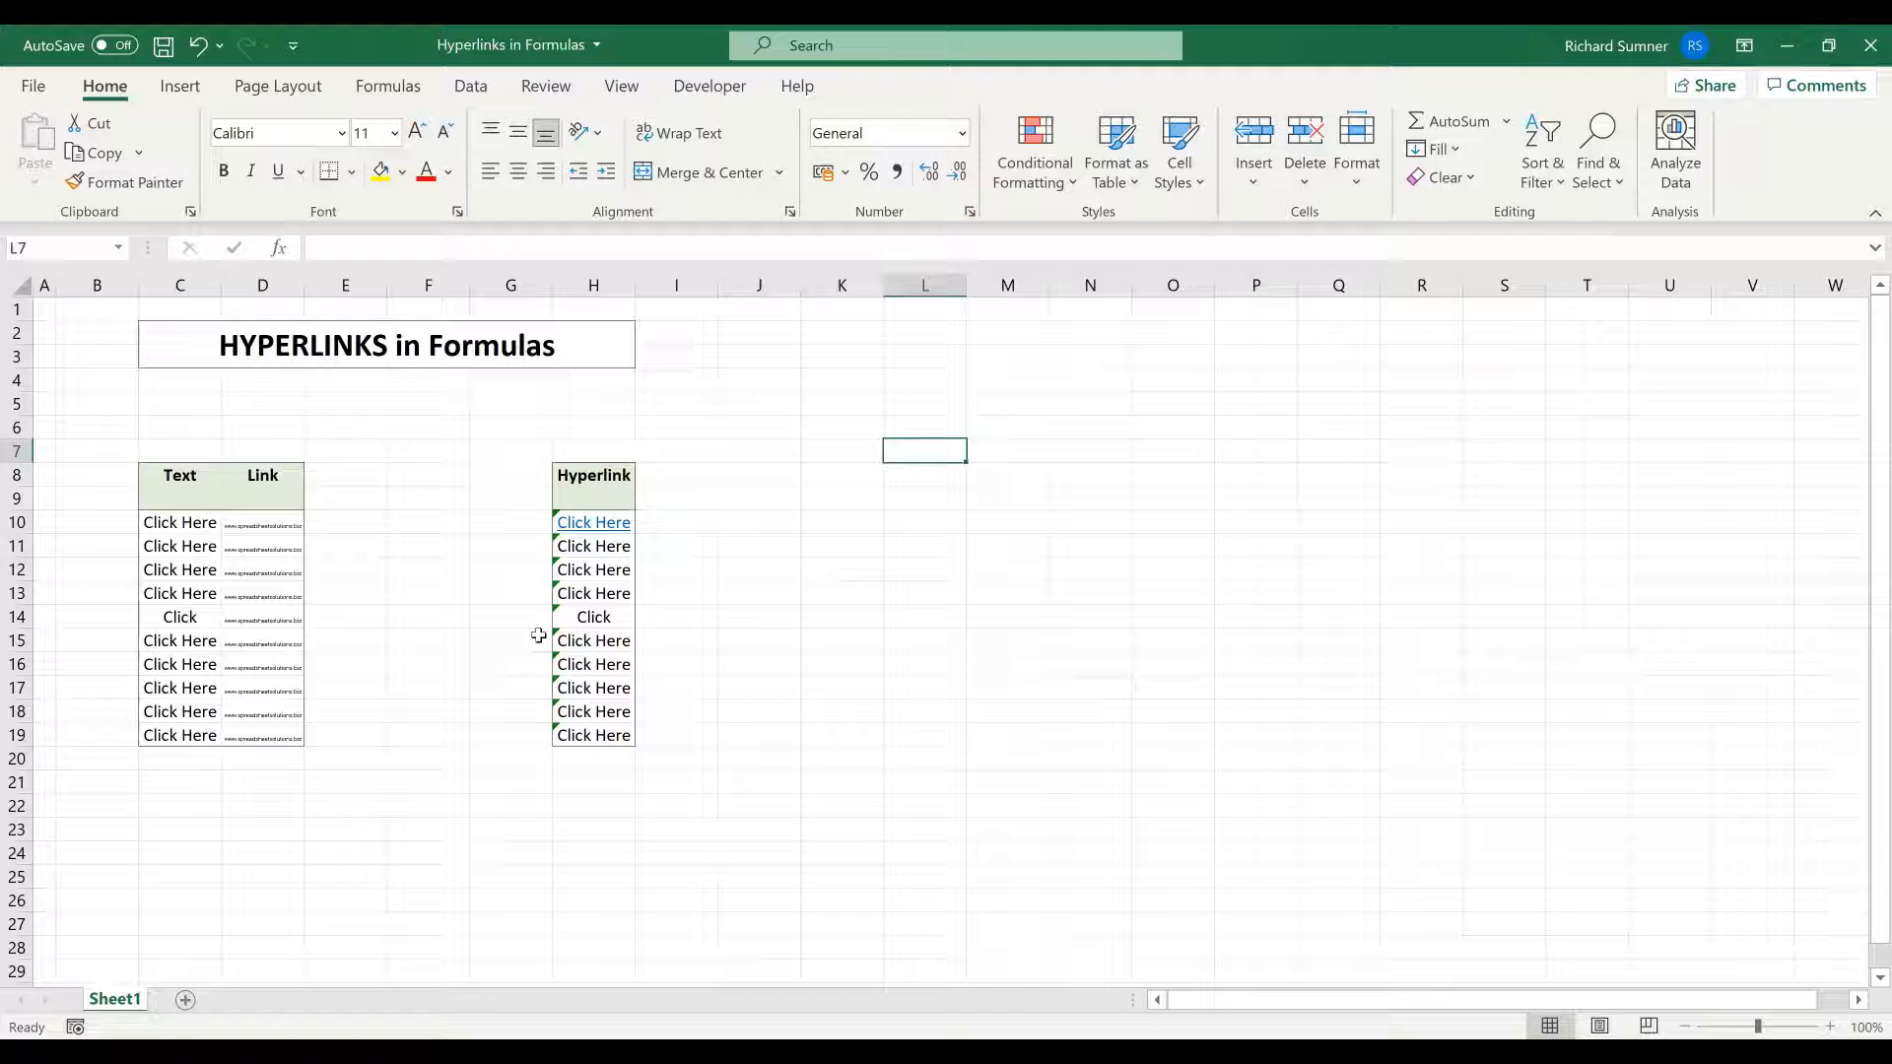
pyautogui.moveTo(593, 522)
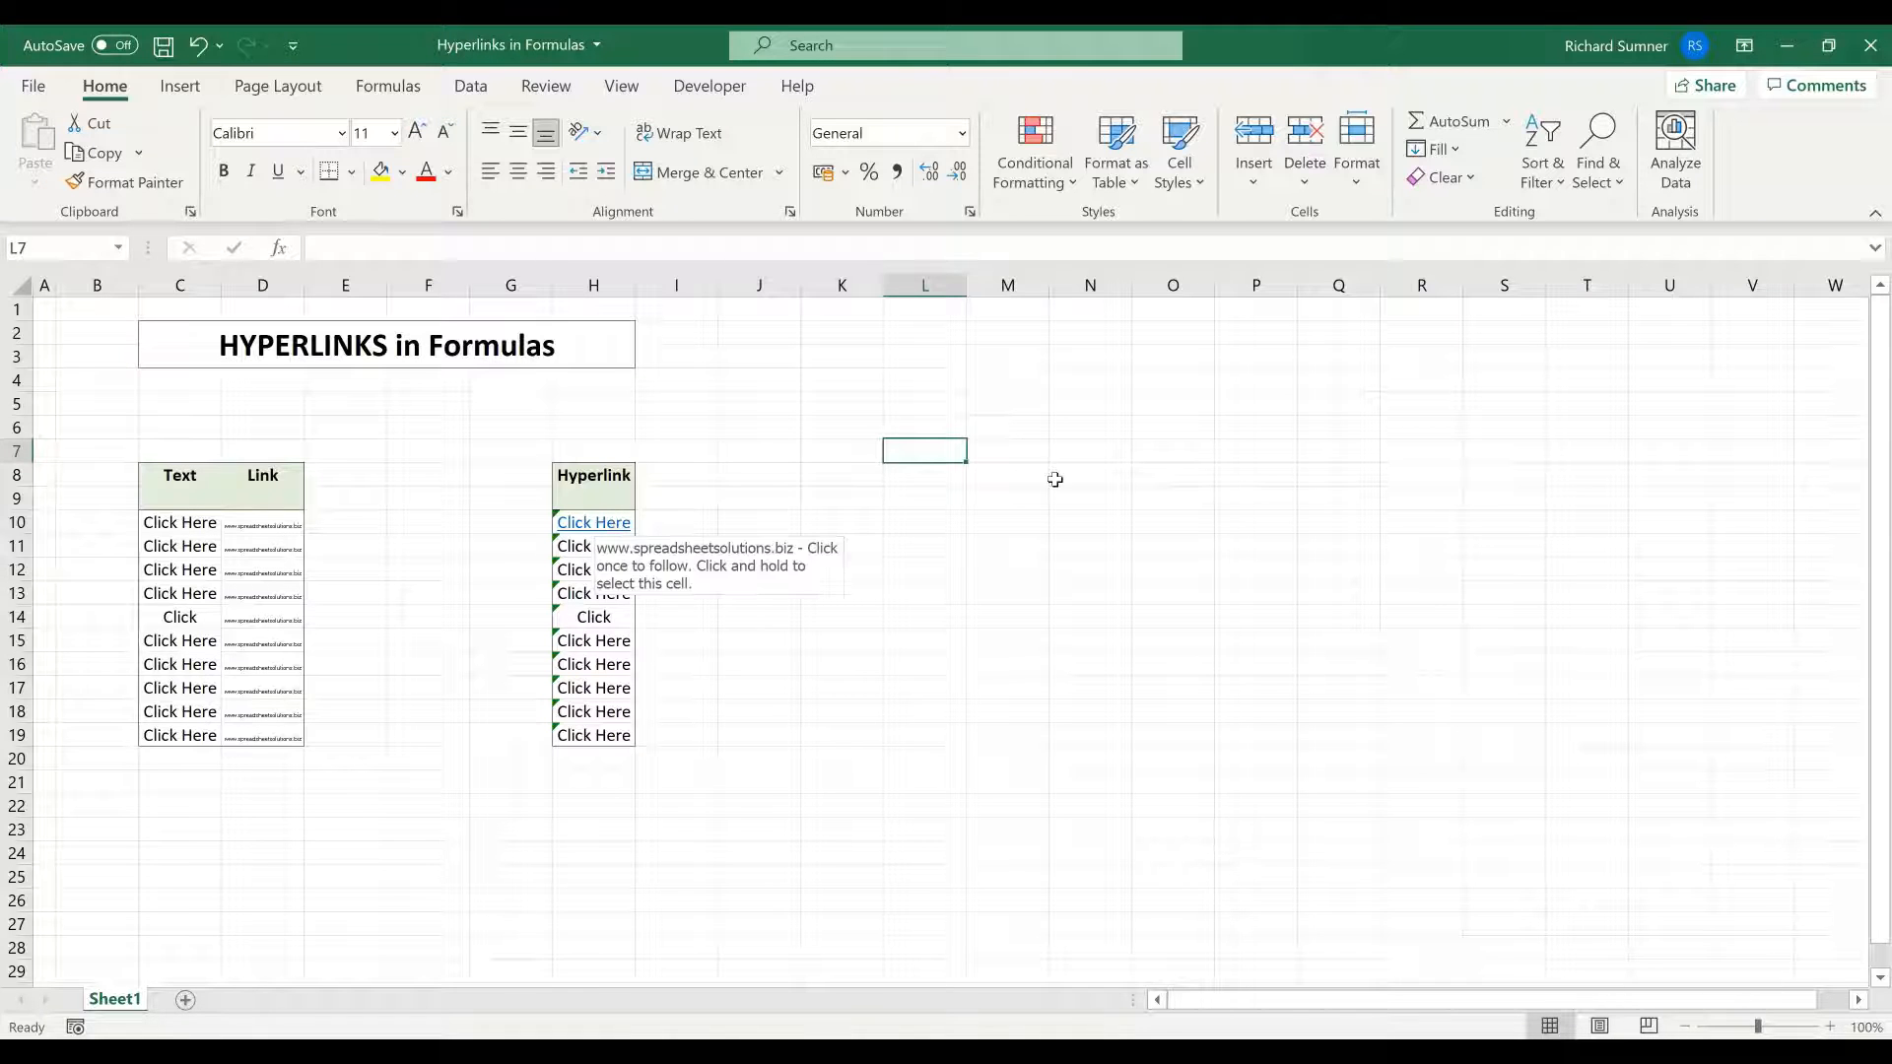
pyautogui.moveTo(838, 484)
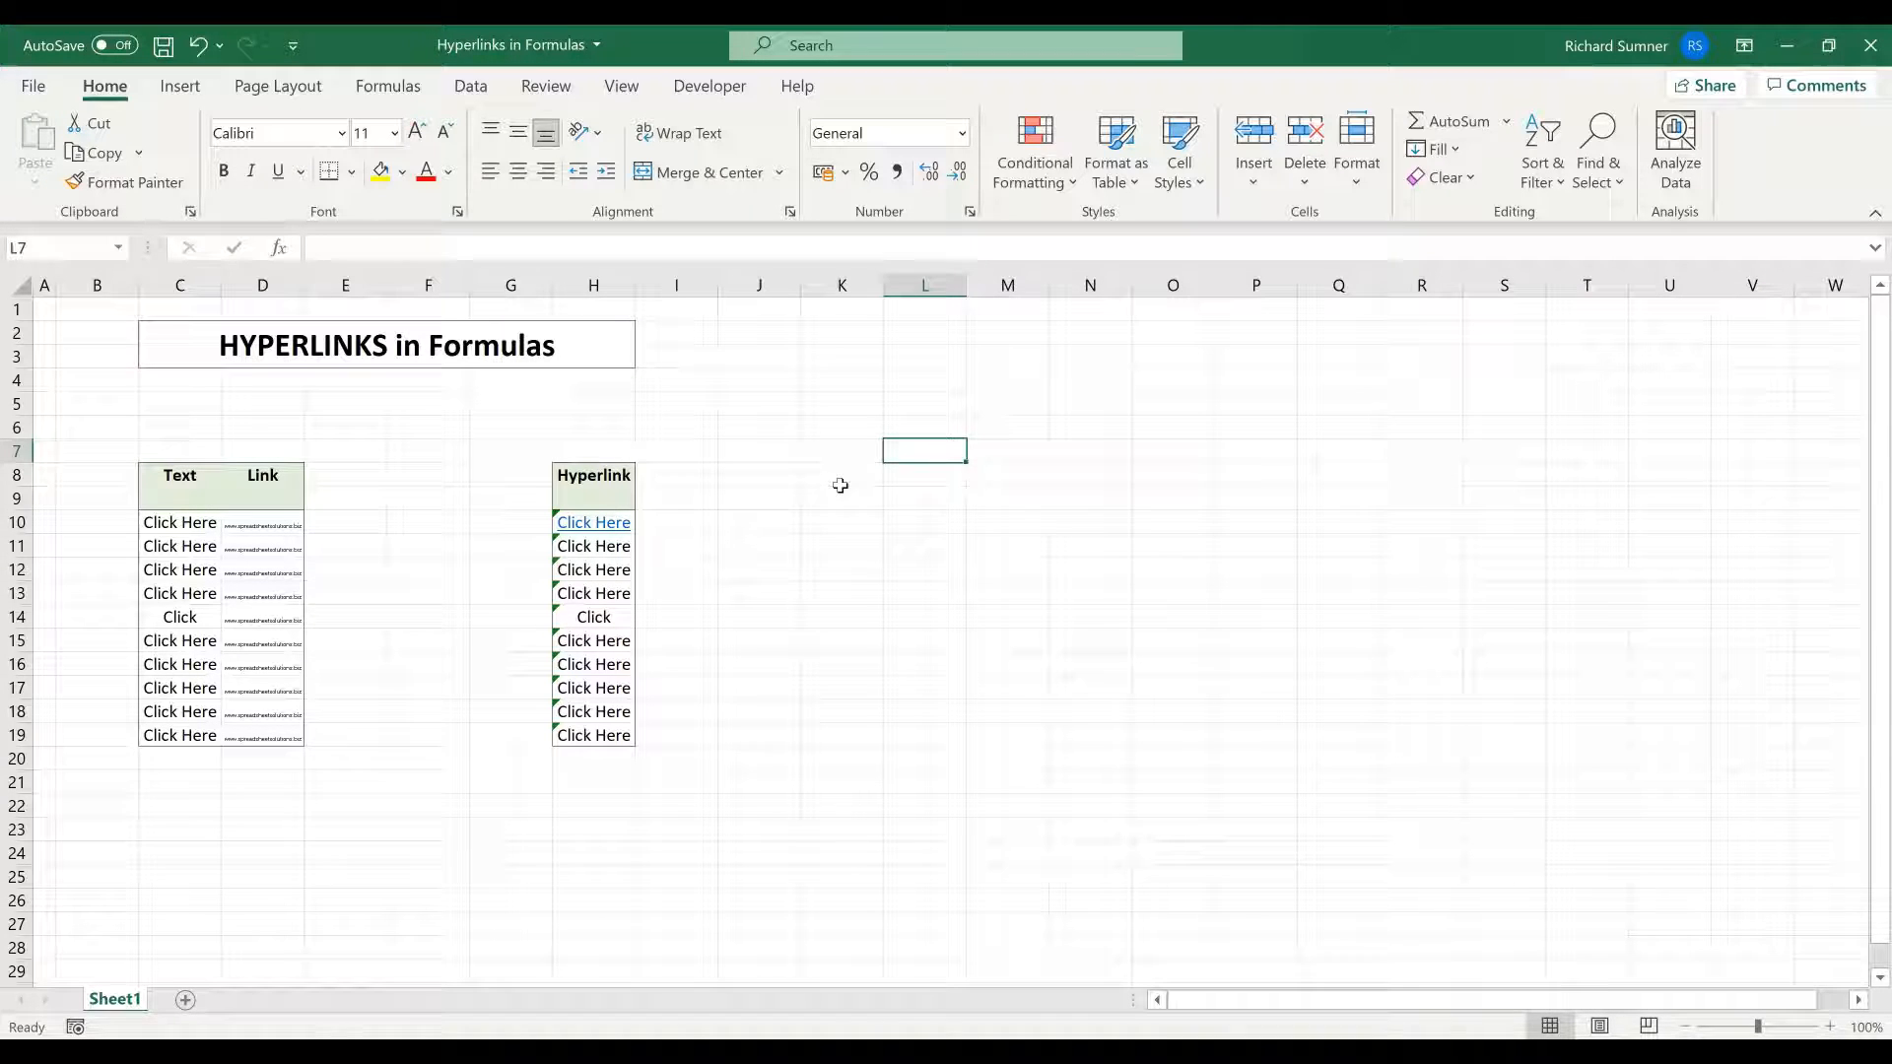
pyautogui.moveTo(843, 504)
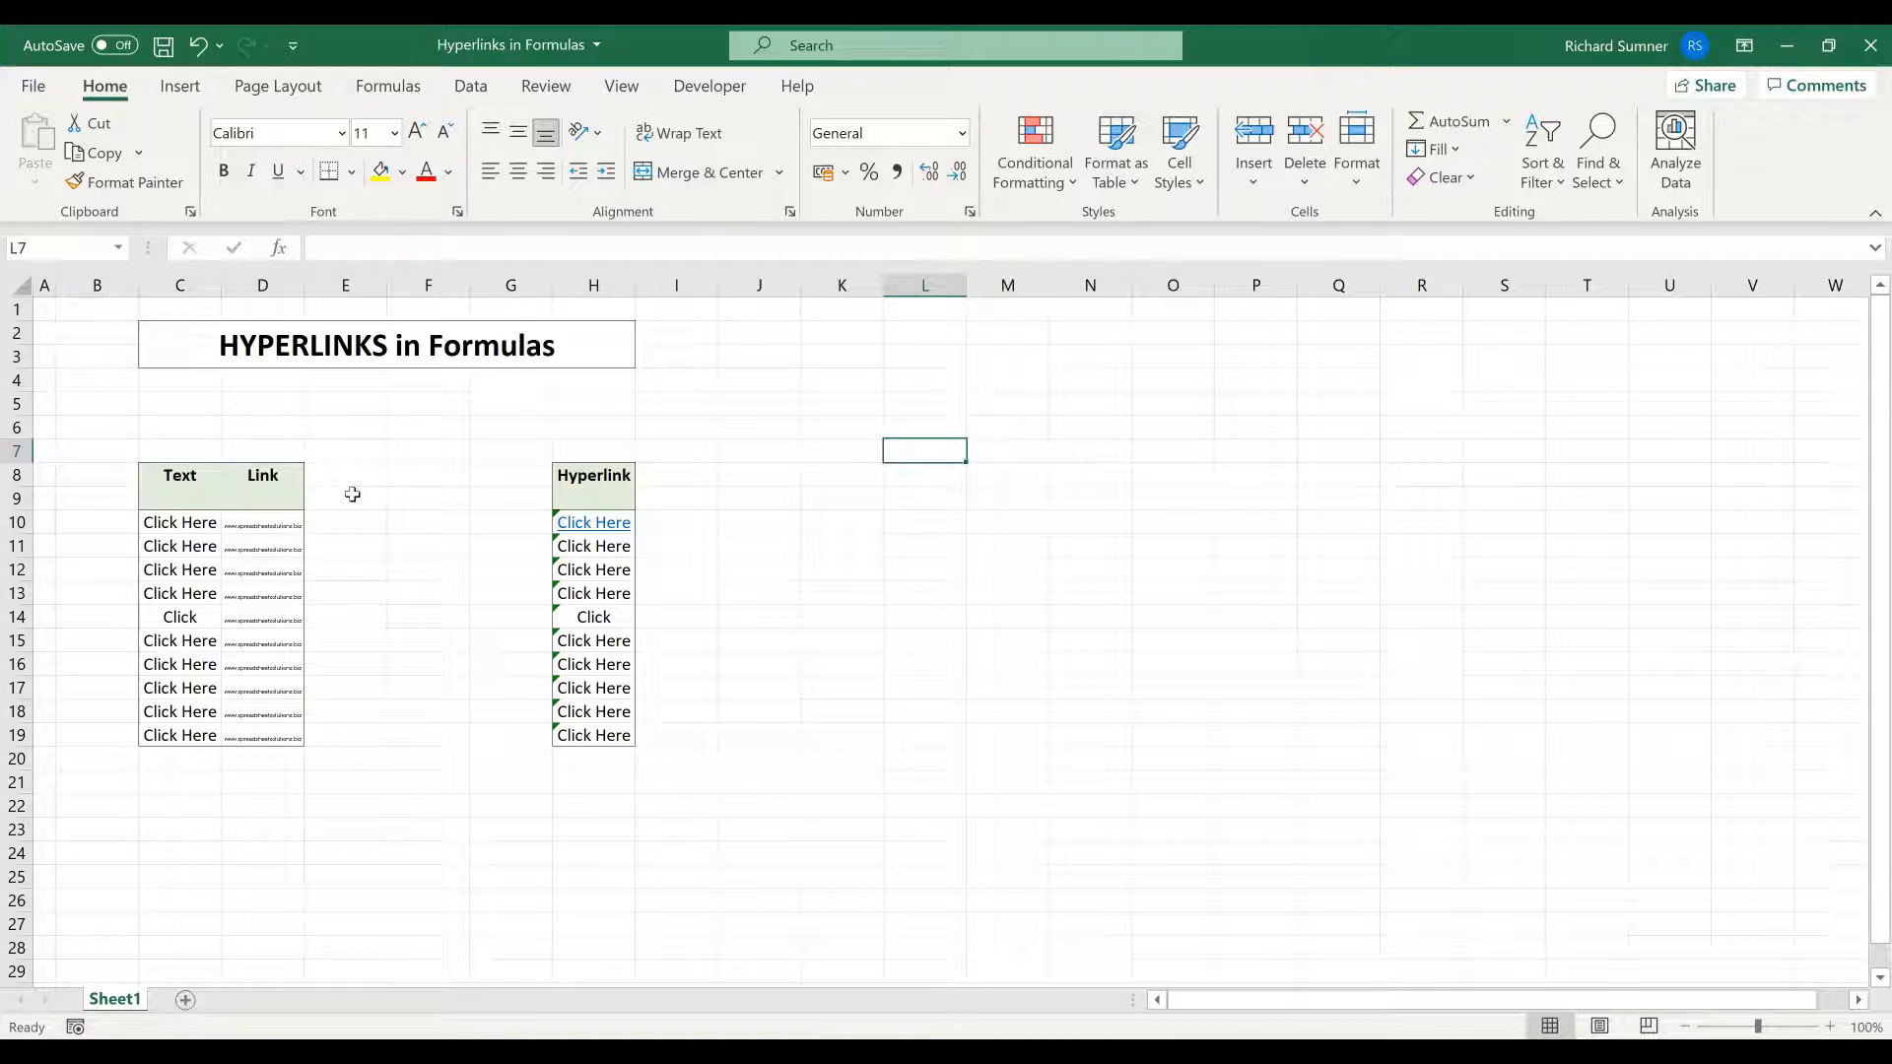
pyautogui.moveTo(850, 455)
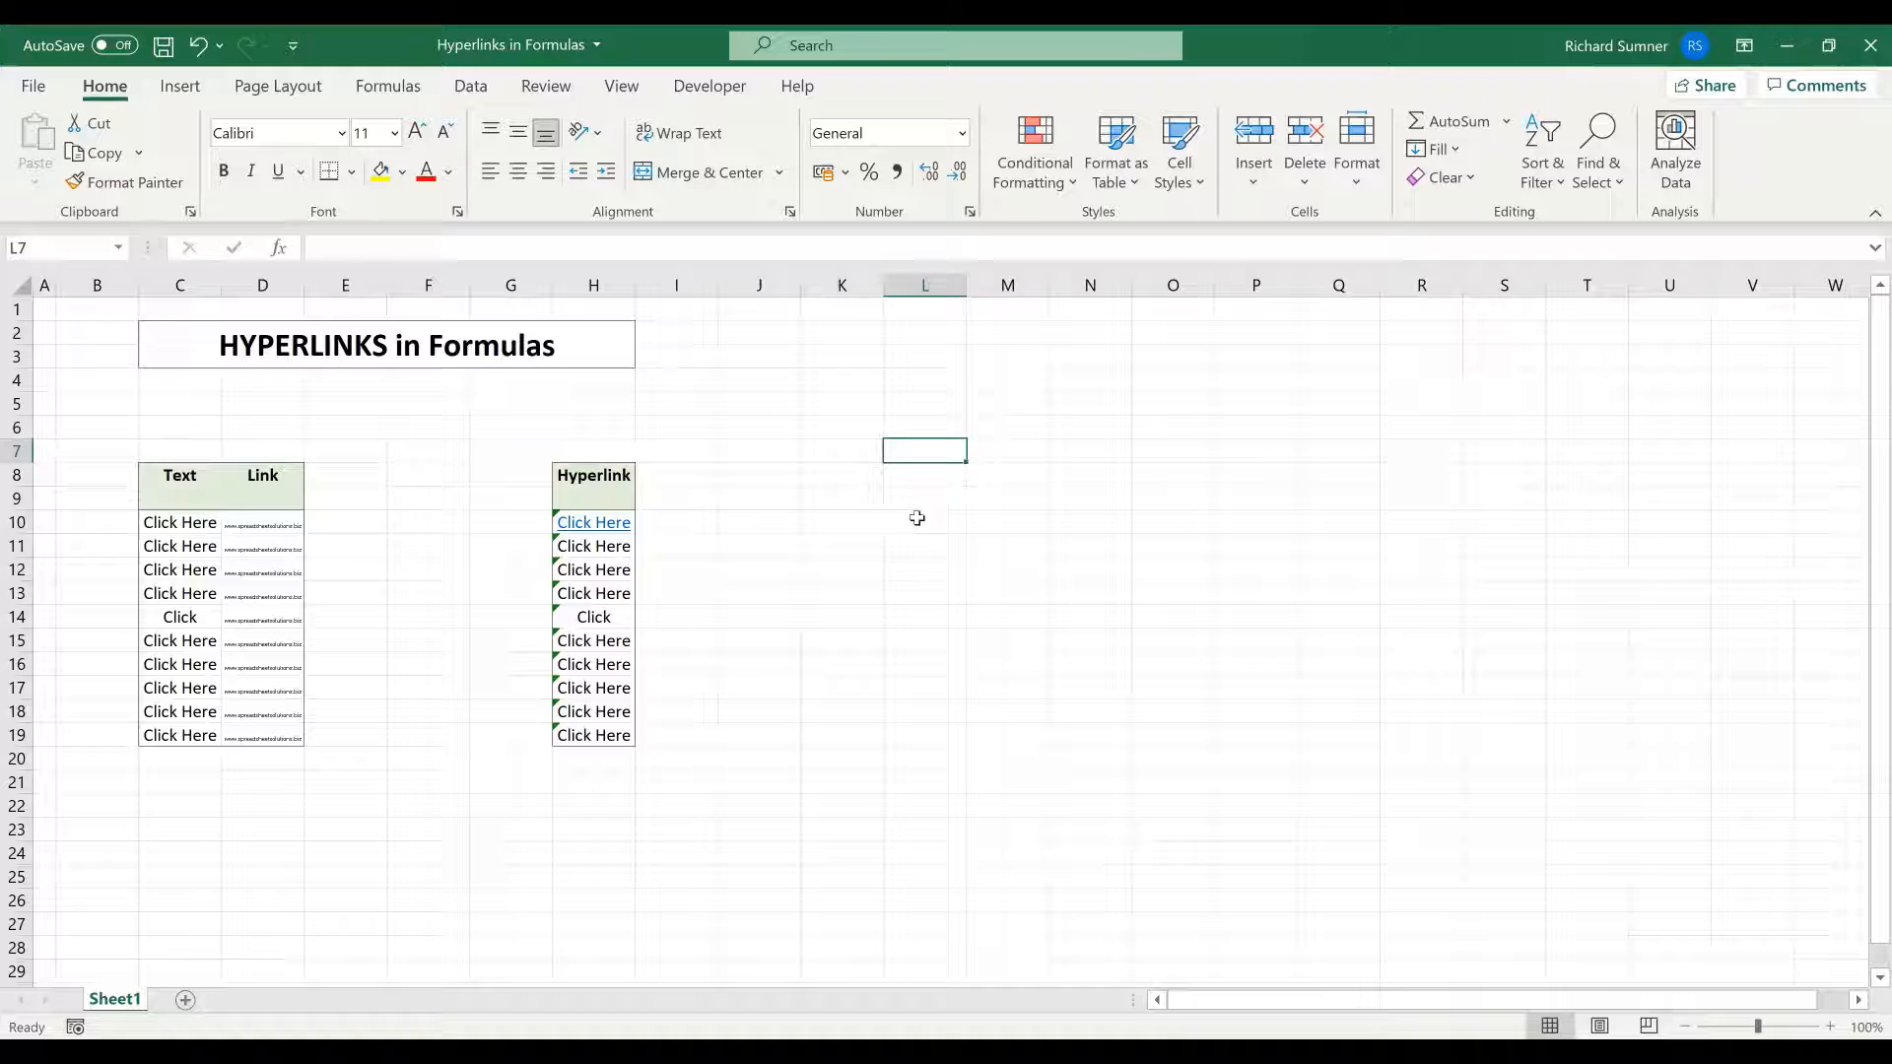
pyautogui.moveTo(923, 449)
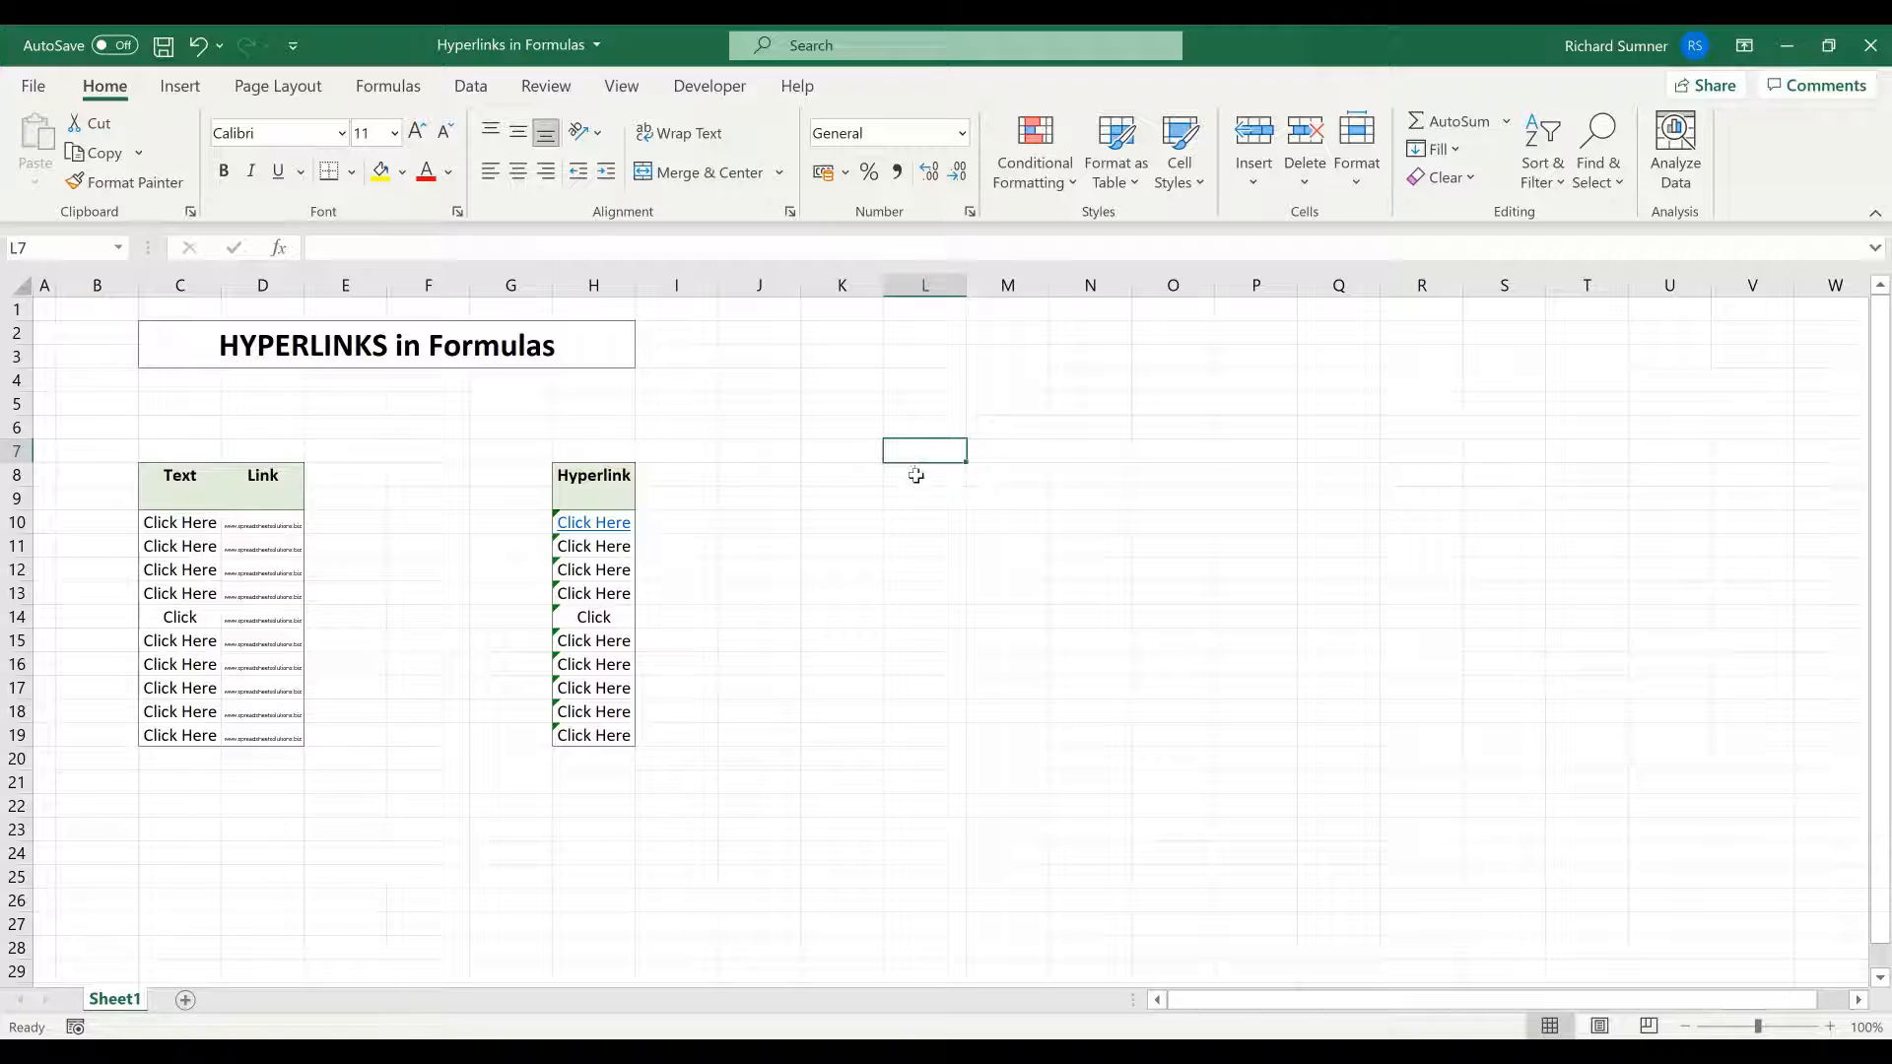
pyautogui.moveTo(854, 489)
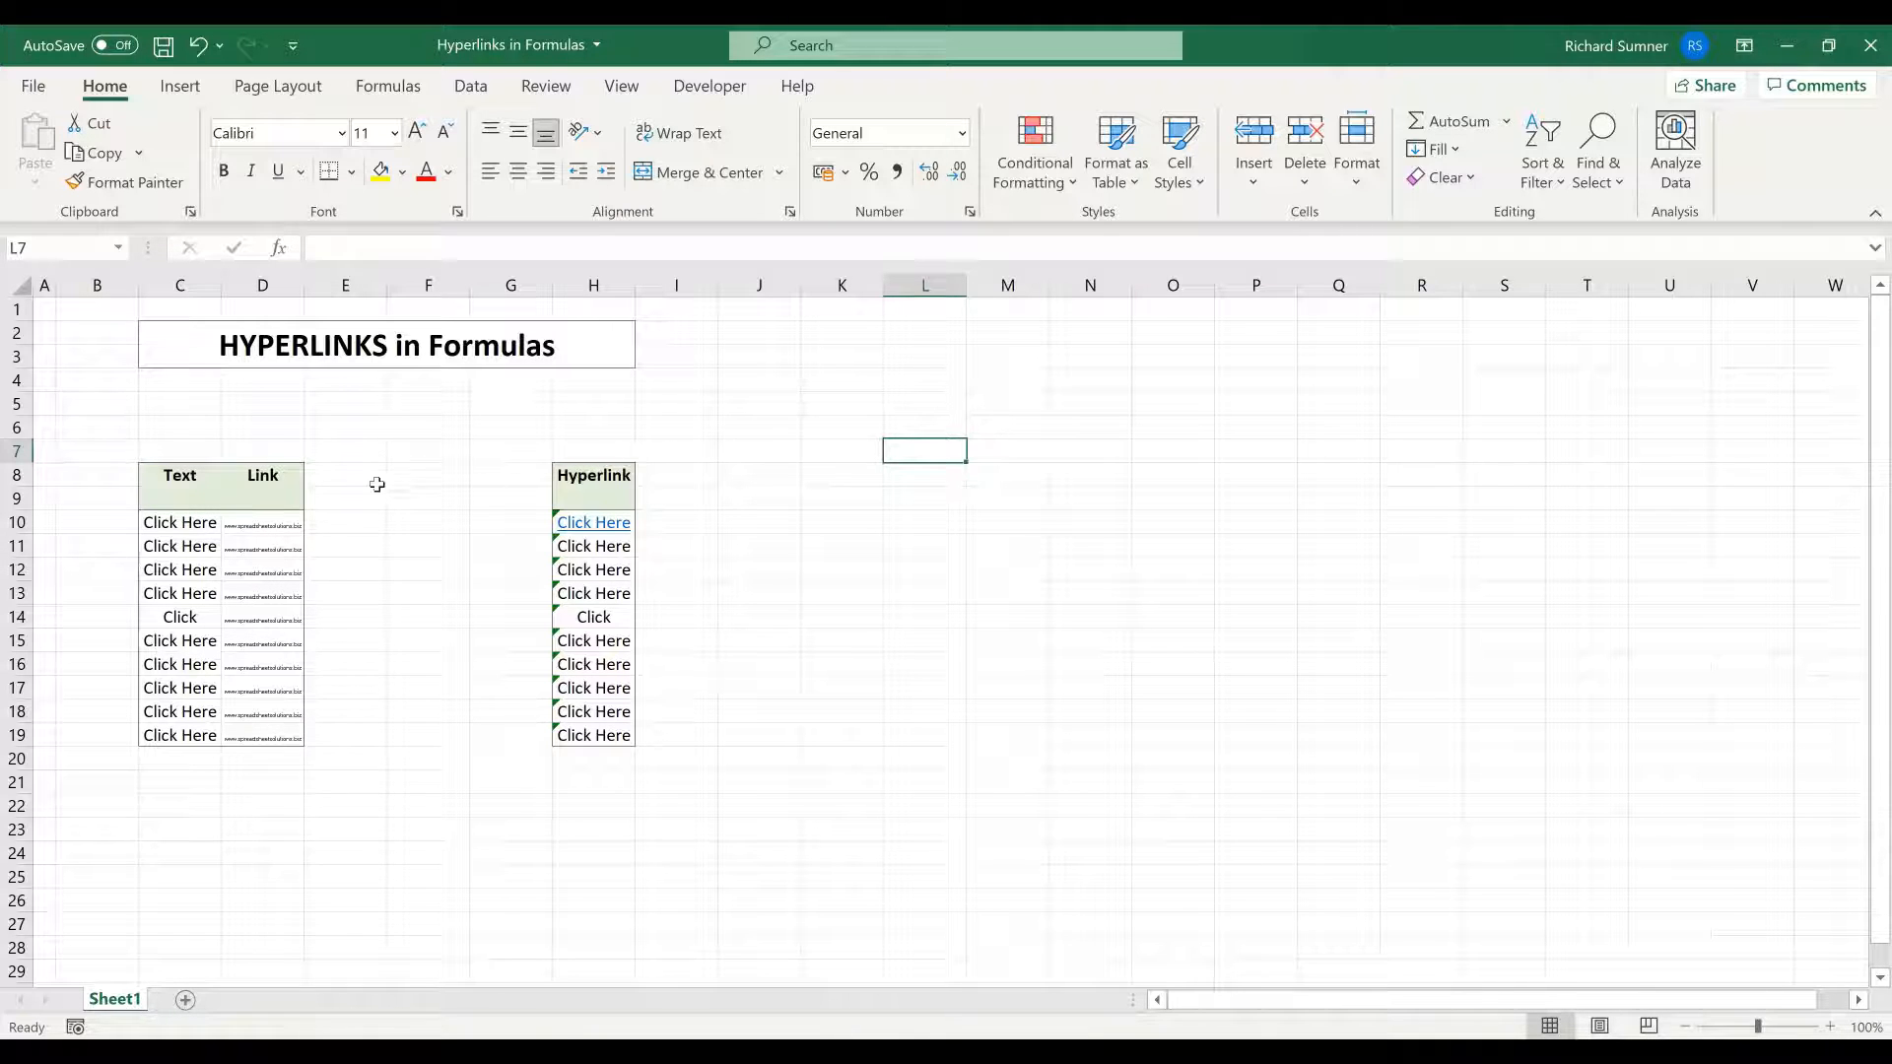
pyautogui.click(96, 521)
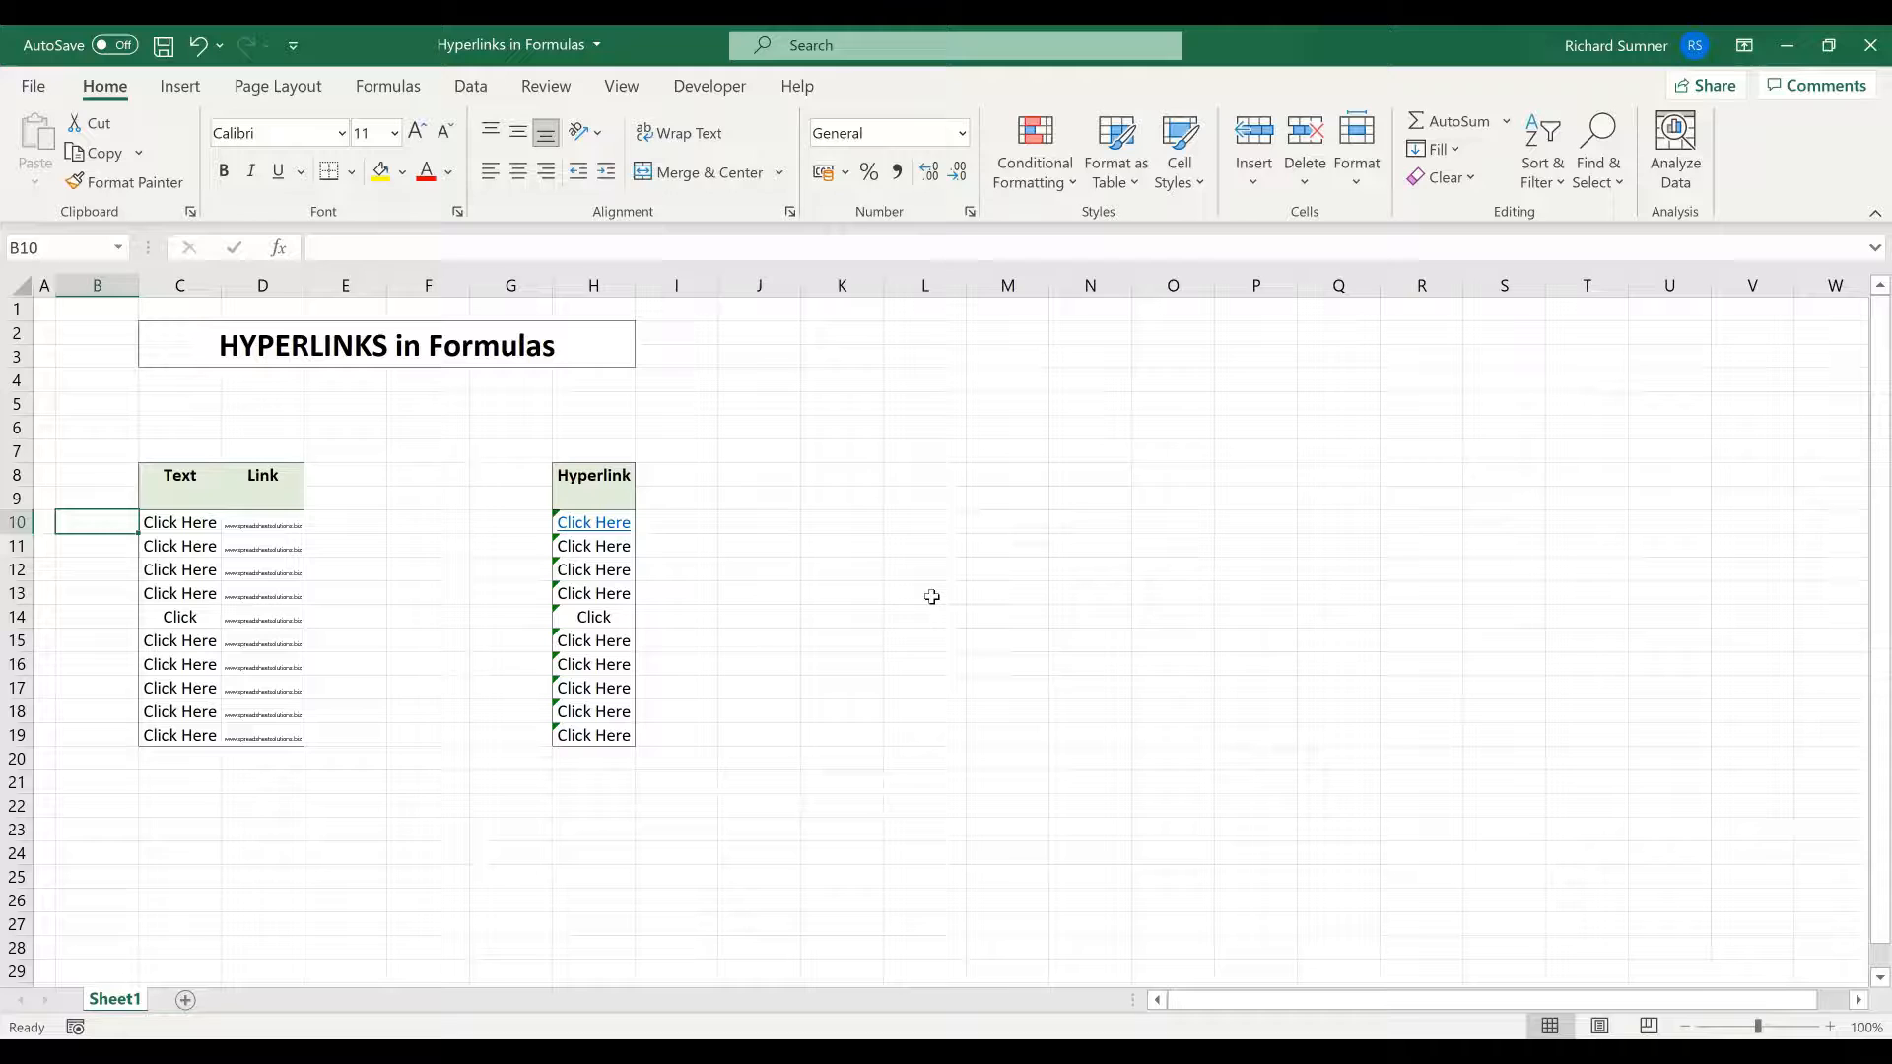
# - Type the row numbers into B10:B19 and enter 5 in K8
pyautogui.write('5')
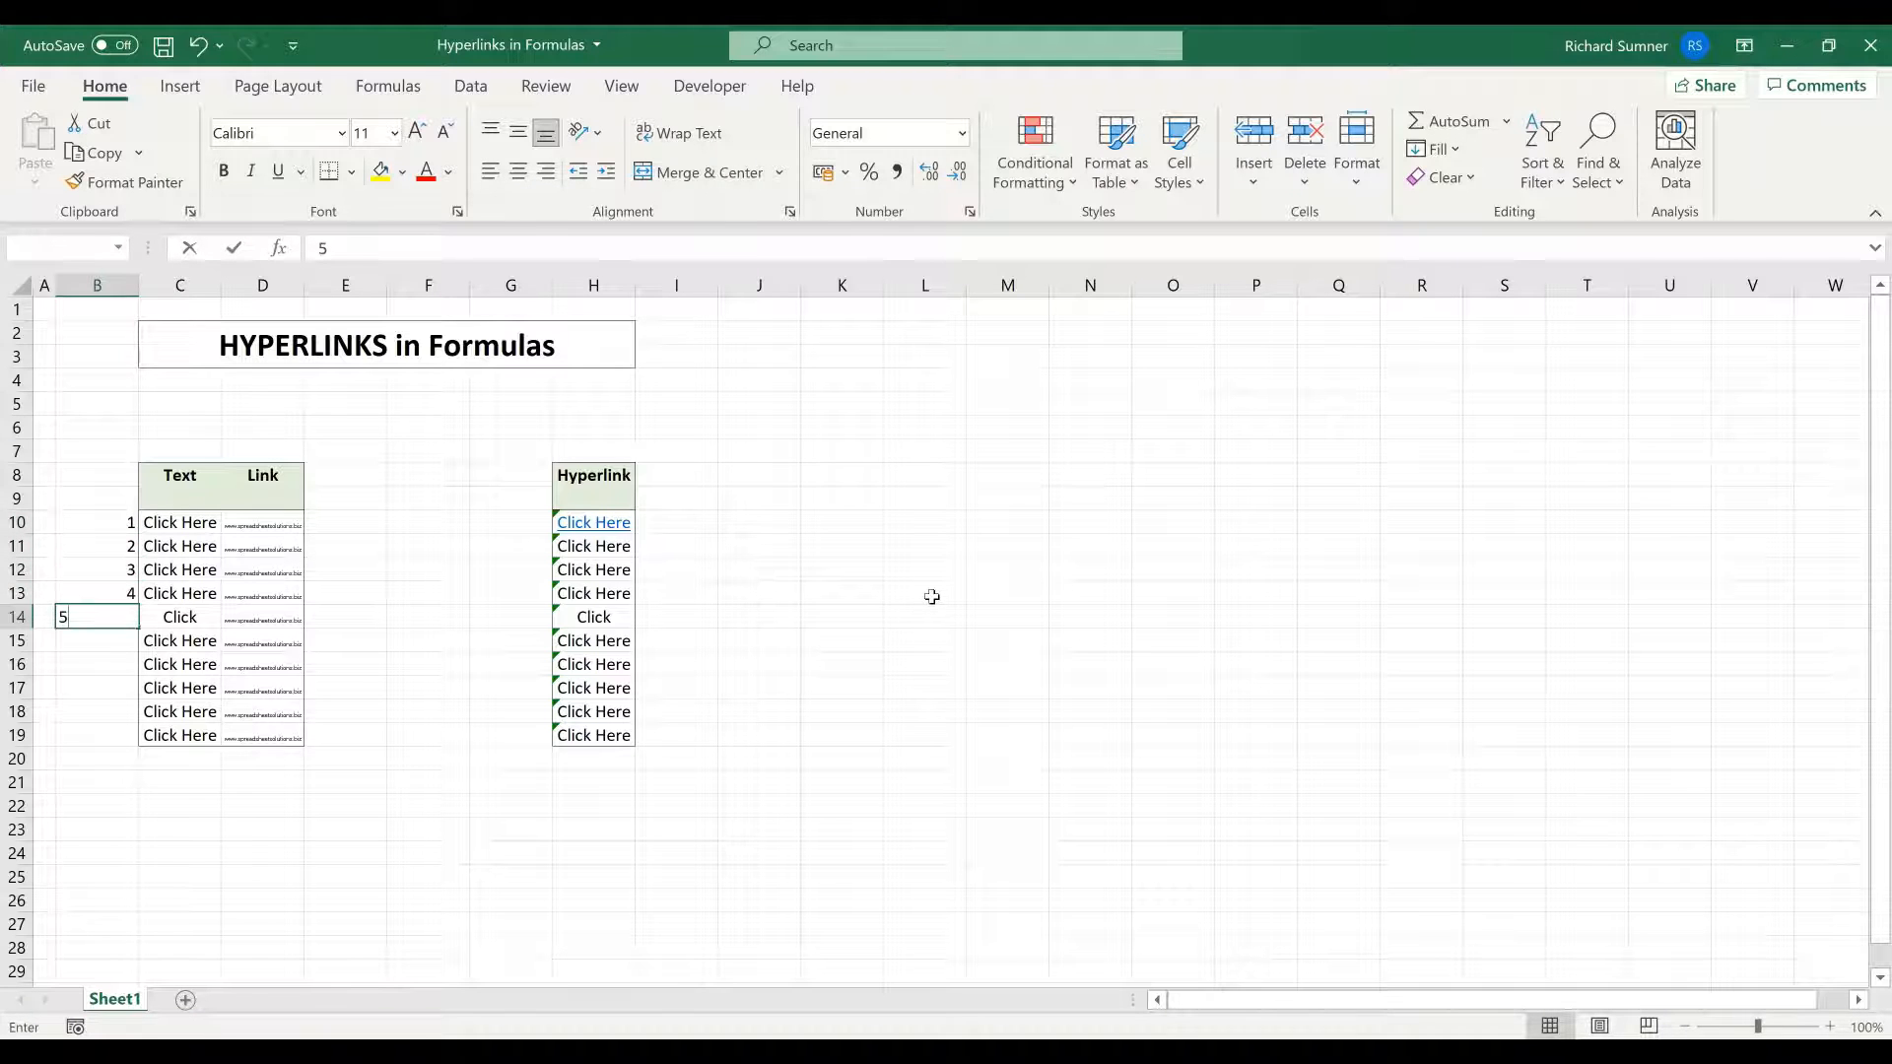
pyautogui.press('Enter')
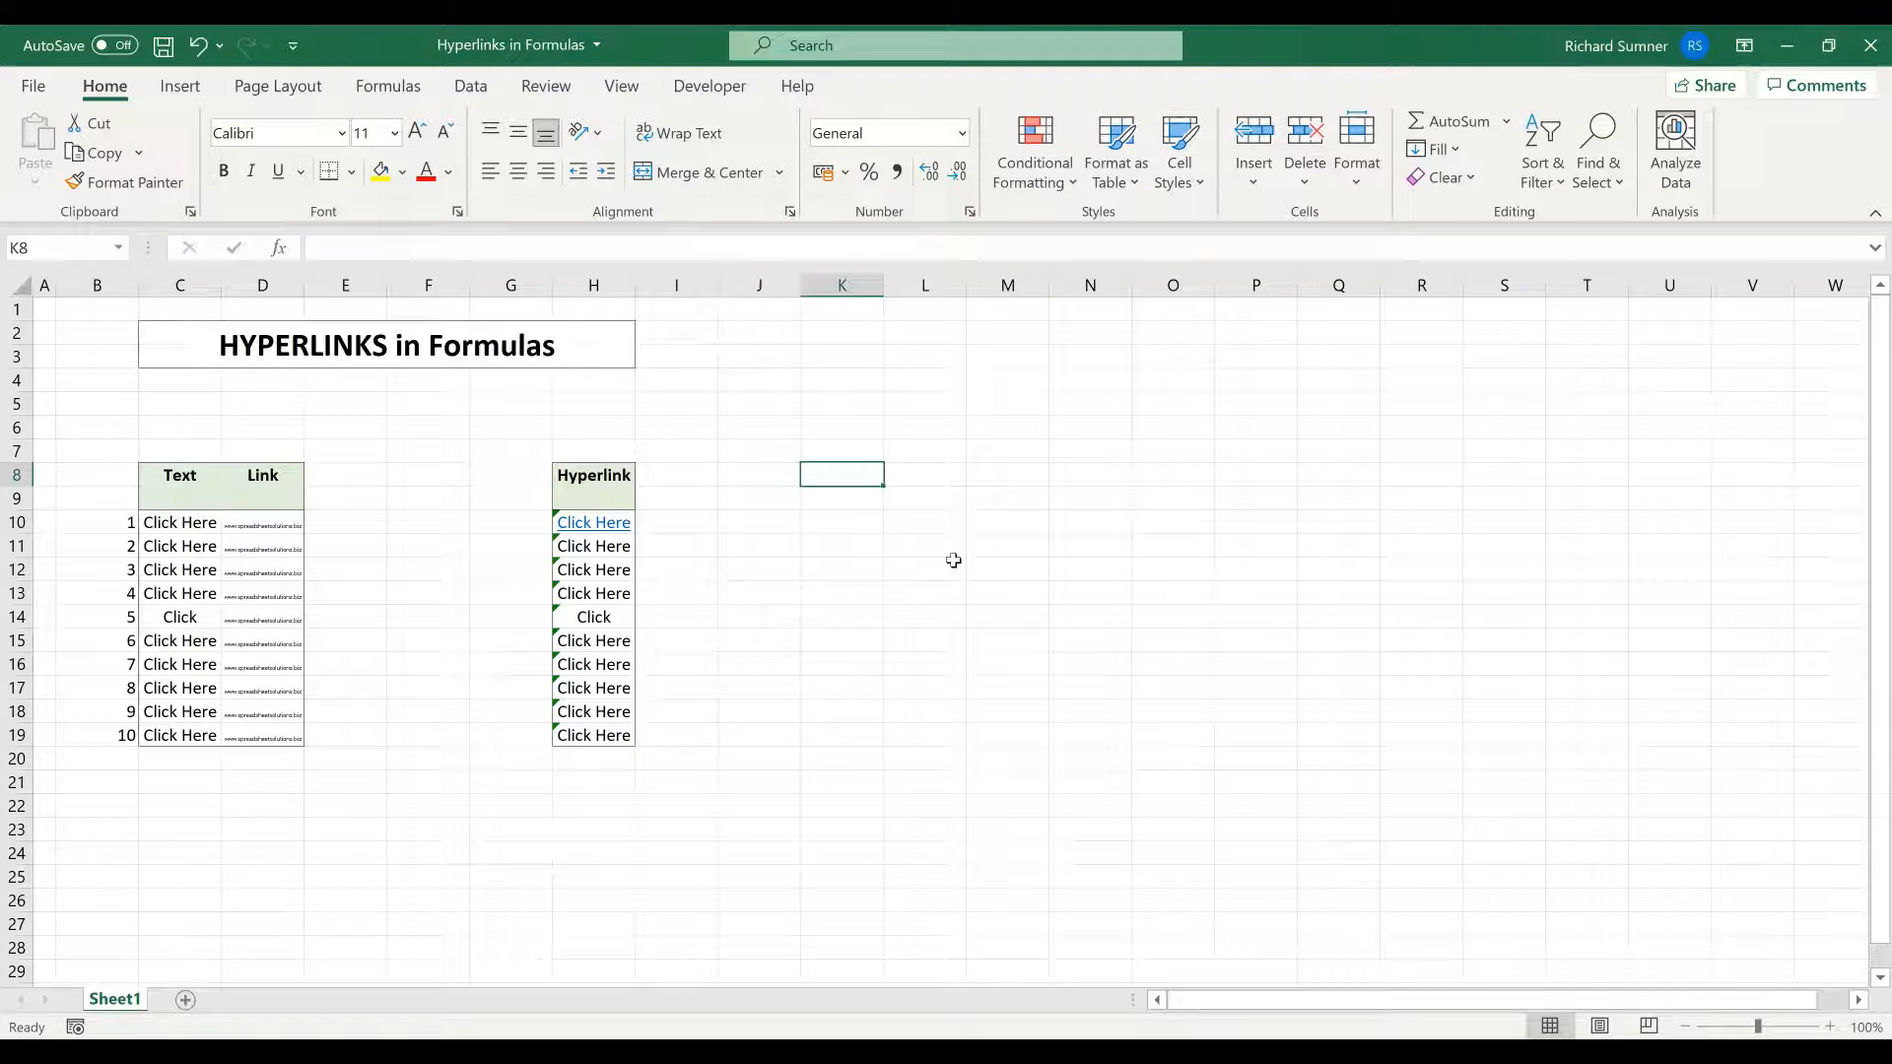
pyautogui.write('5')
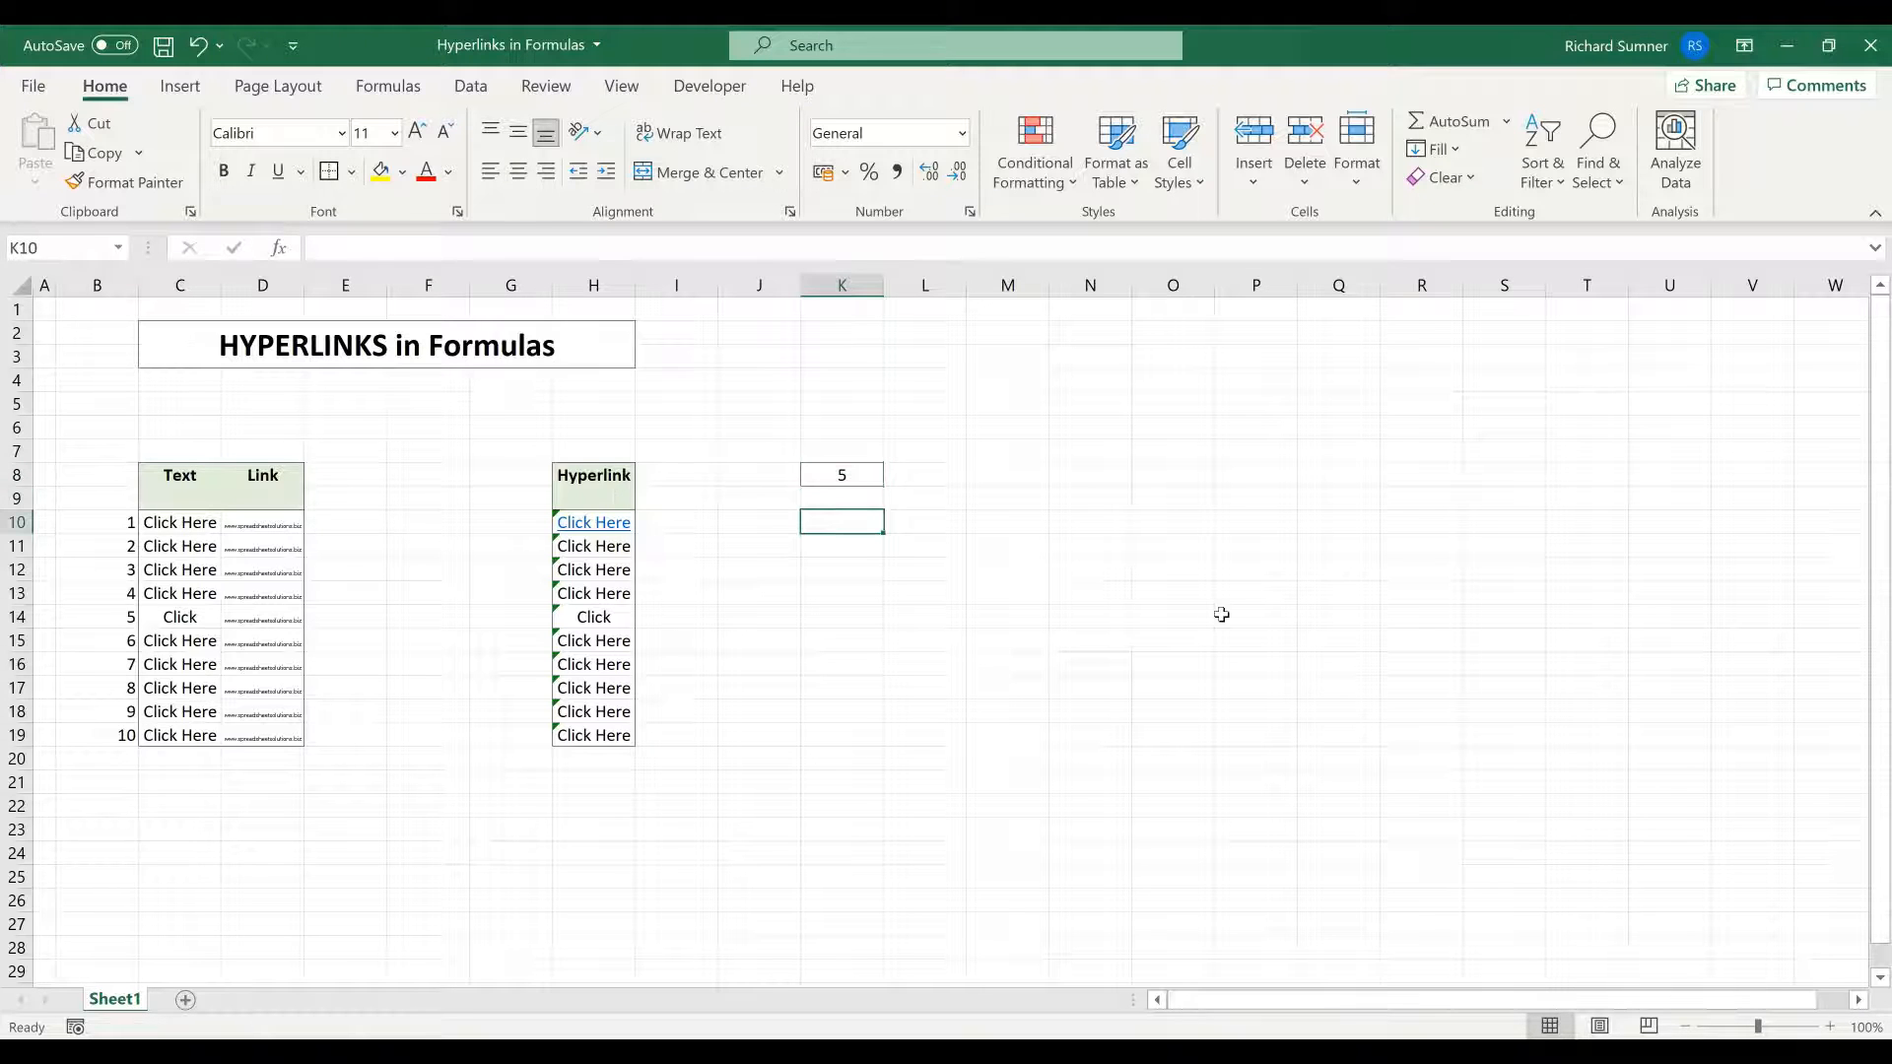
# - Start K10's =IFERROR(INDEX( formula using C10:C19 as the return range
pyautogui.write('=')
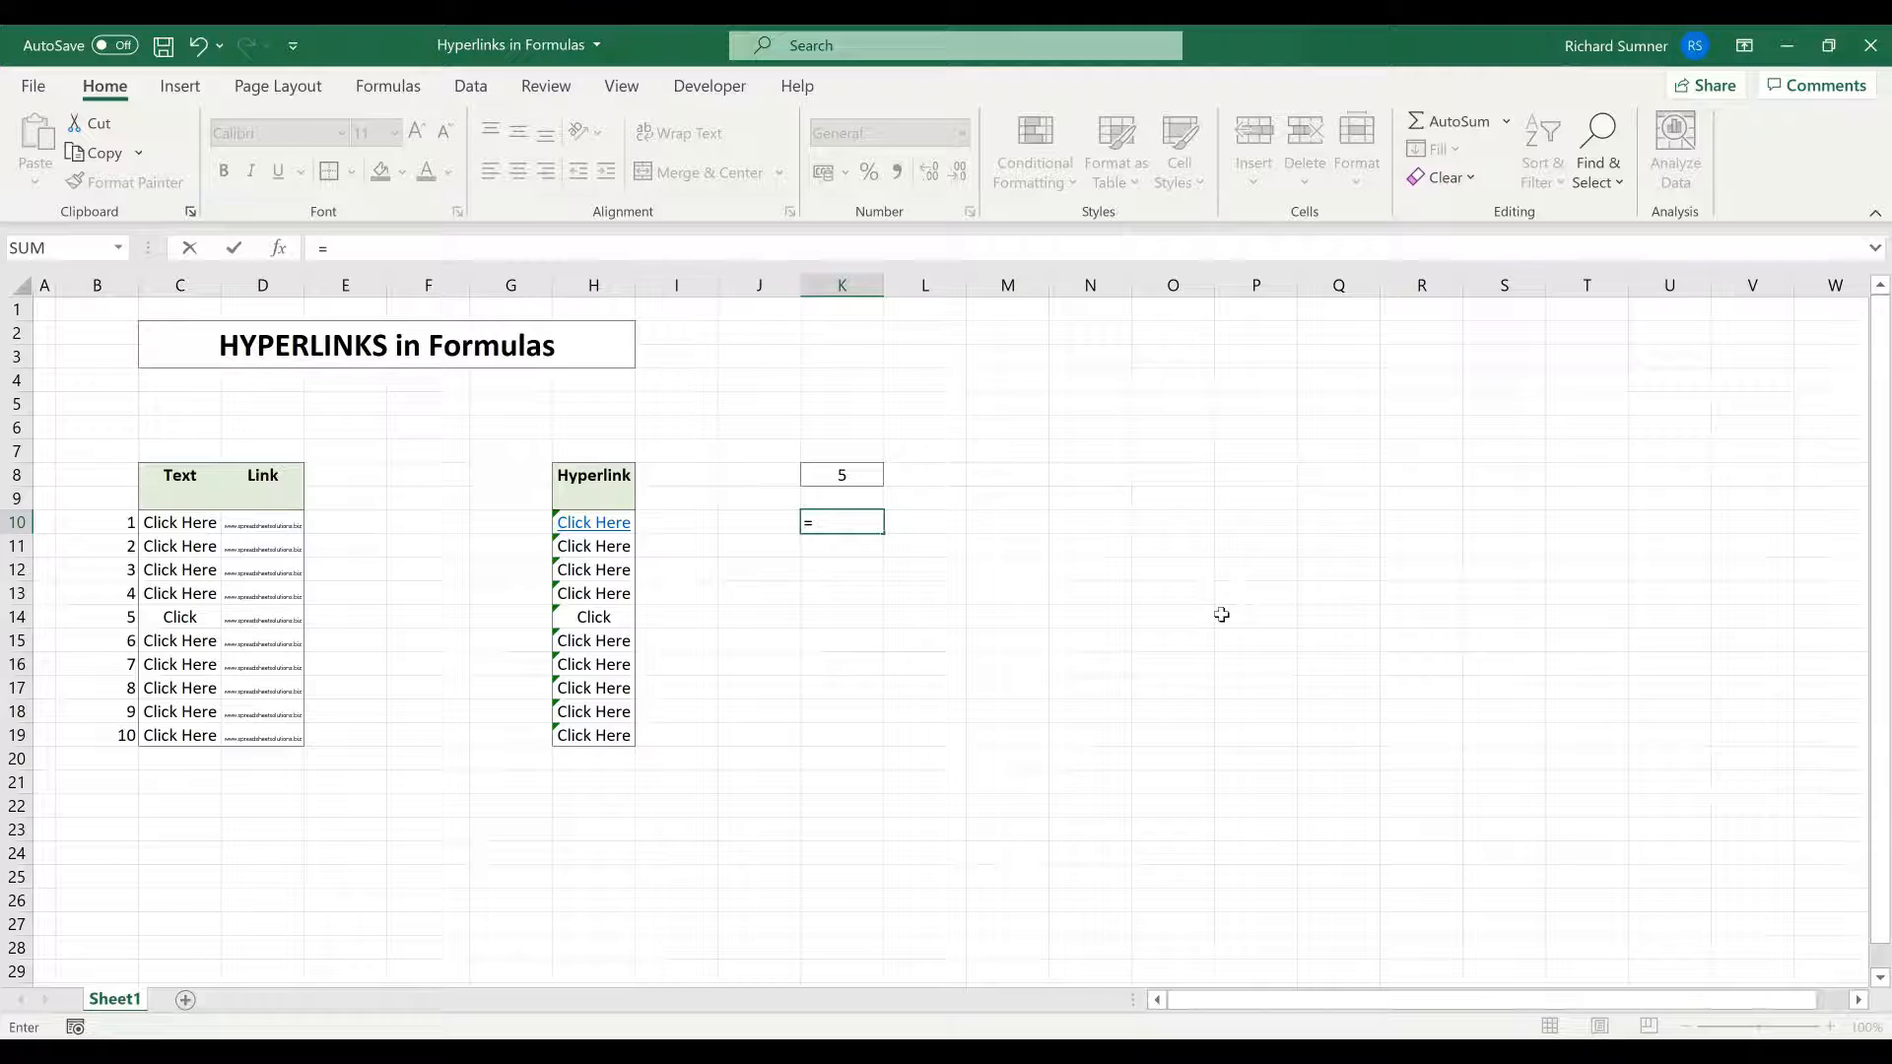
pyautogui.write('IFERROR(INDEX(')
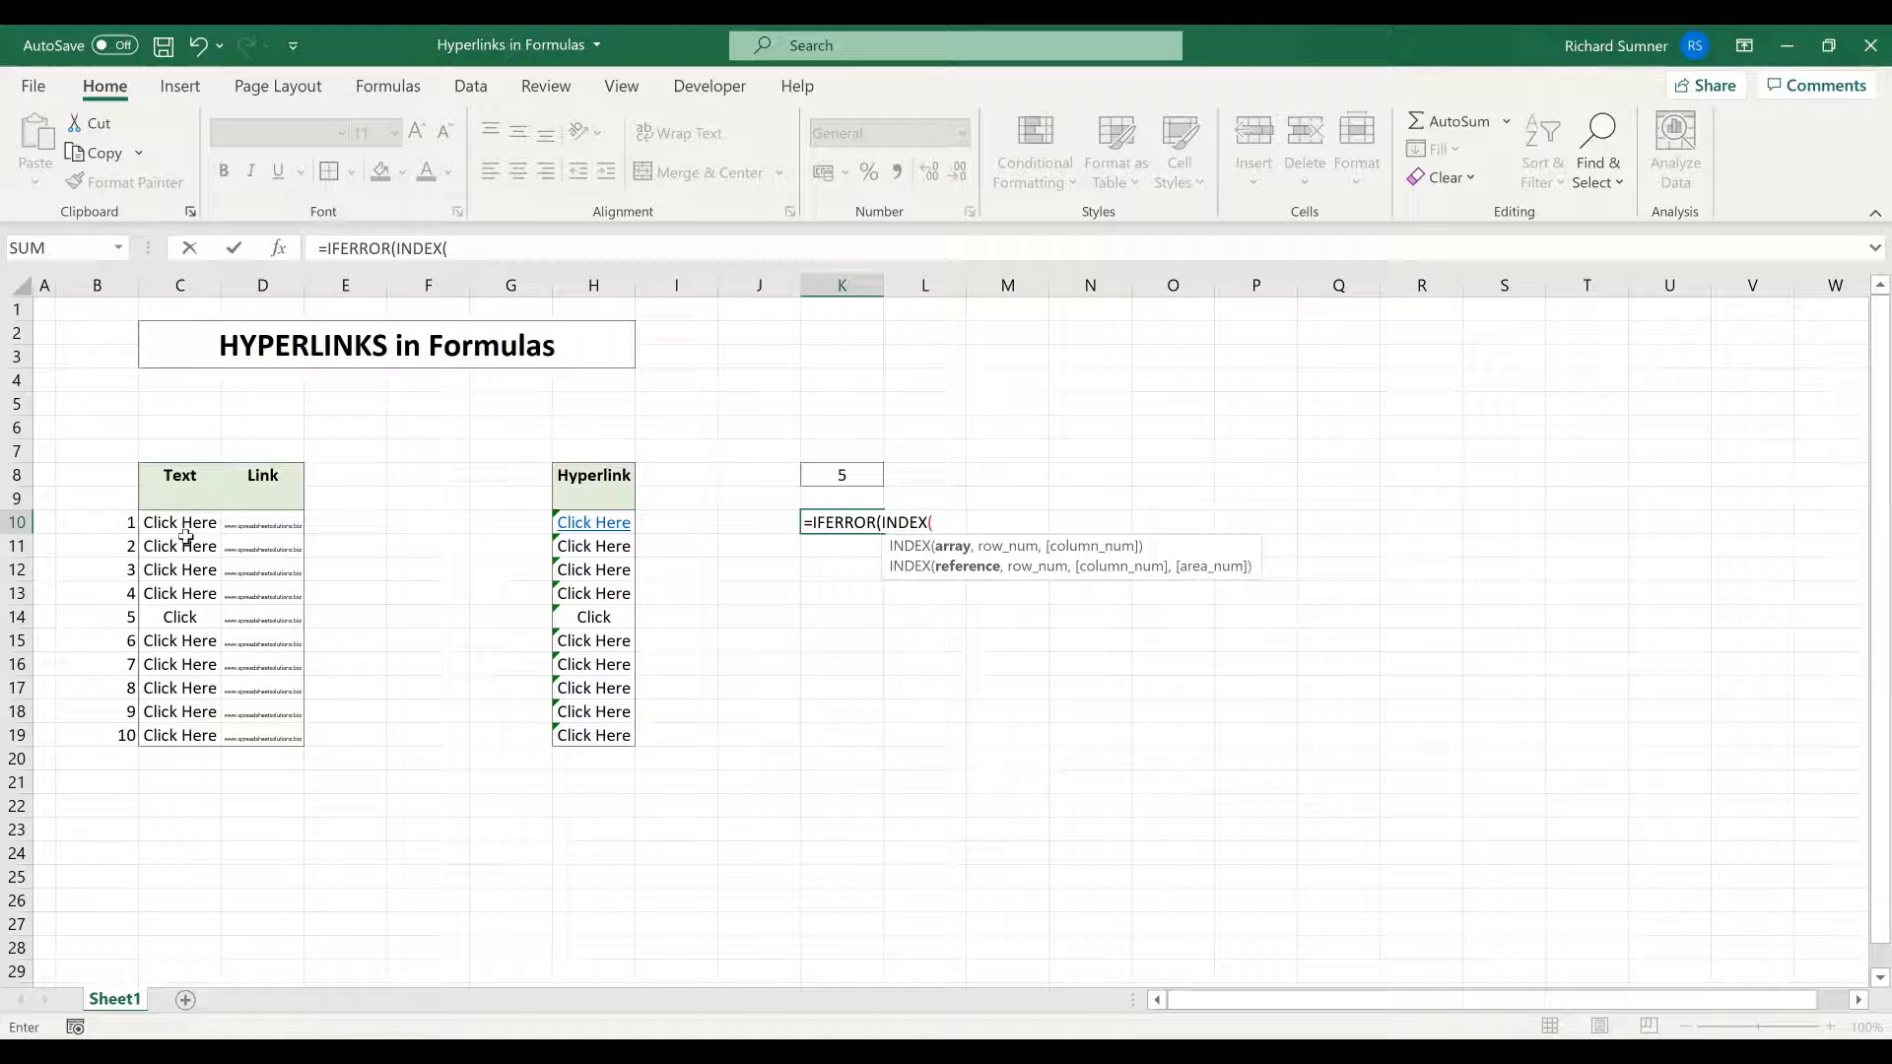
pyautogui.click(180, 522)
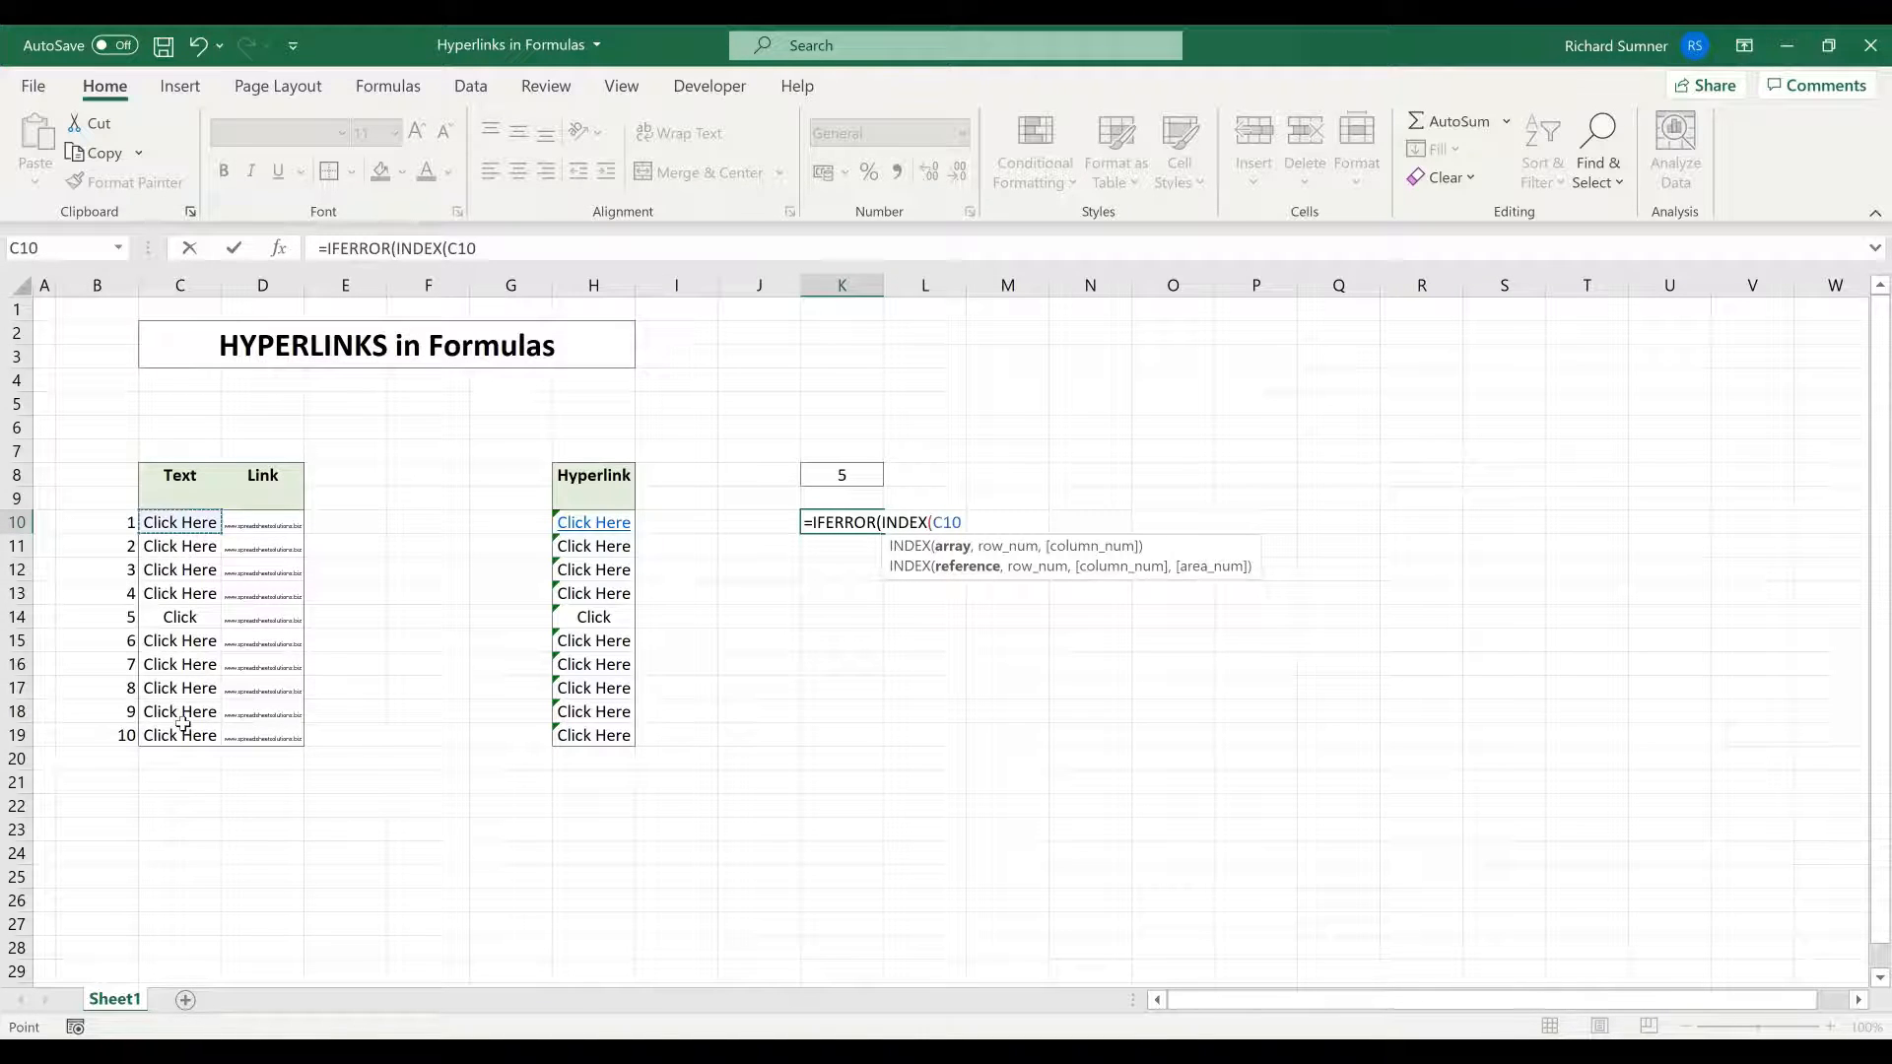
pyautogui.moveTo(180, 522); pyautogui.dragTo(179, 735)
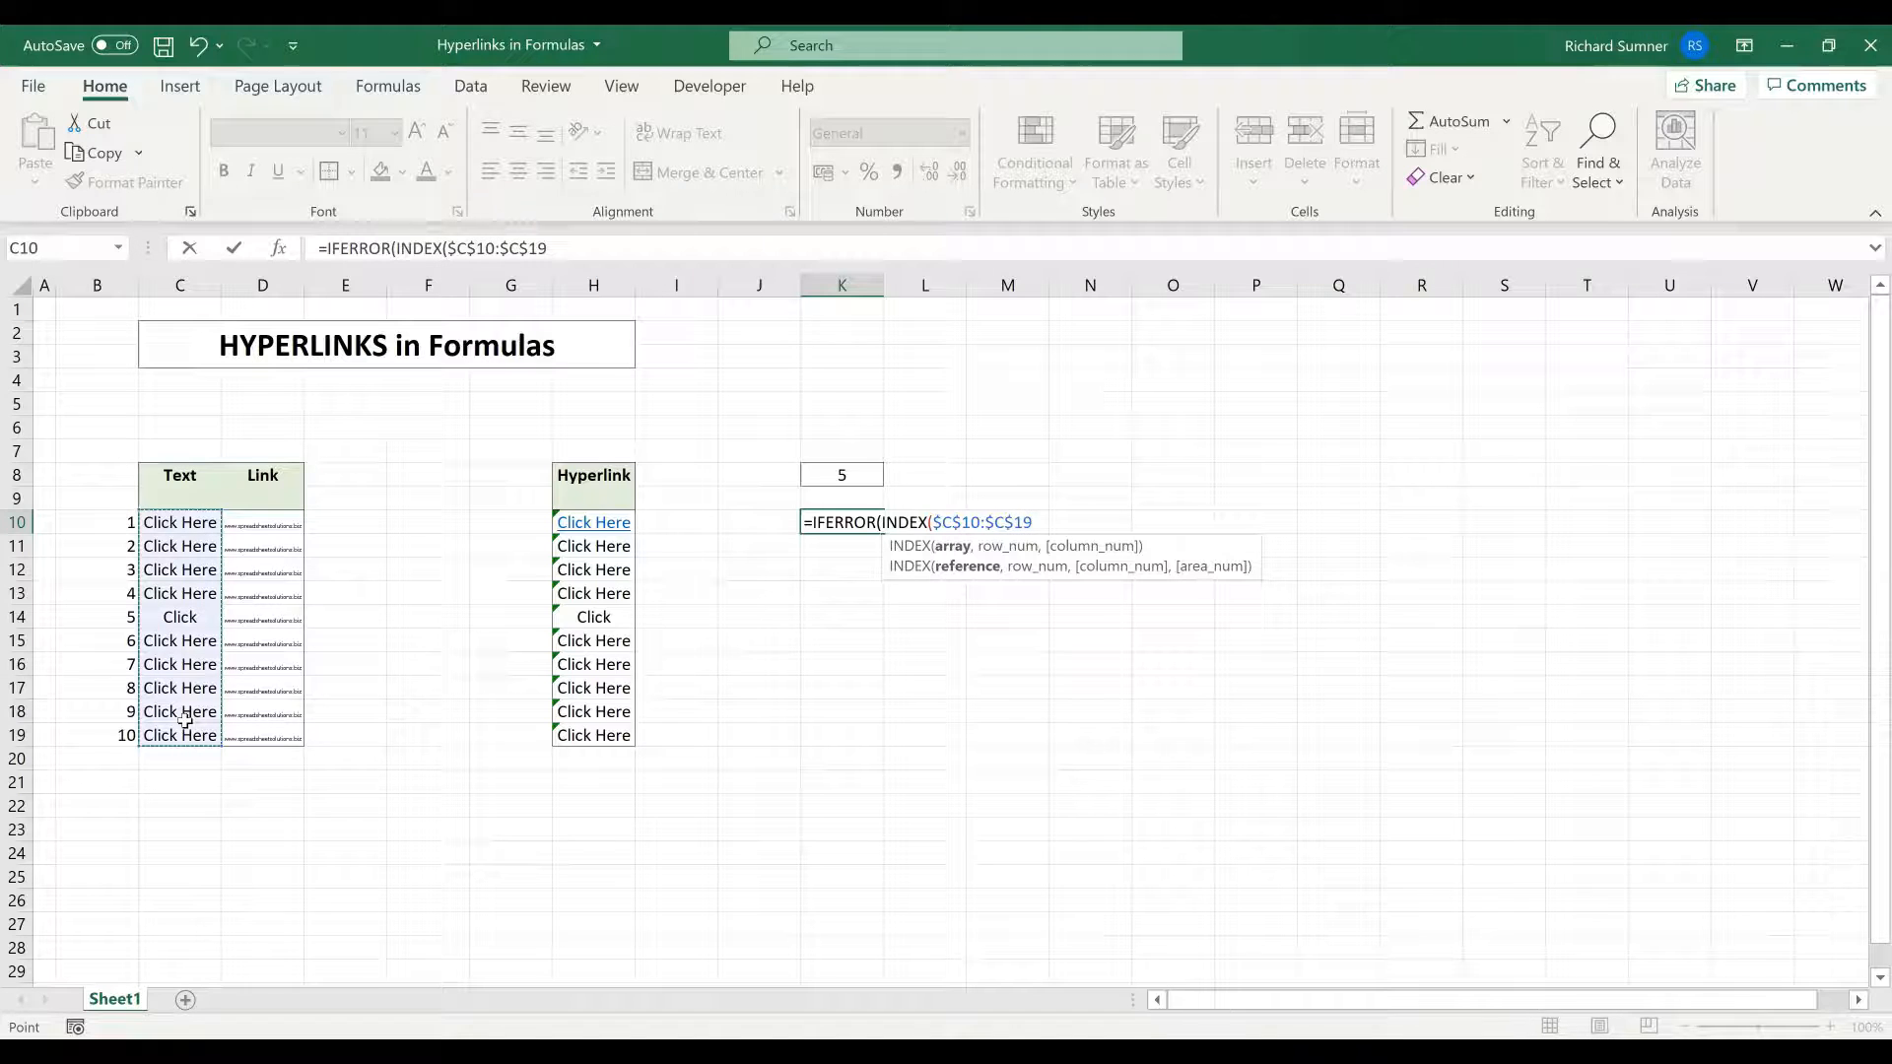
# - Add an exact MATCH on K8, correcting the match range to B10:B19
pyautogui.write(', MATCH(')
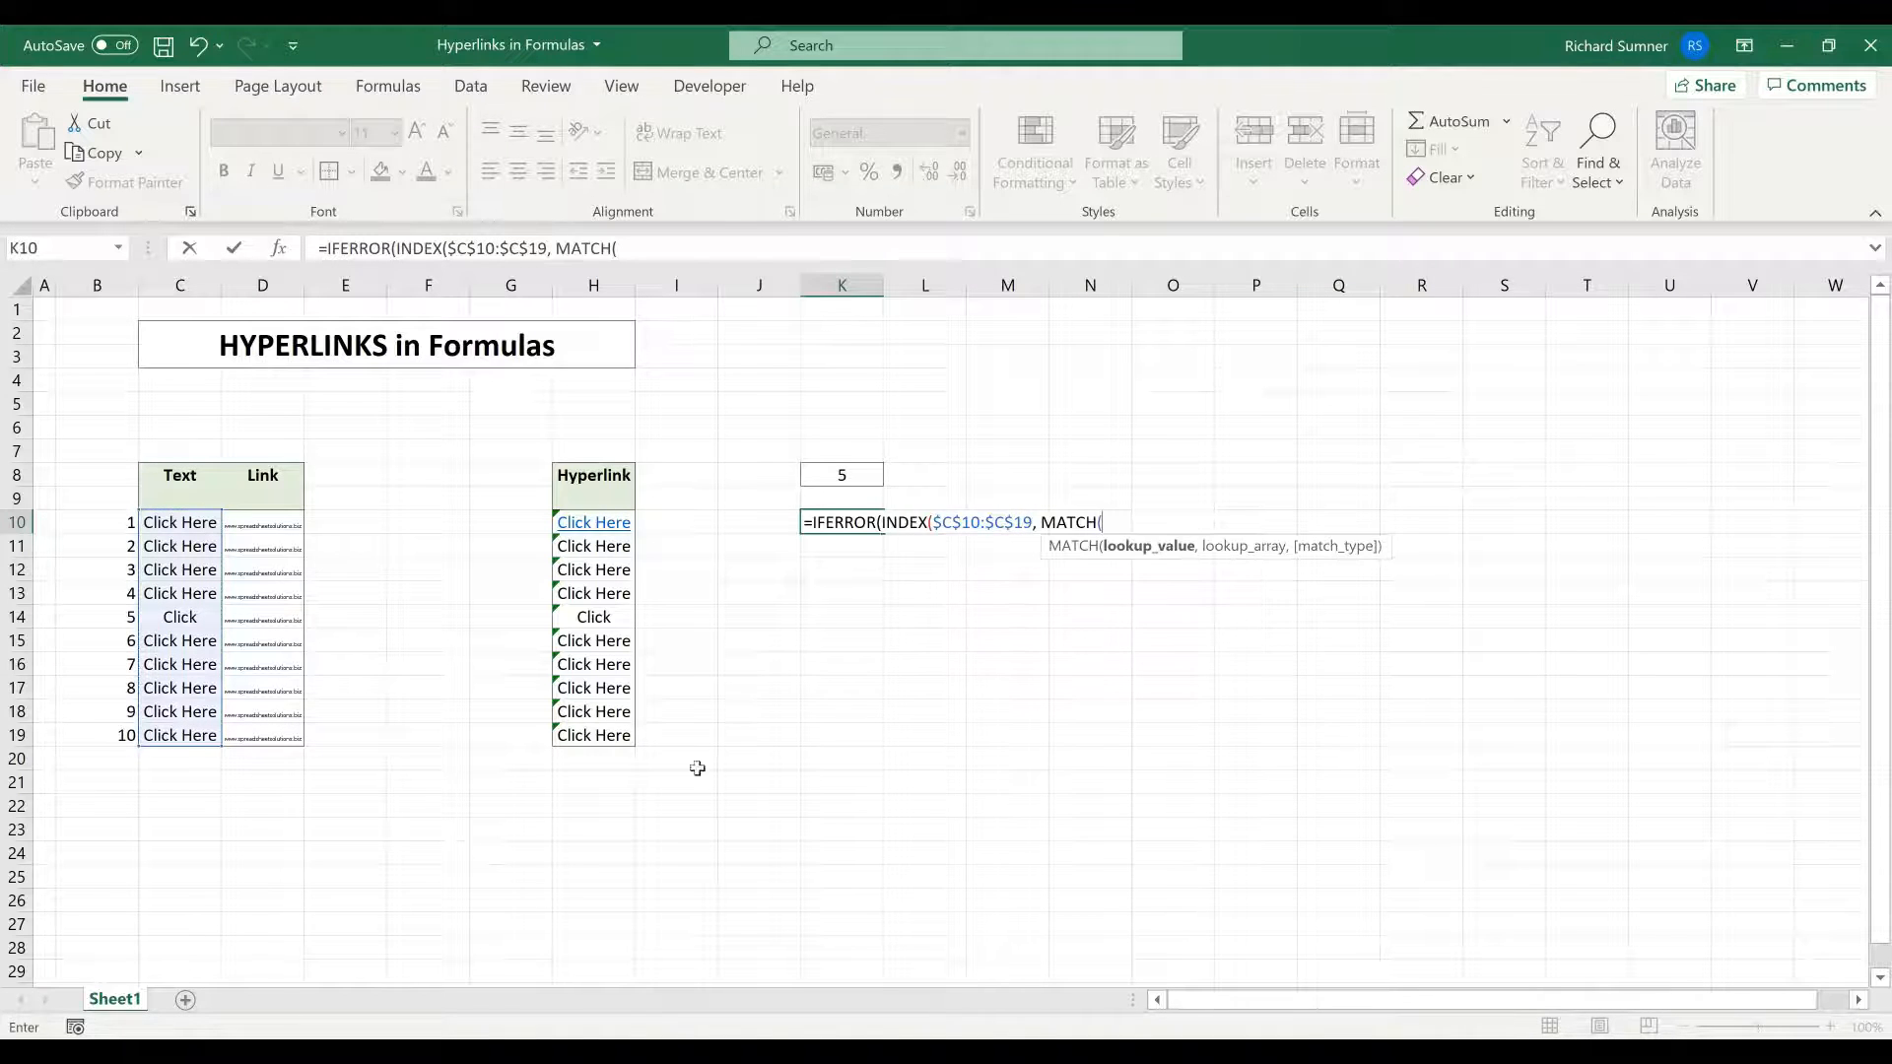
pyautogui.click(841, 474)
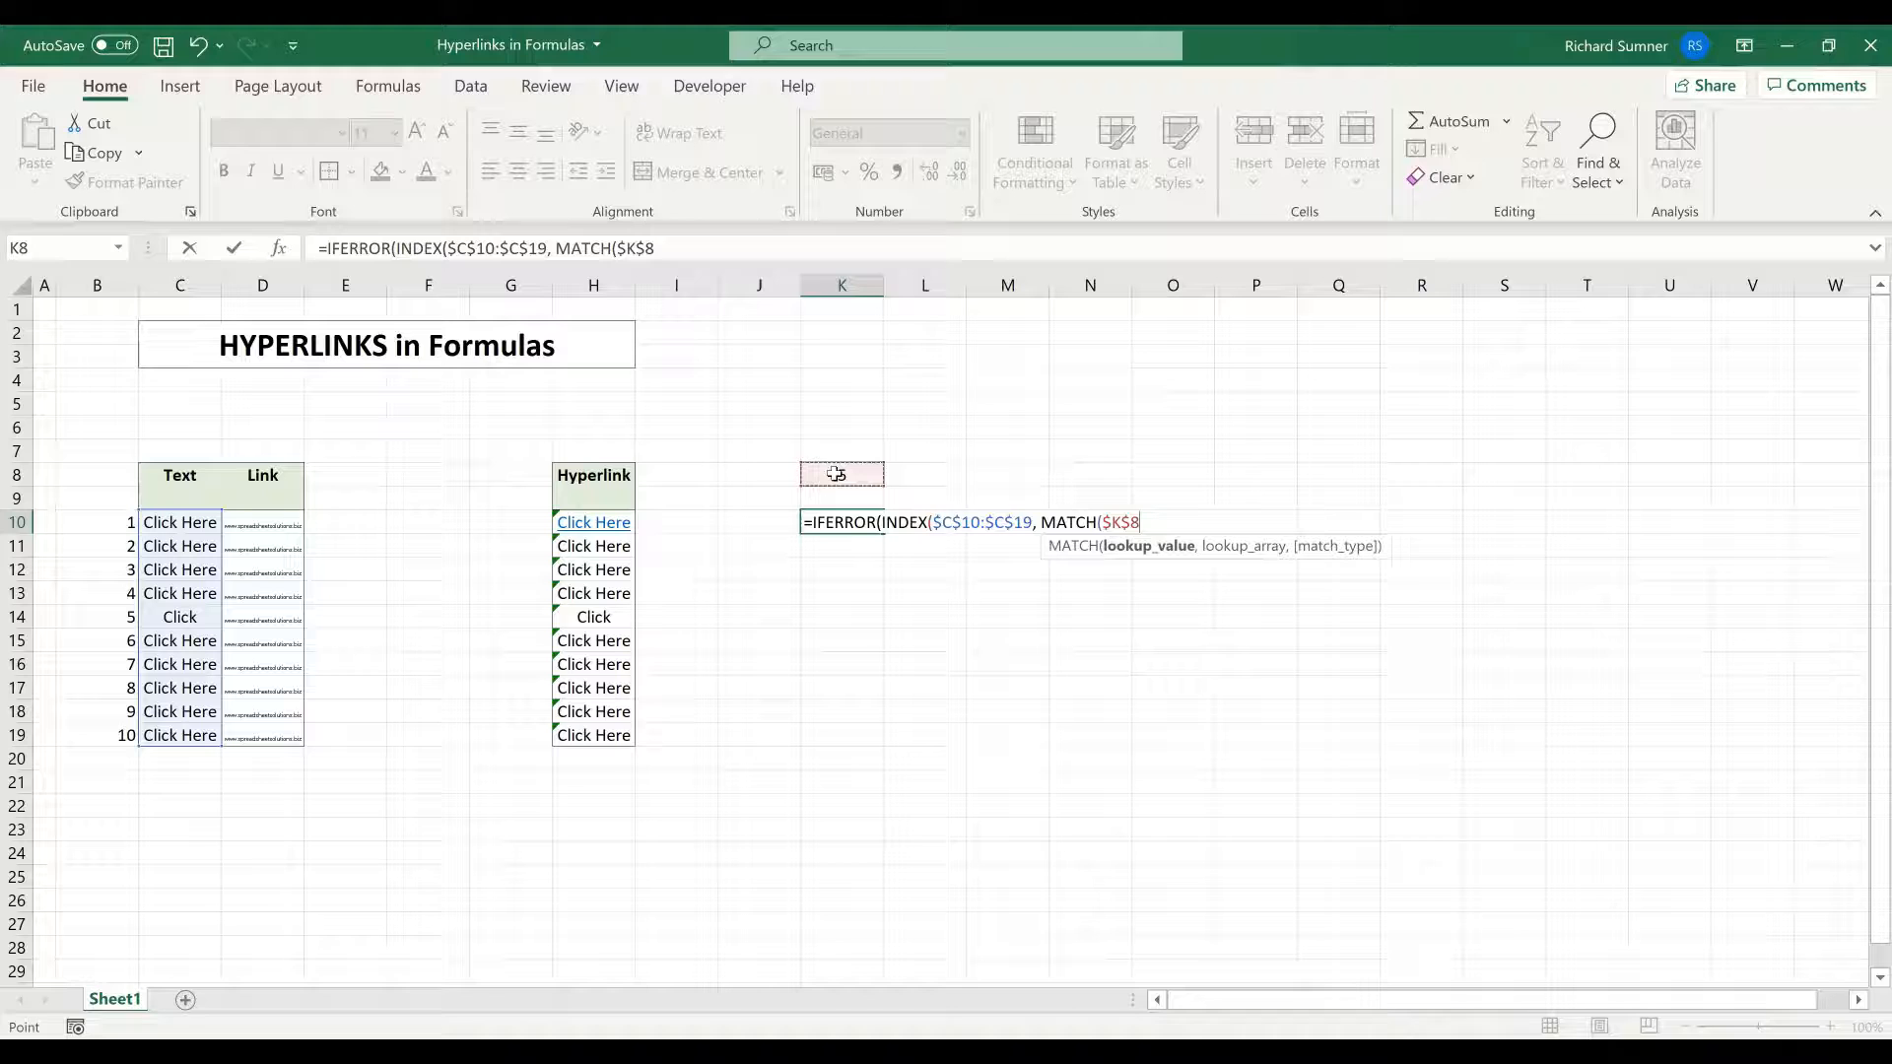
pyautogui.click(180, 522)
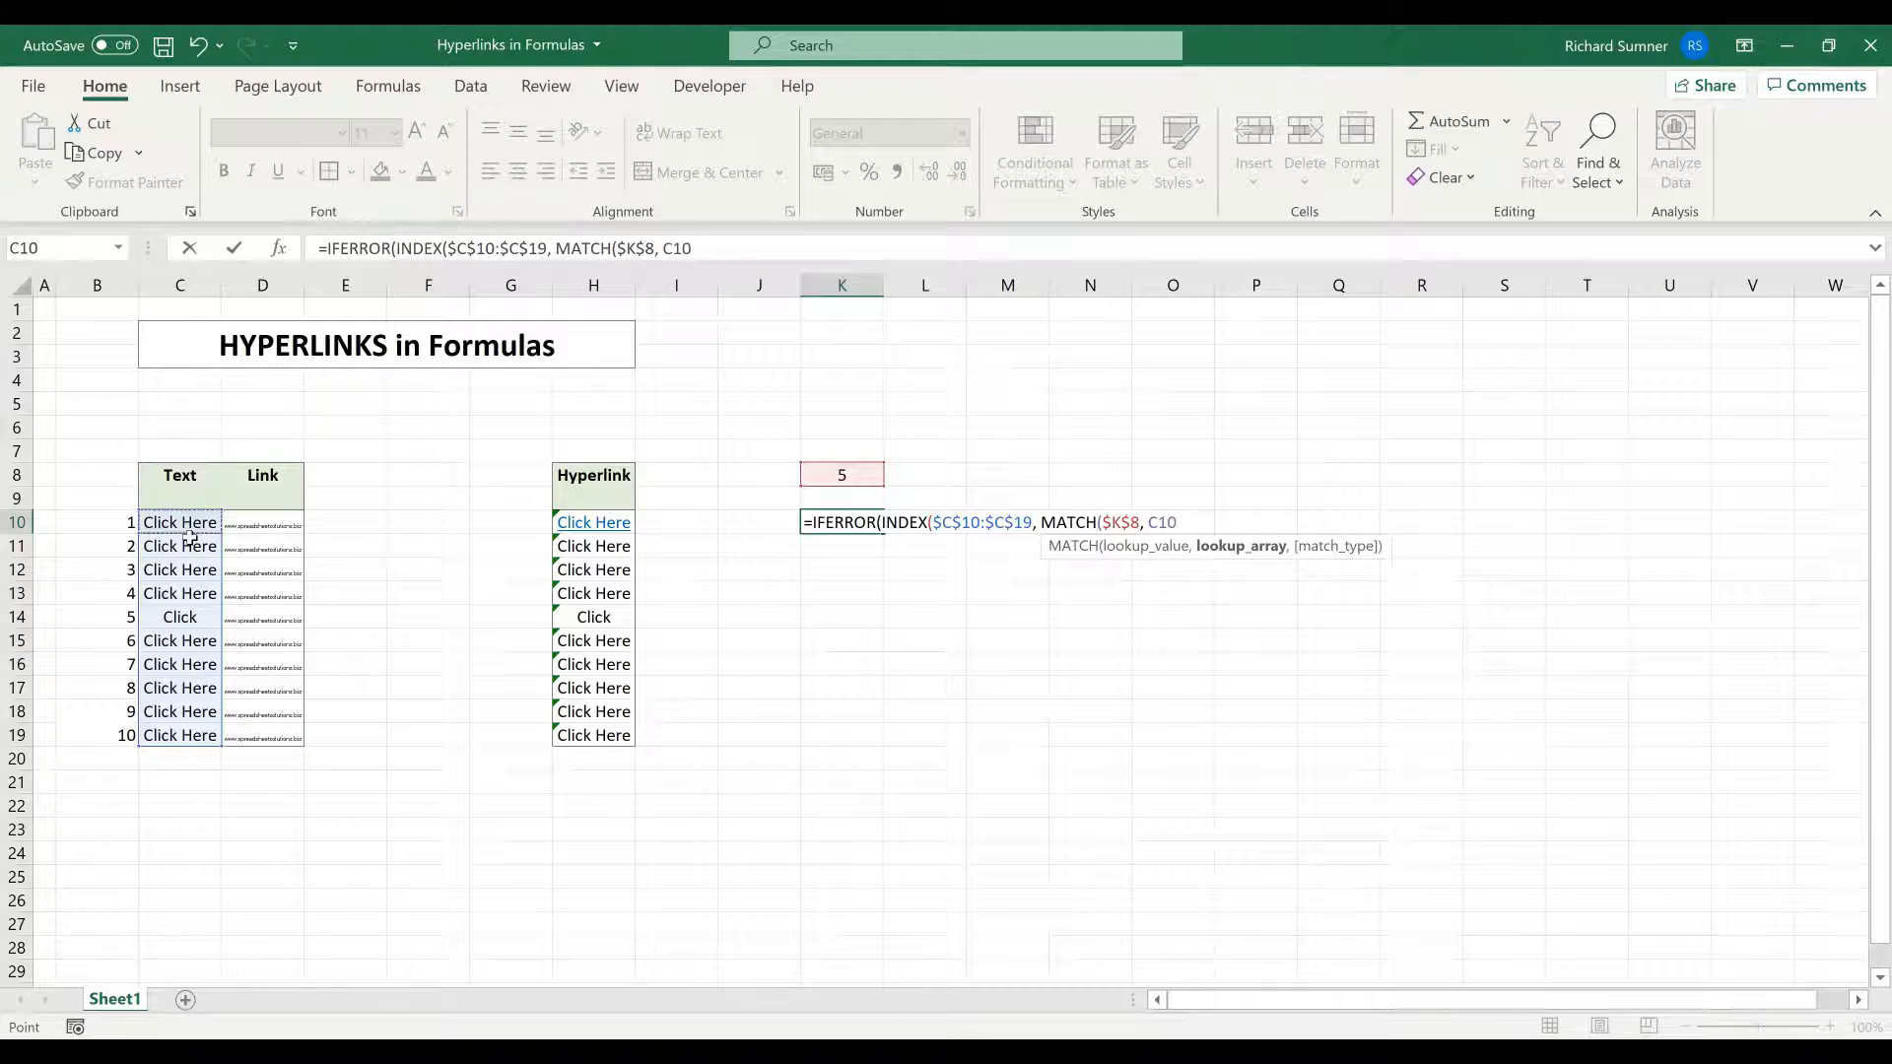
pyautogui.moveTo(180, 522); pyautogui.dragTo(179, 735)
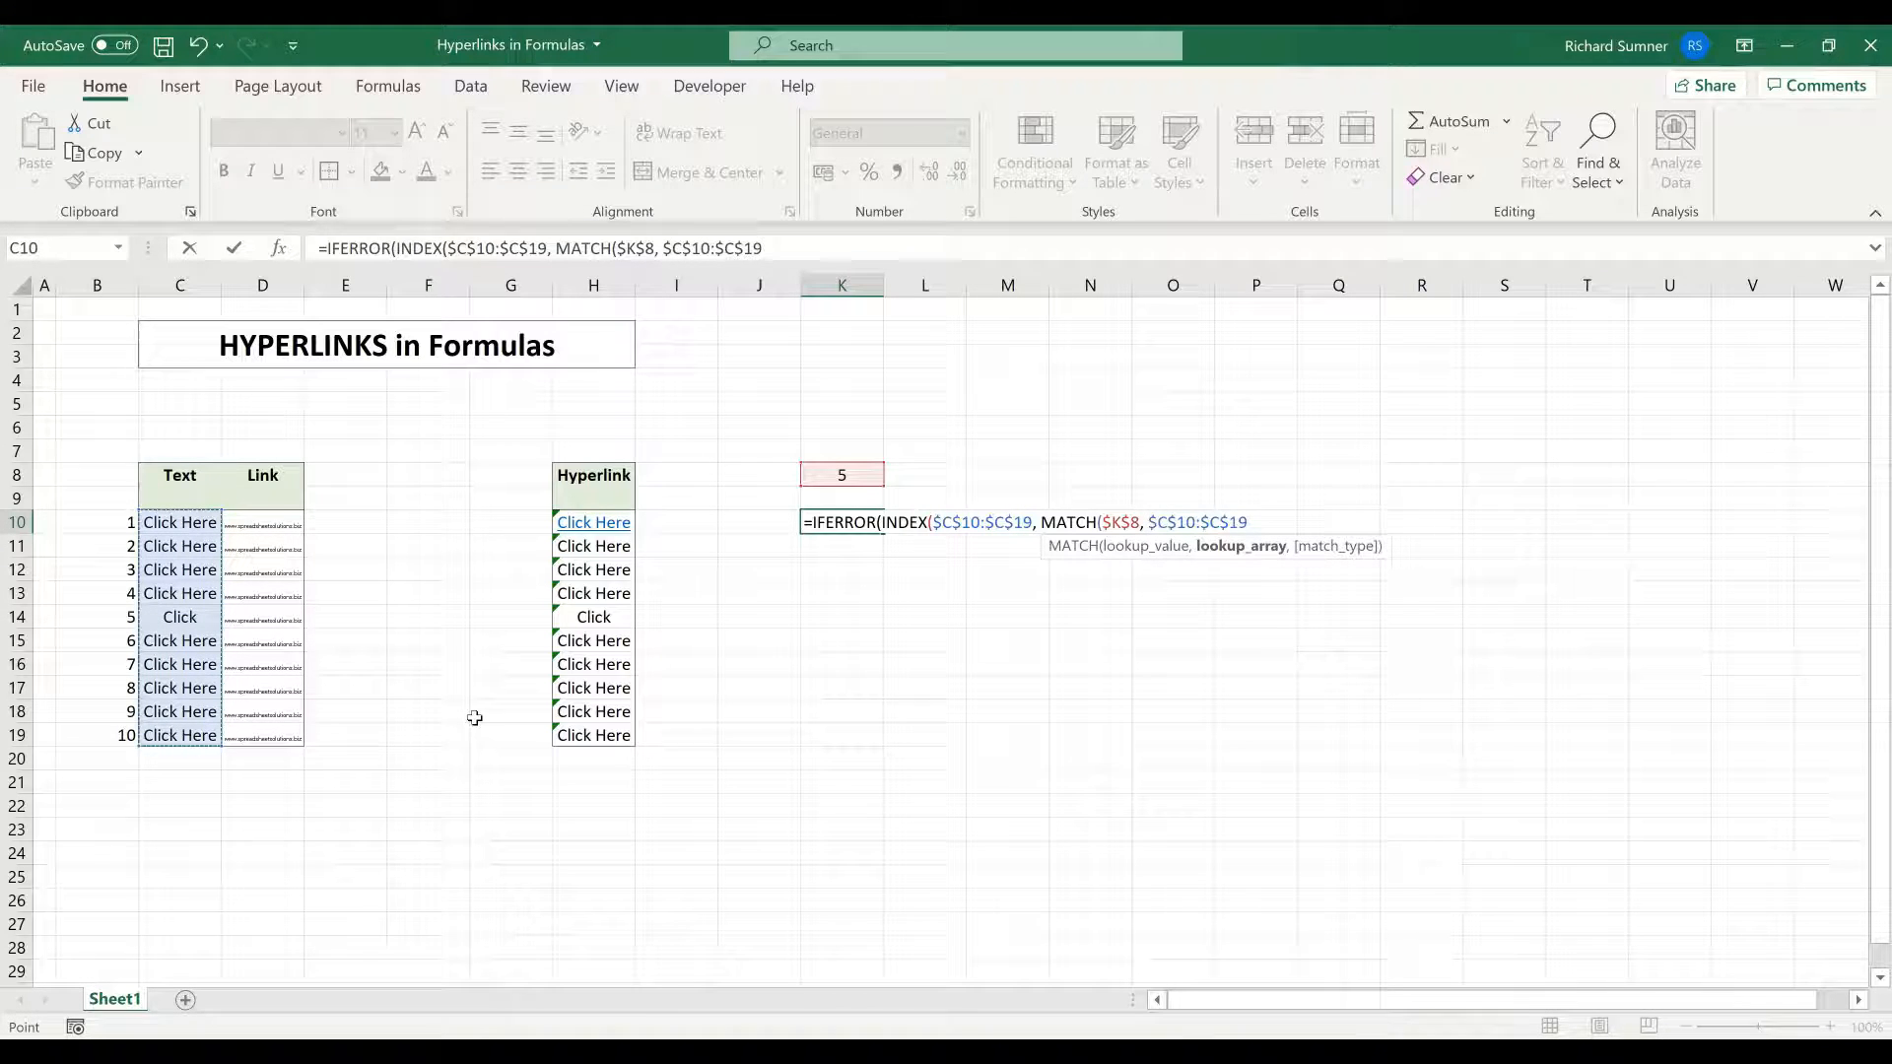
pyautogui.write(', 0))')
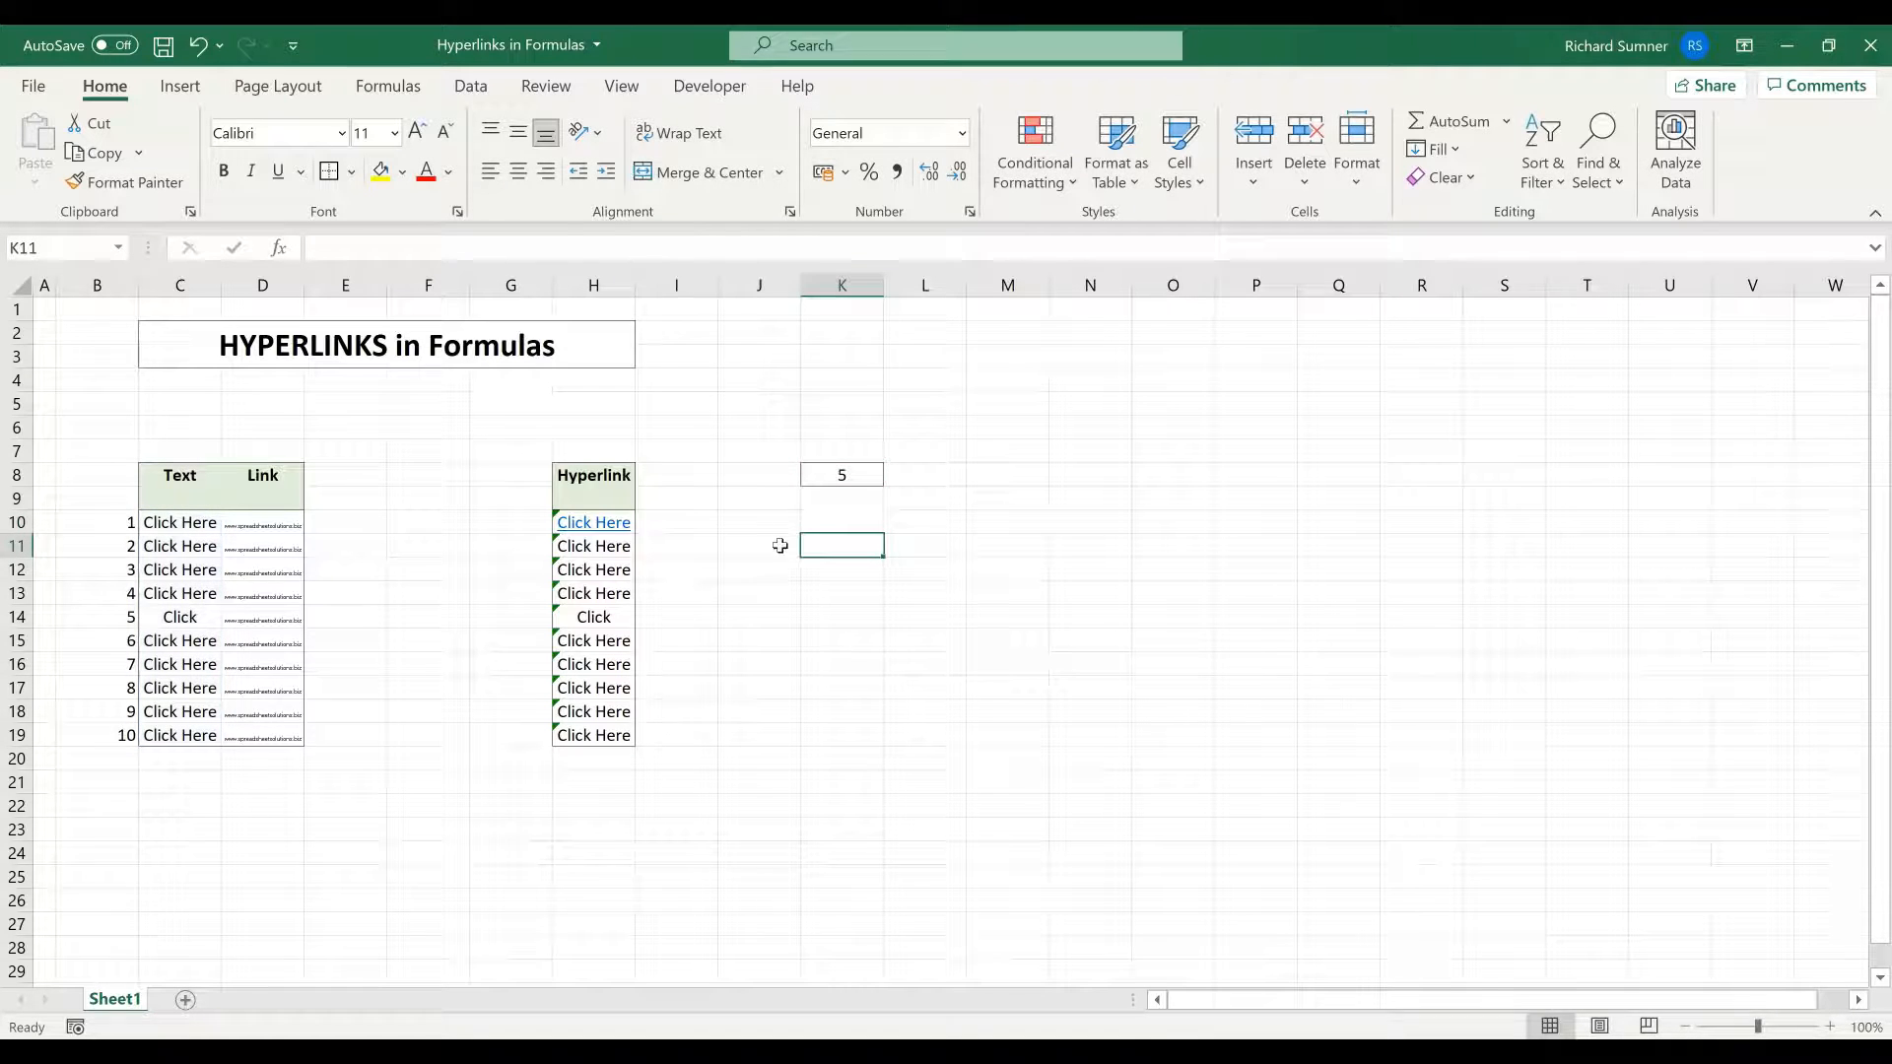
pyautogui.click(841, 521)
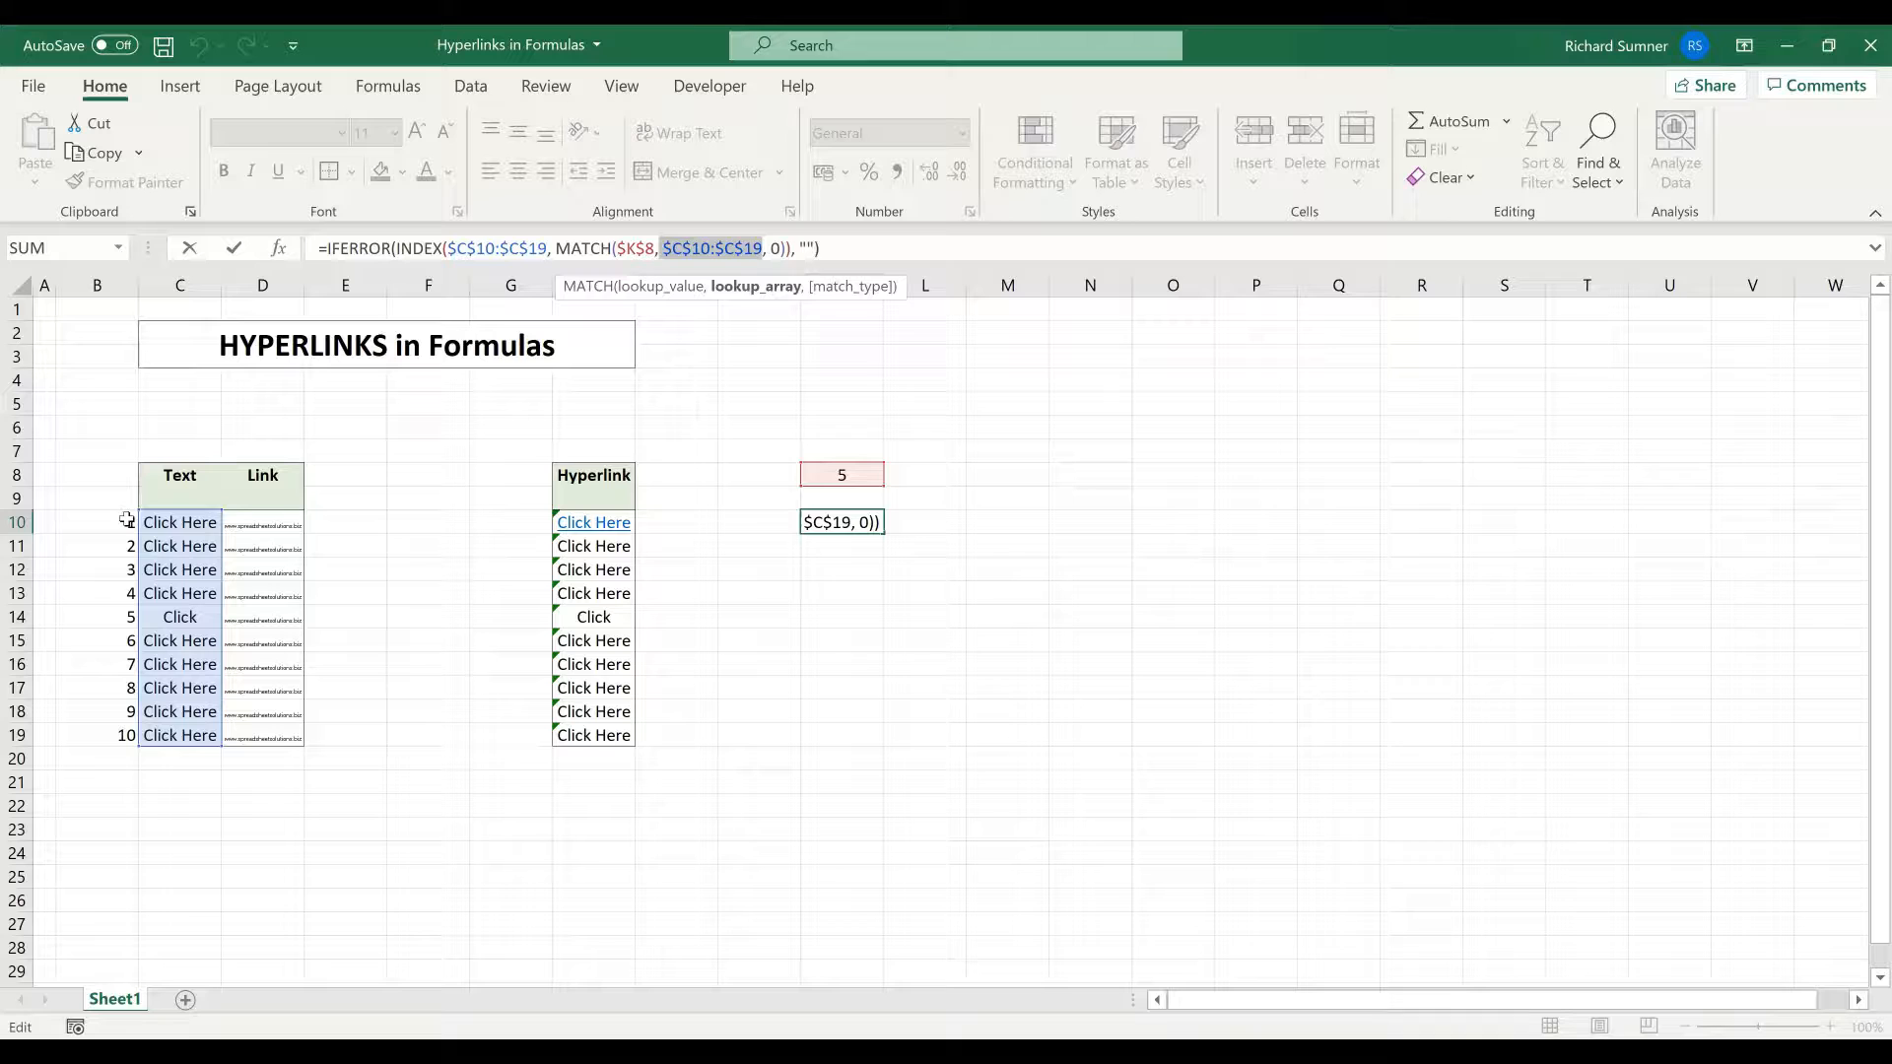
pyautogui.moveTo(97, 521); pyautogui.dragTo(97, 735)
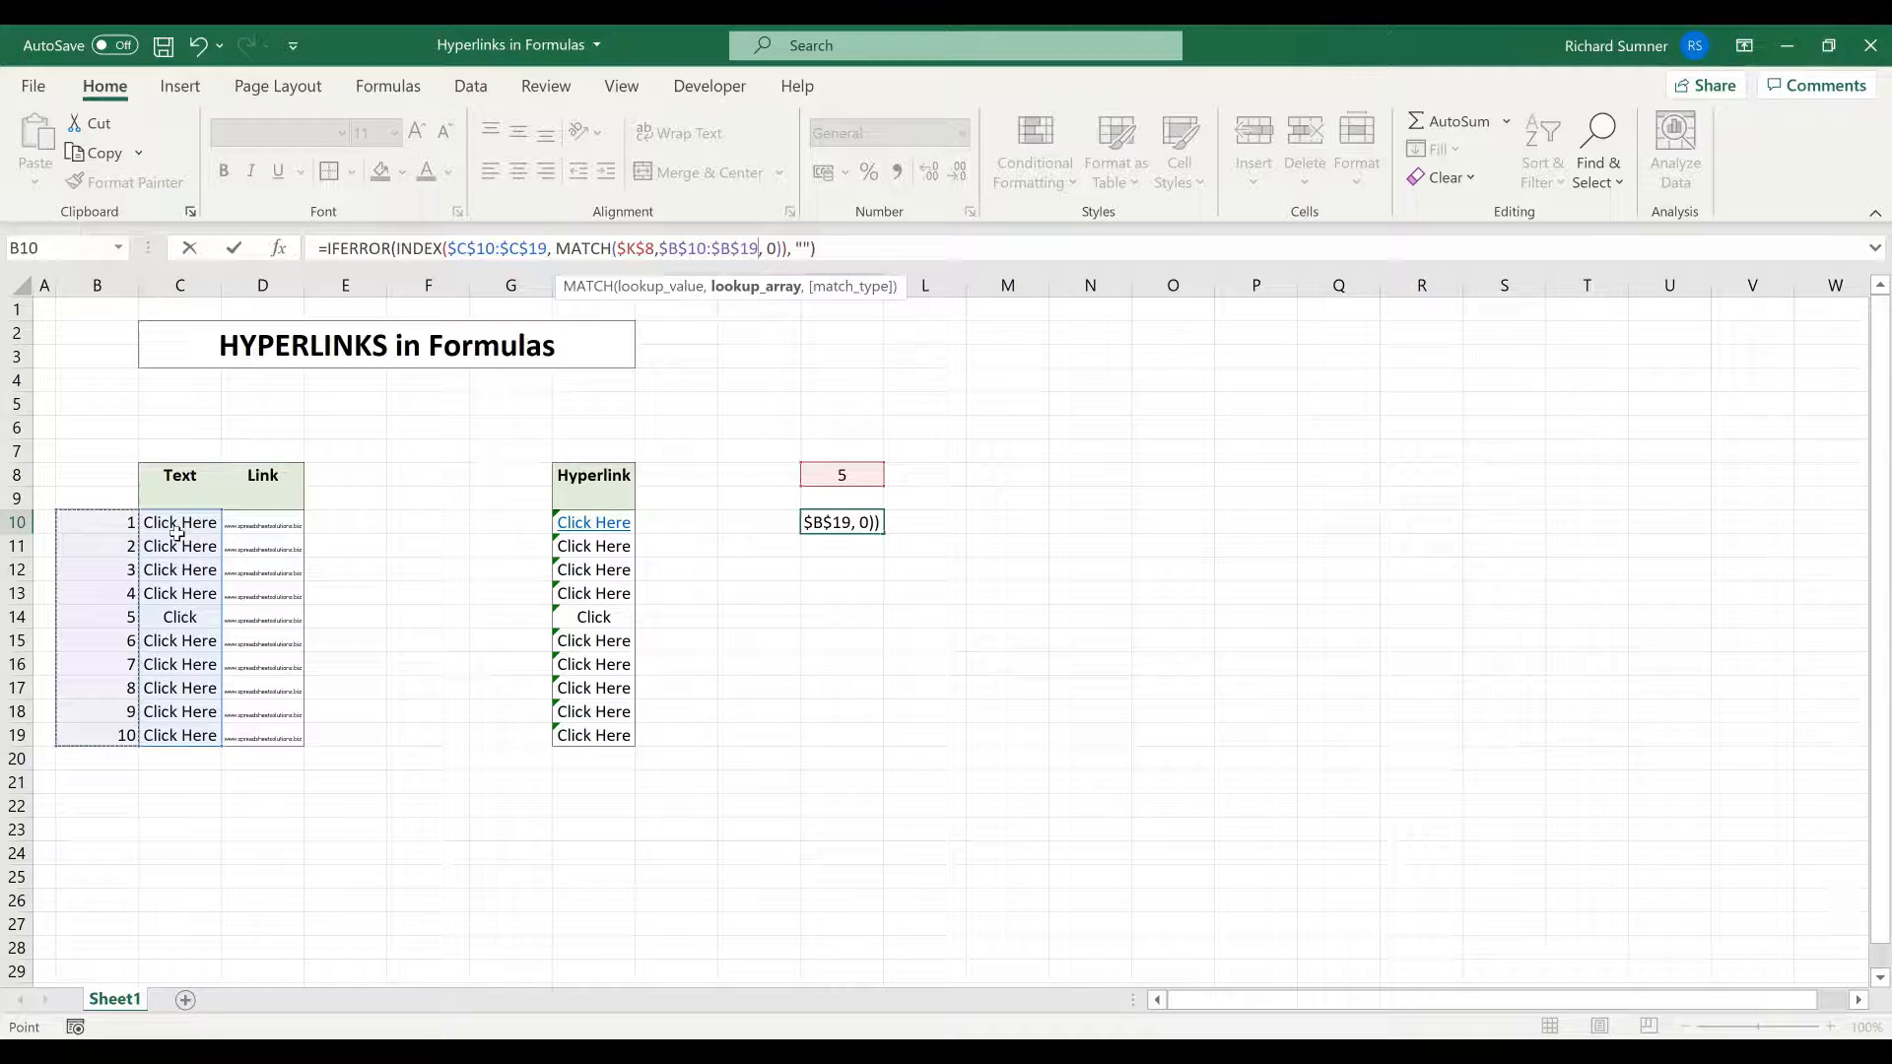
pyautogui.moveTo(1104, 575)
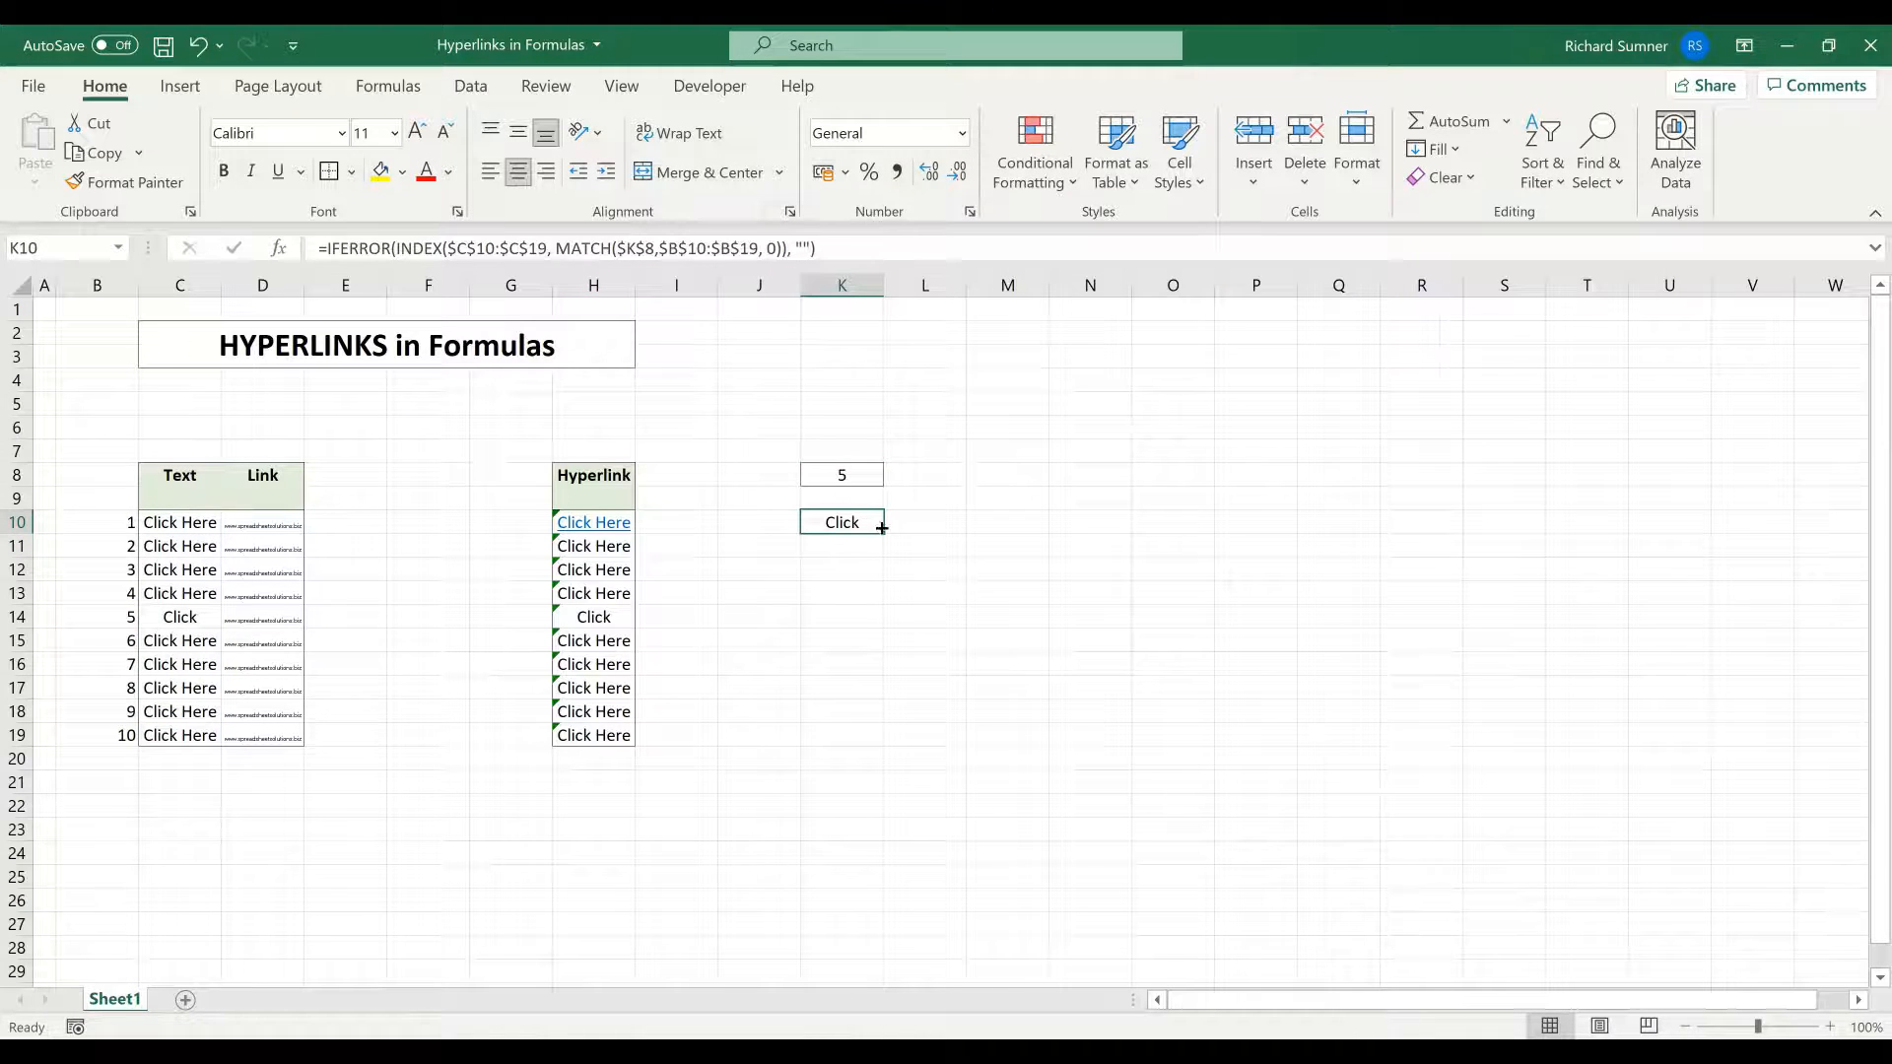
# - Fill K10's lookup formula down into K11 and set K8 to 4
pyautogui.moveTo(881, 523); pyautogui.dragTo(840, 545)
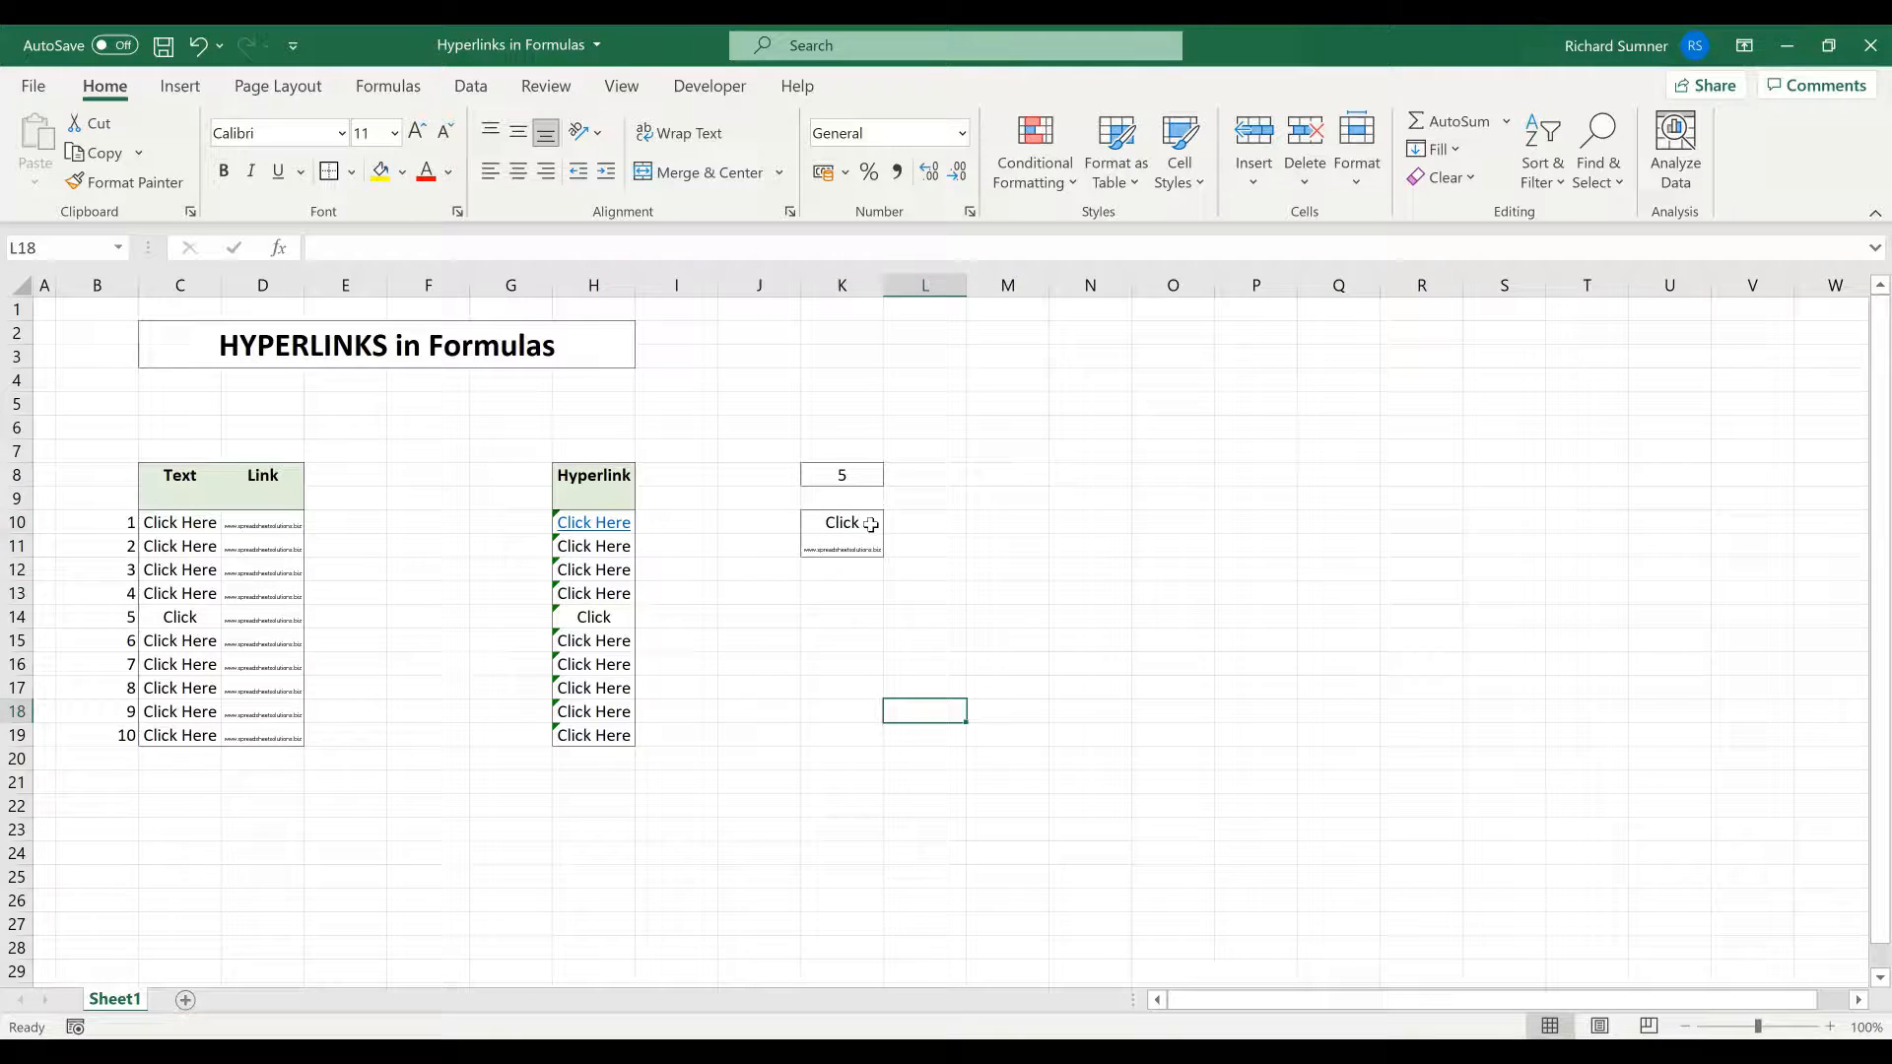
pyautogui.click(840, 474)
pyautogui.write('4')
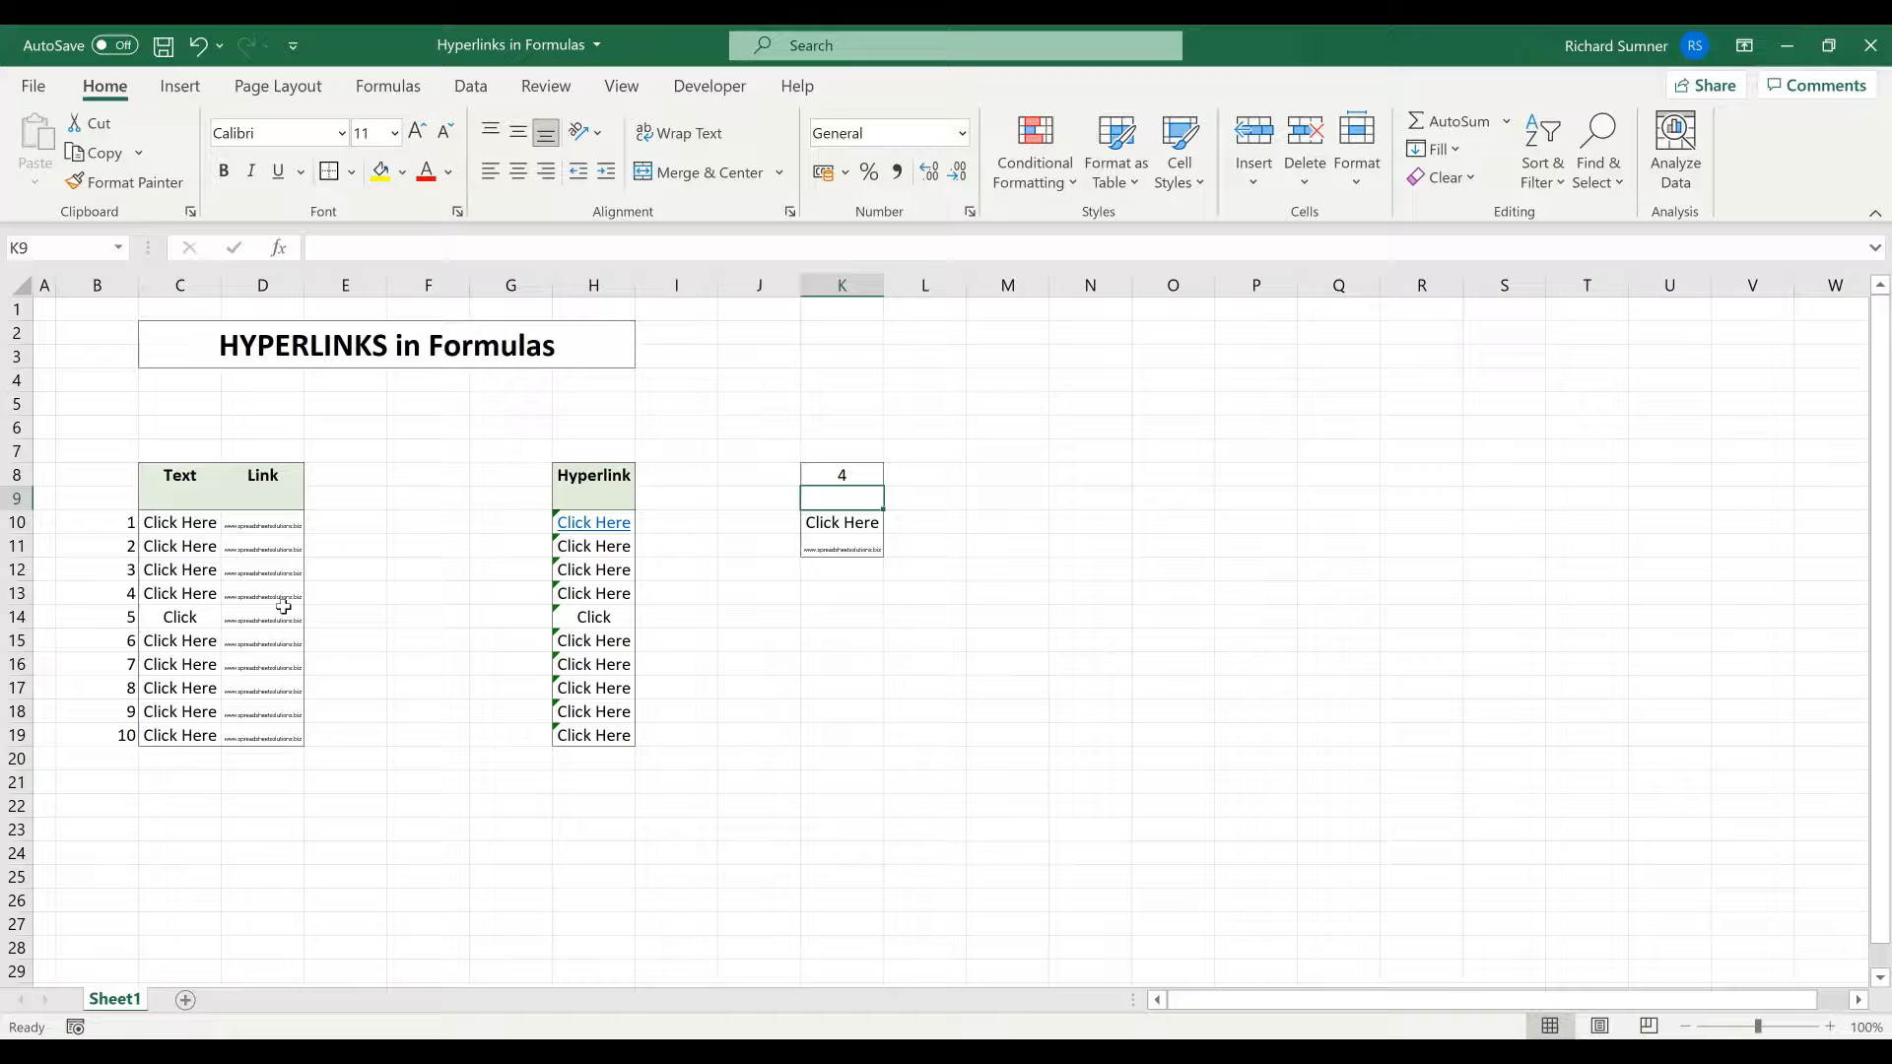
pyautogui.click(840, 592)
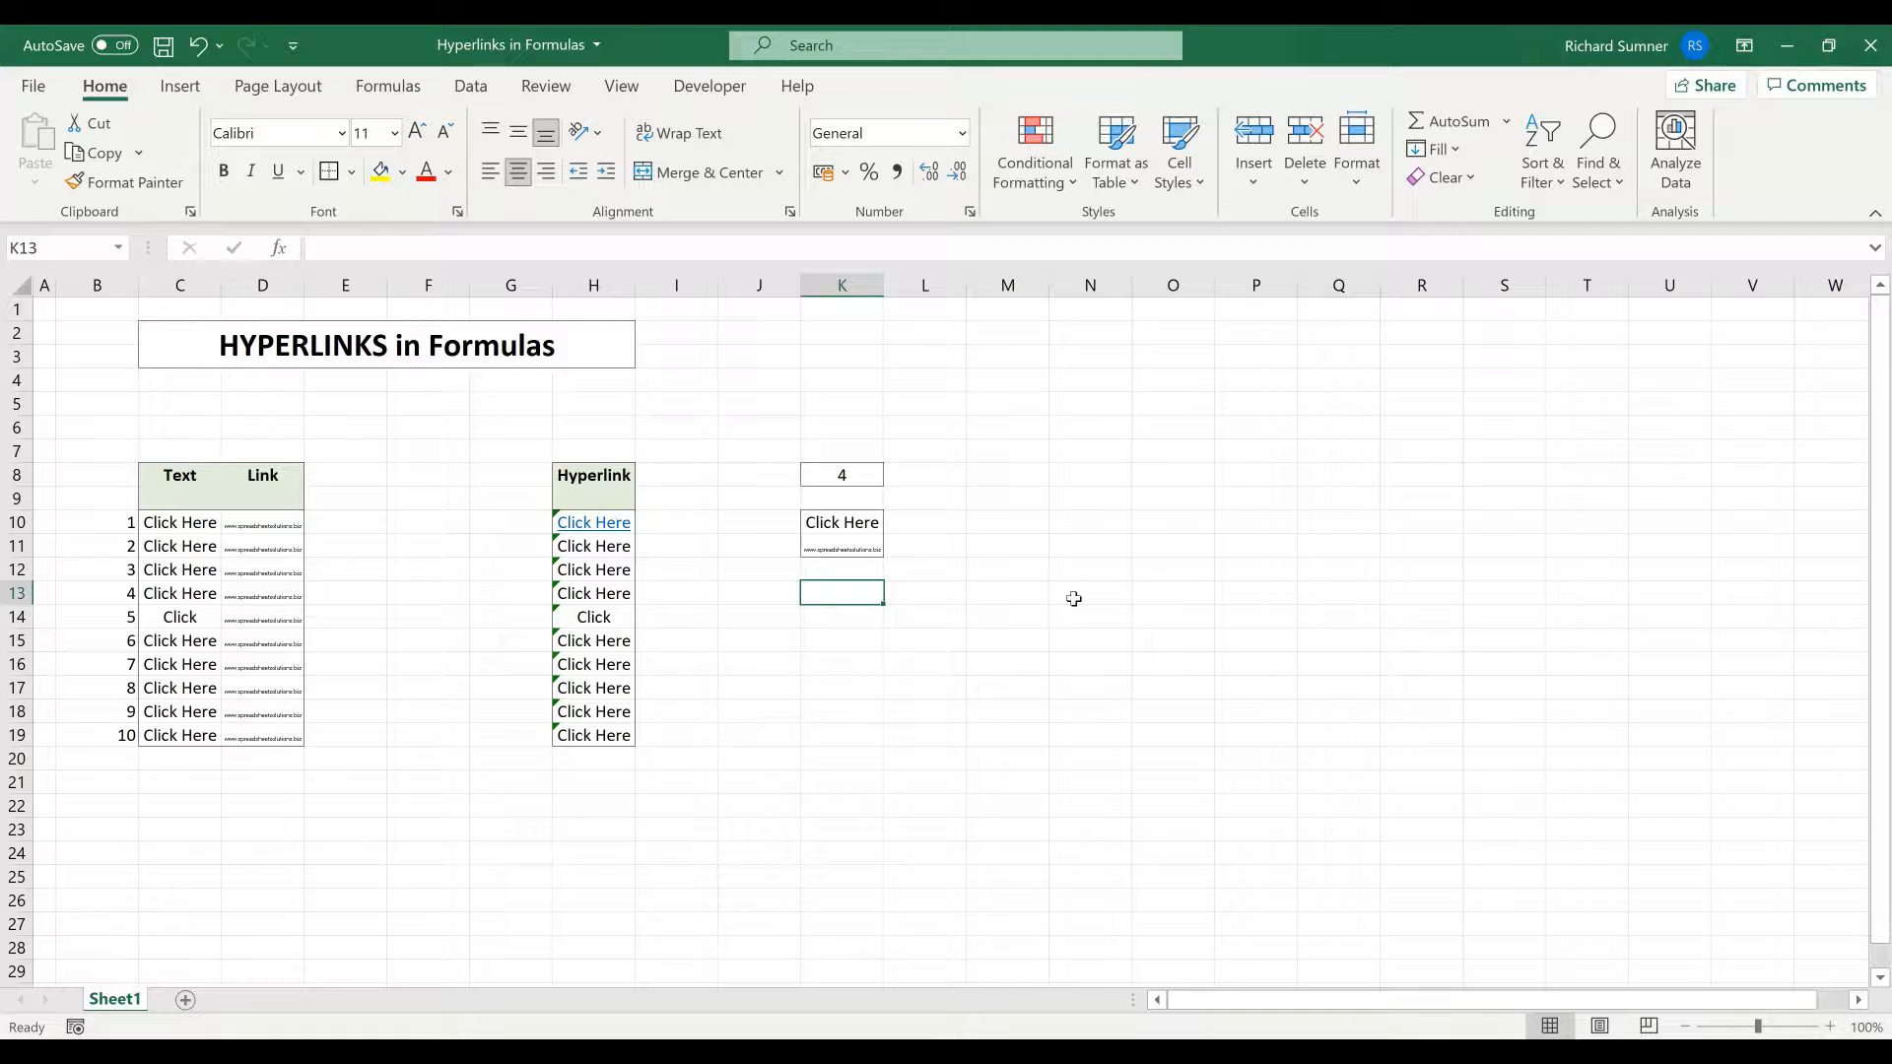
# - Enter =HYPERLINK(K11, K10) in K13 to link the looked-up address and text
pyautogui.write('=')
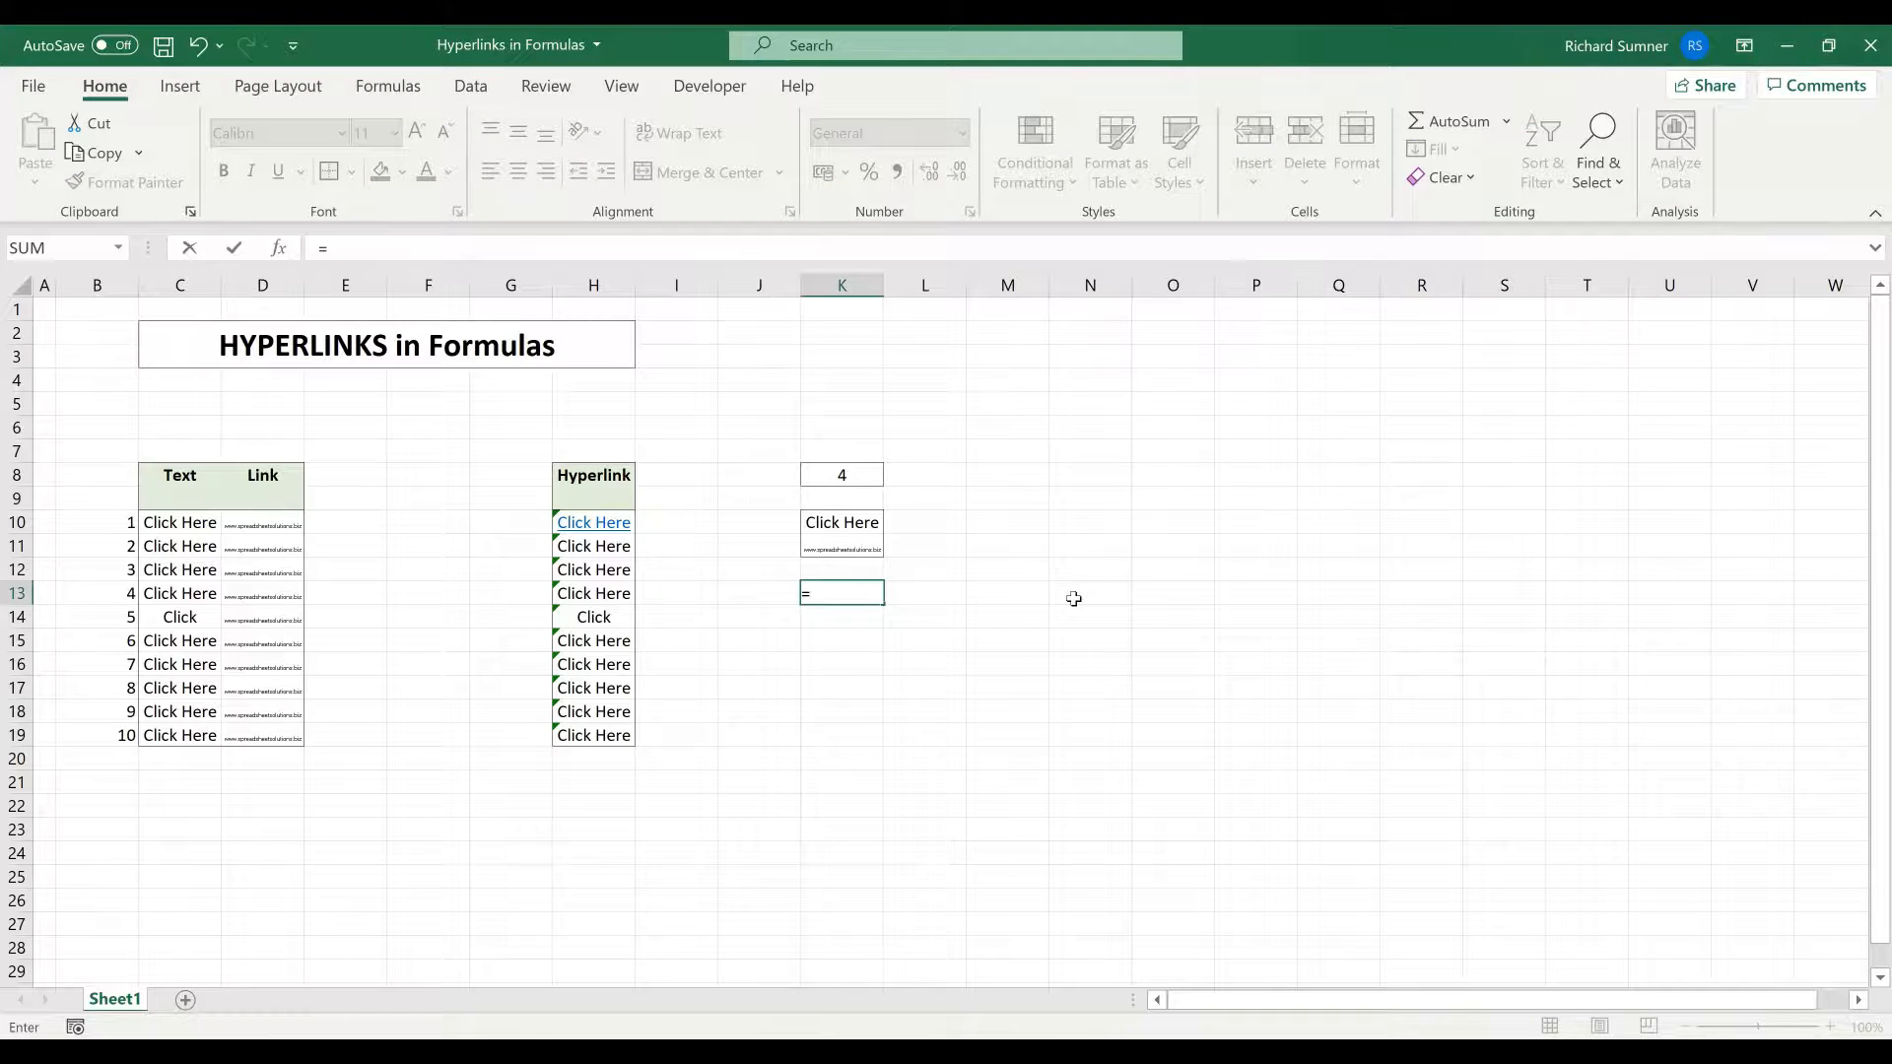
pyautogui.write('HYPERLINK(')
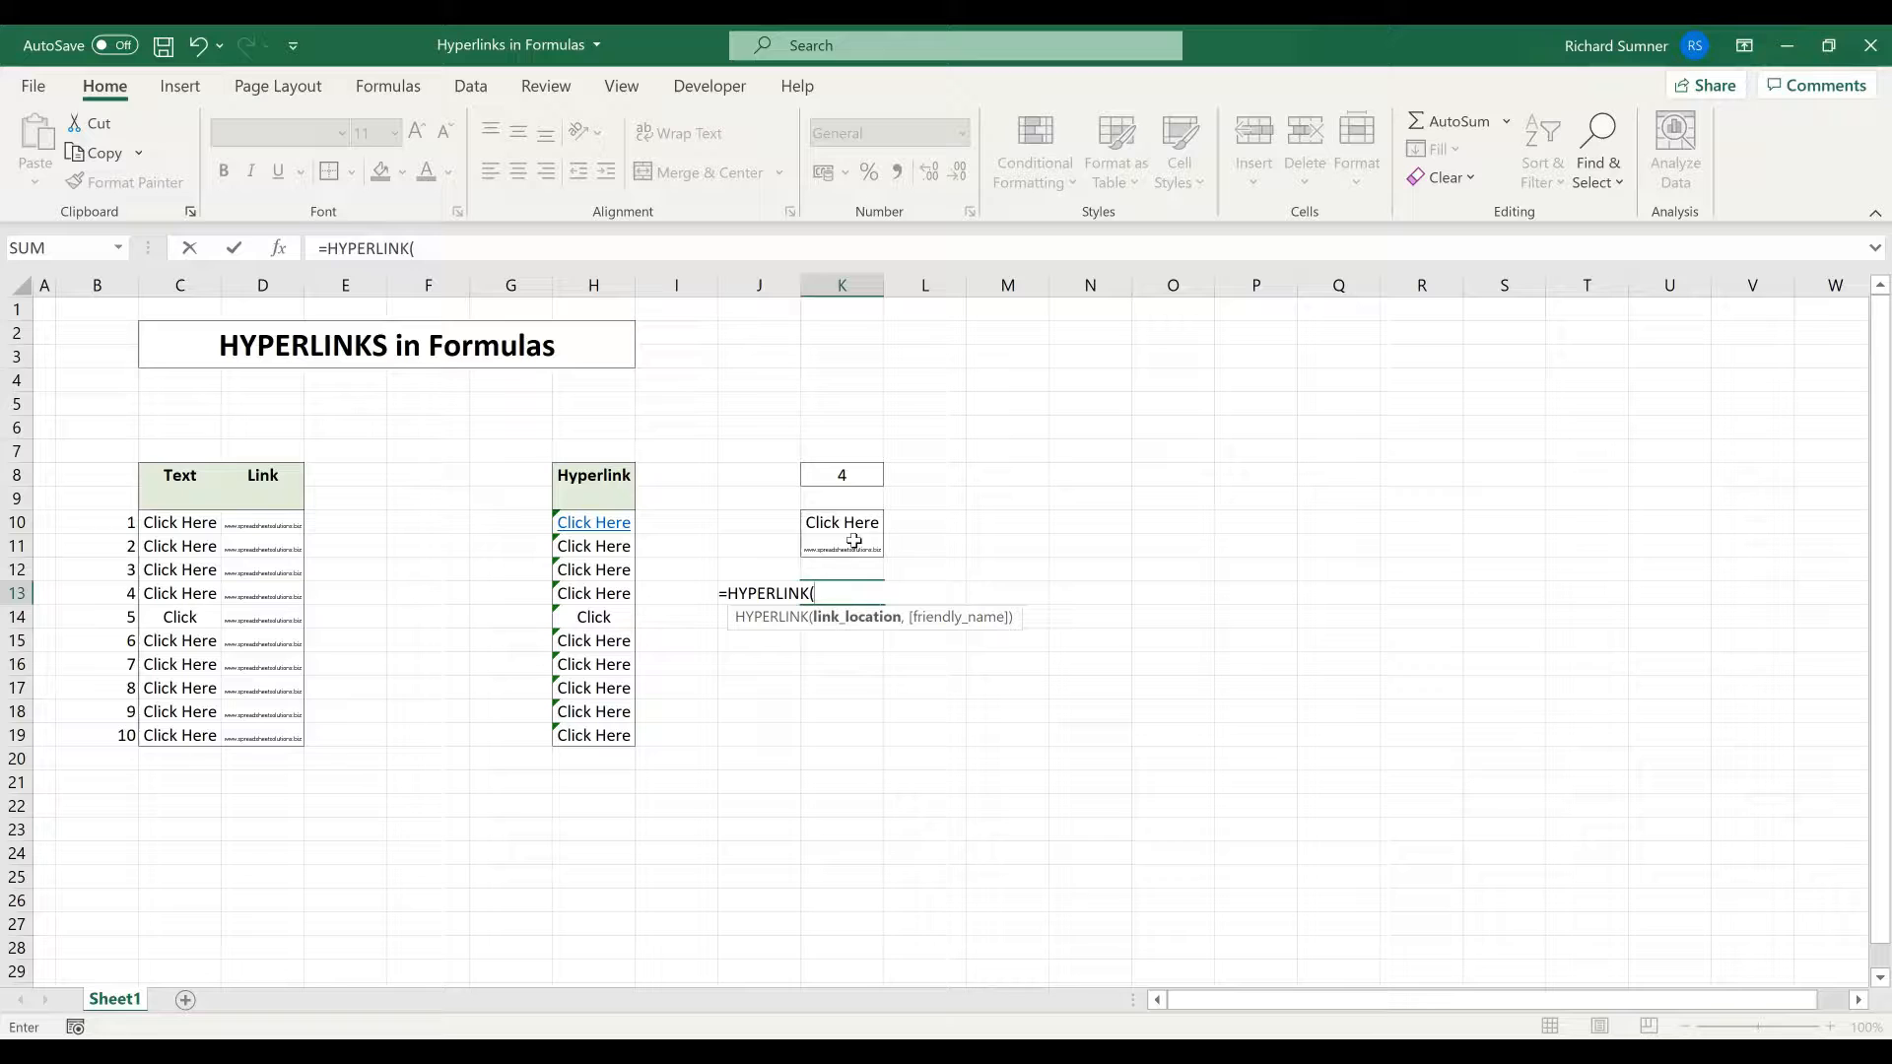
pyautogui.click(840, 545)
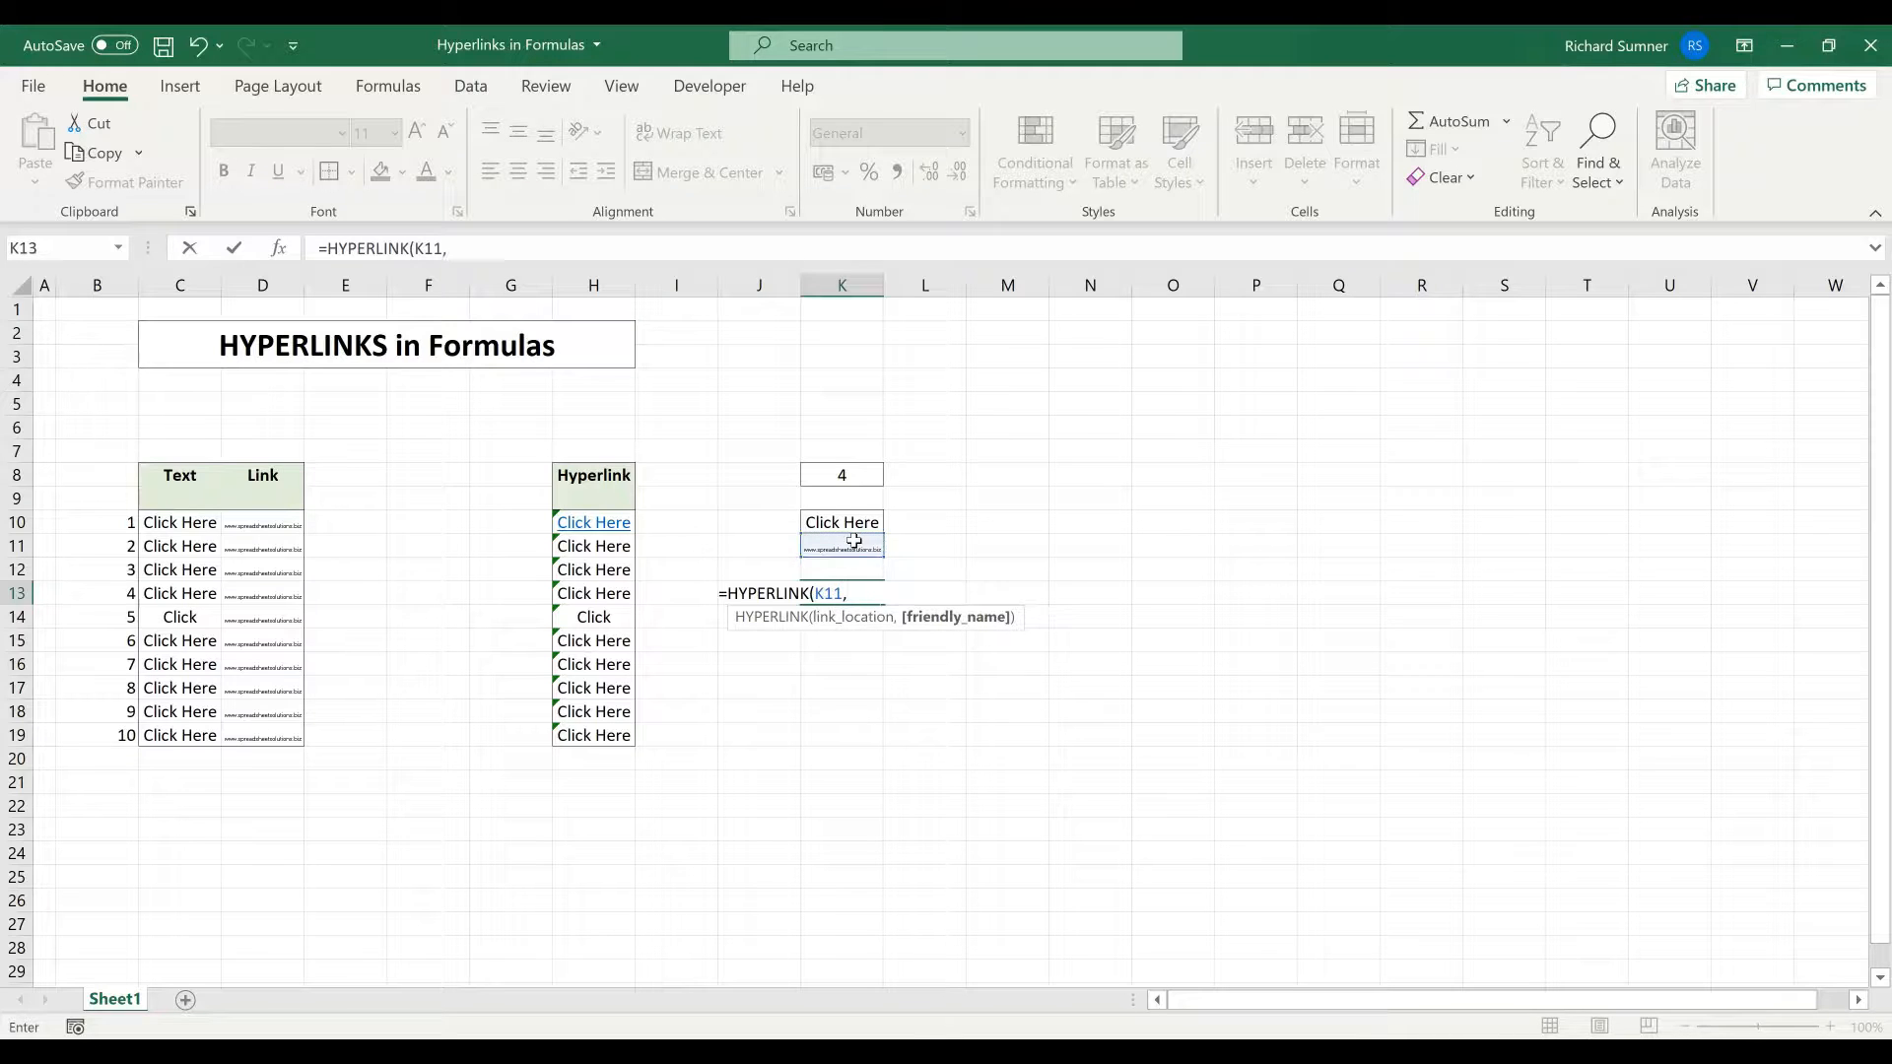
pyautogui.click(840, 521)
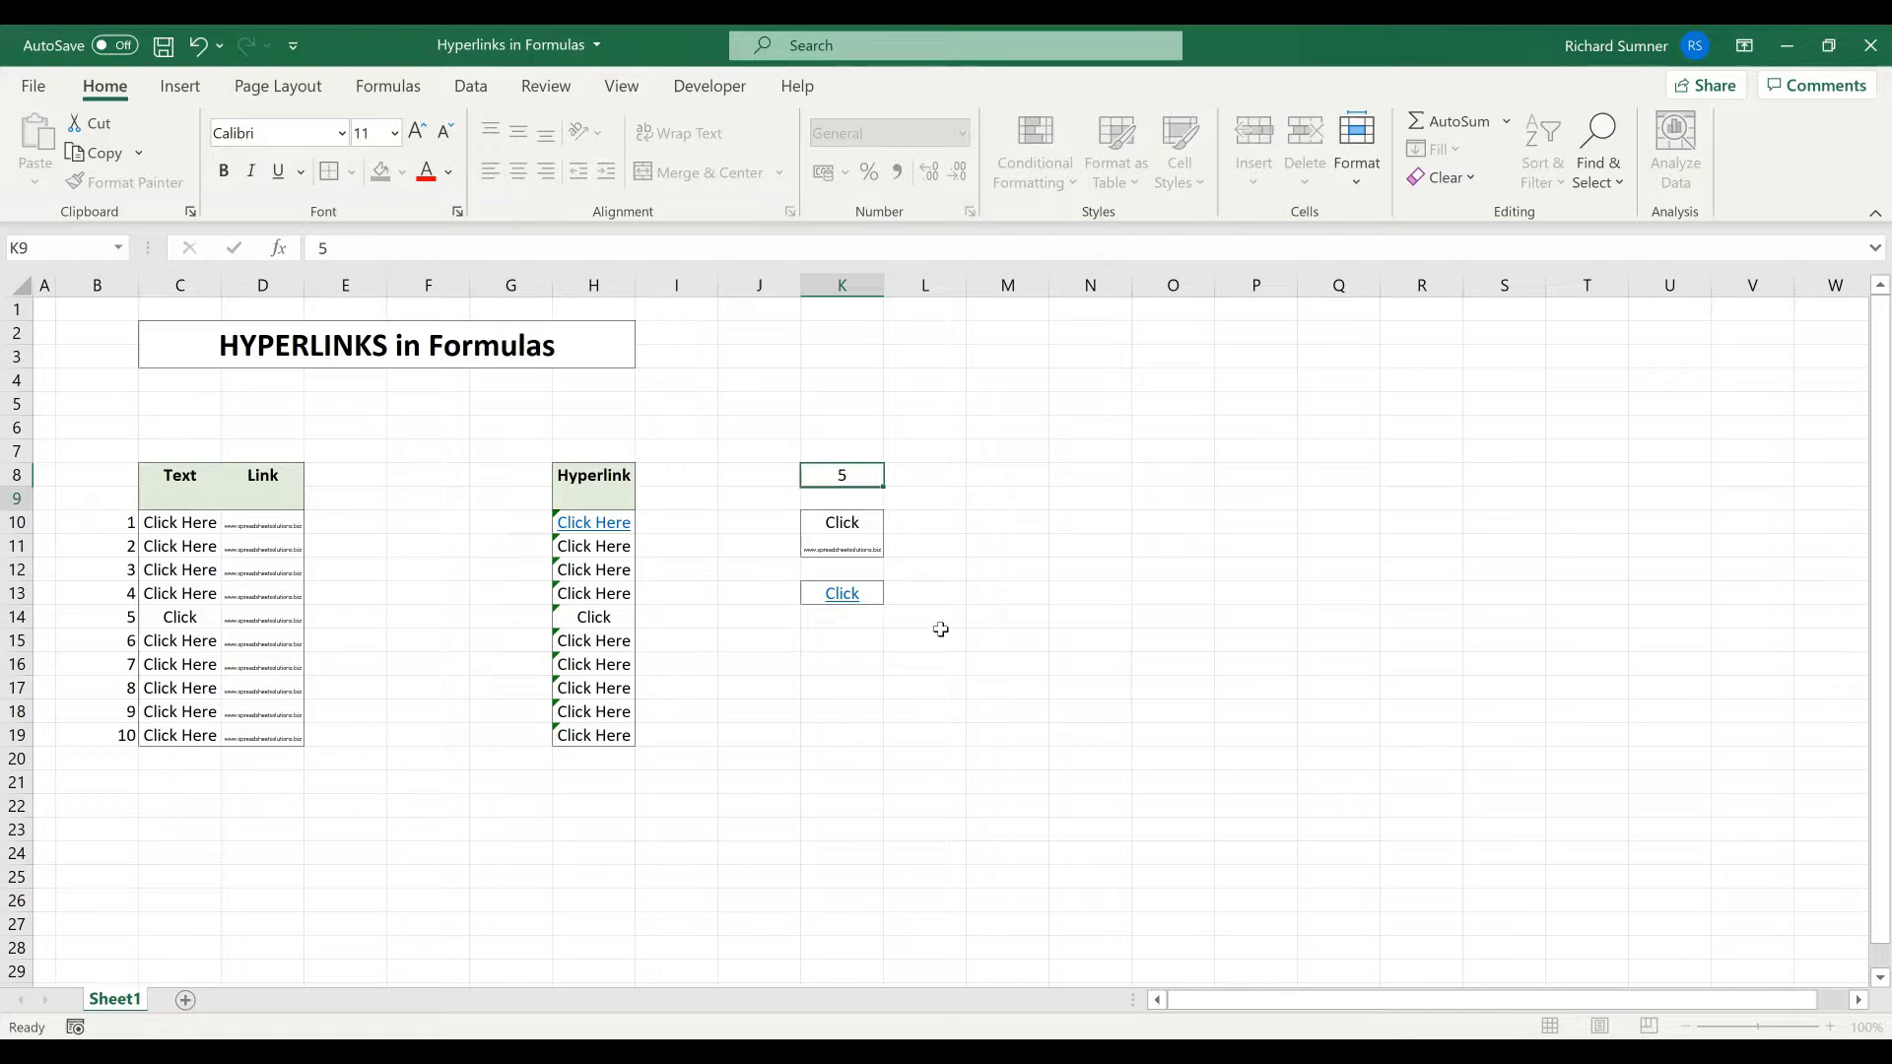
pyautogui.moveTo(841, 593)
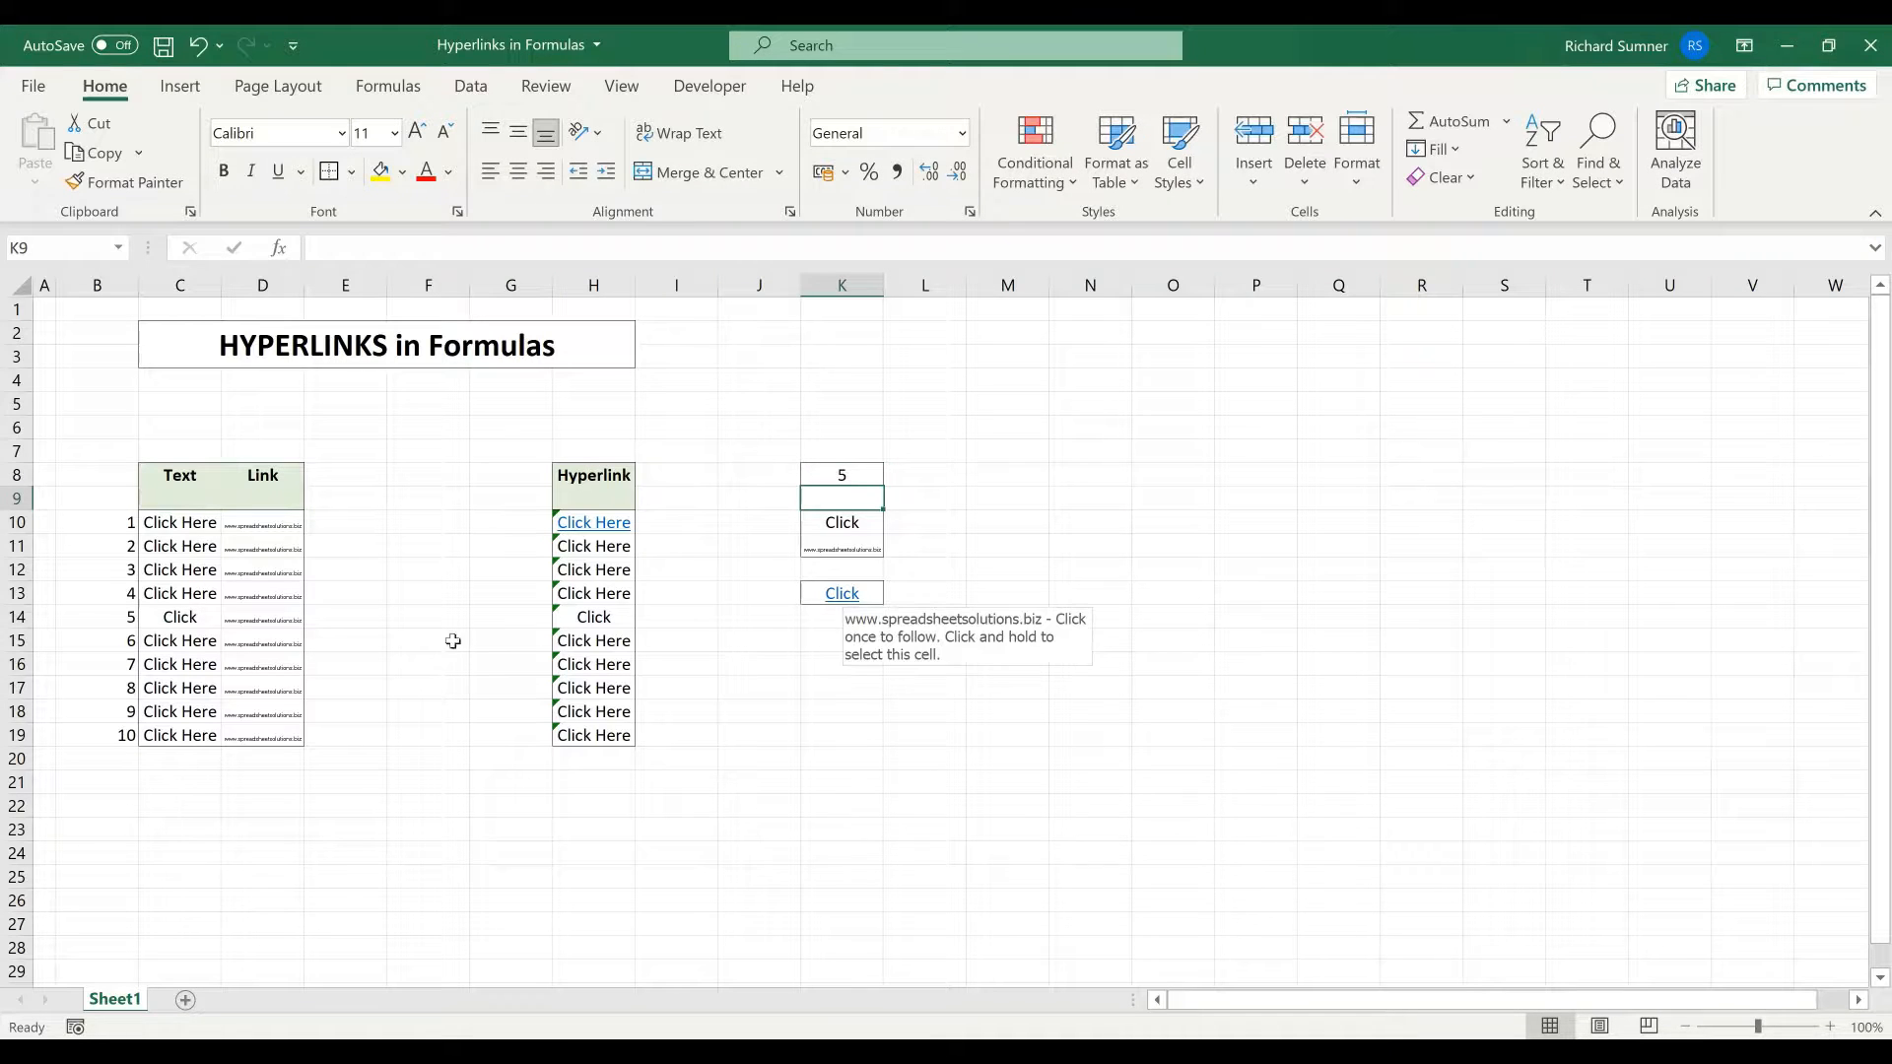
pyautogui.moveTo(738, 667)
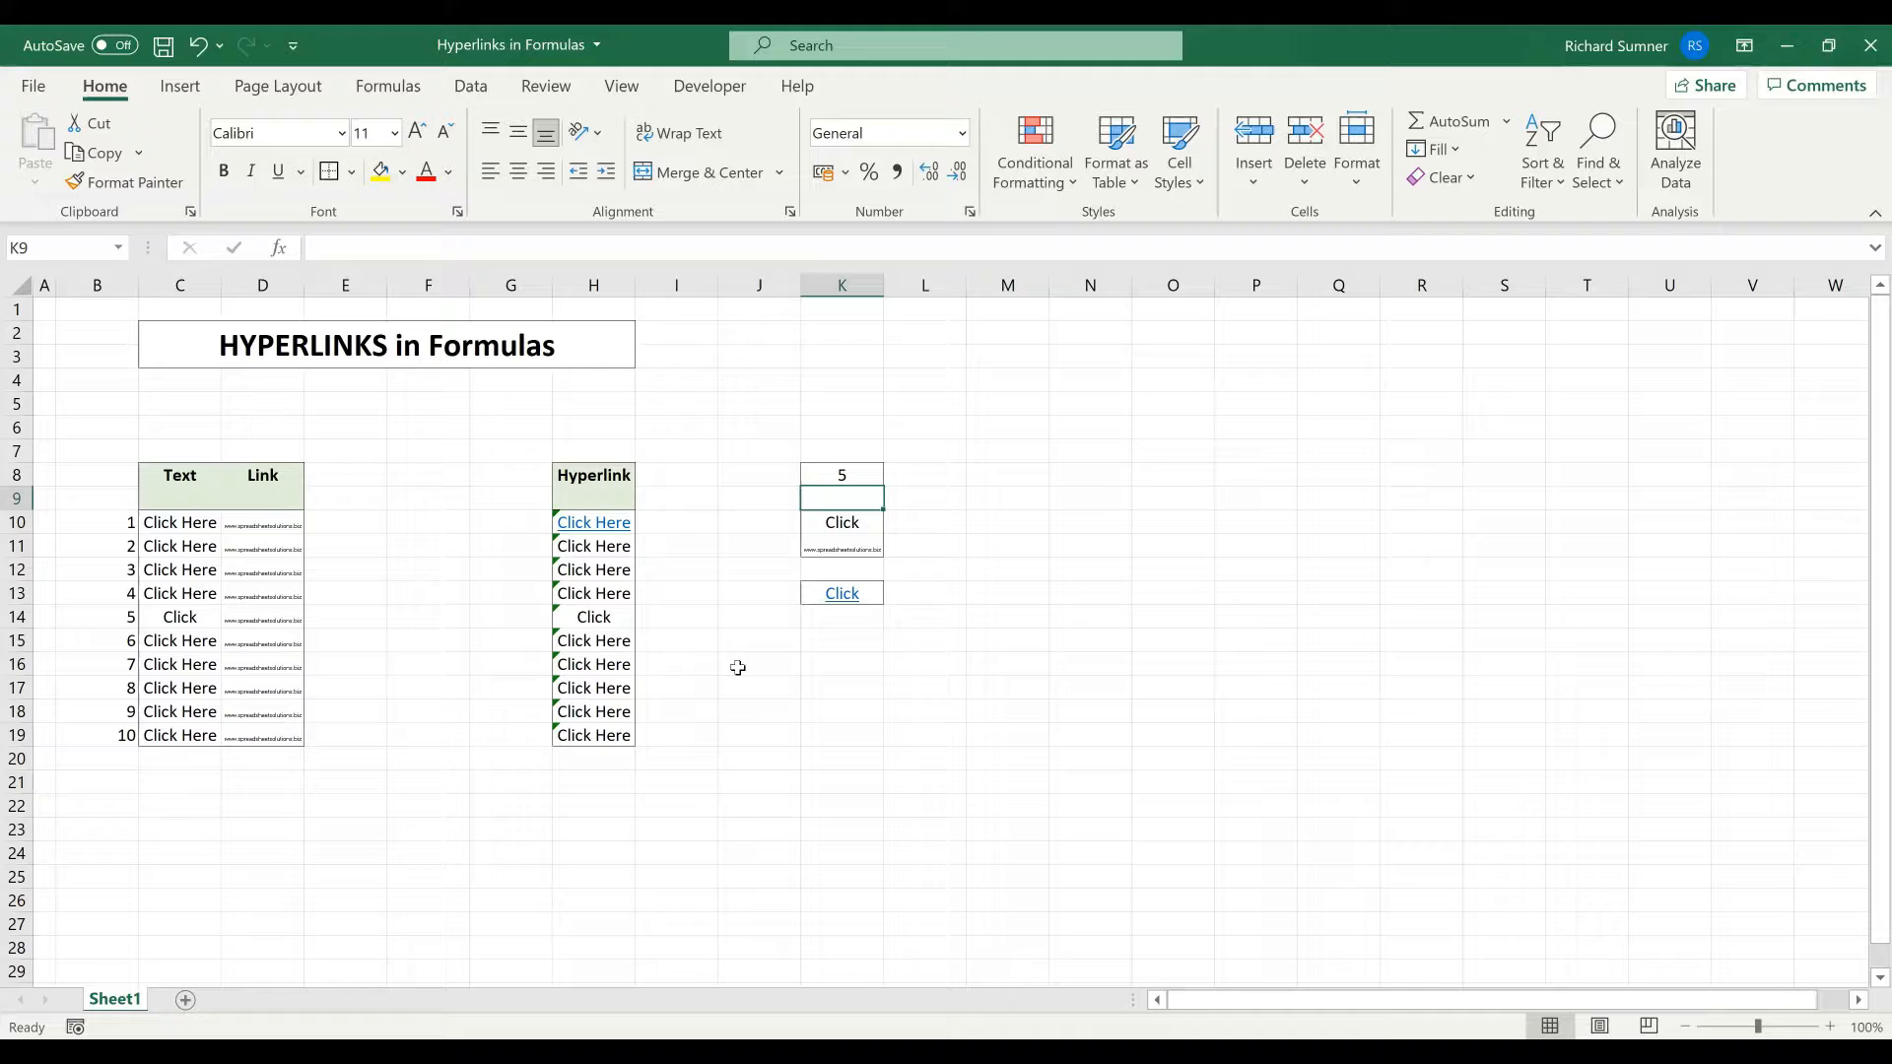
pyautogui.moveTo(187, 541)
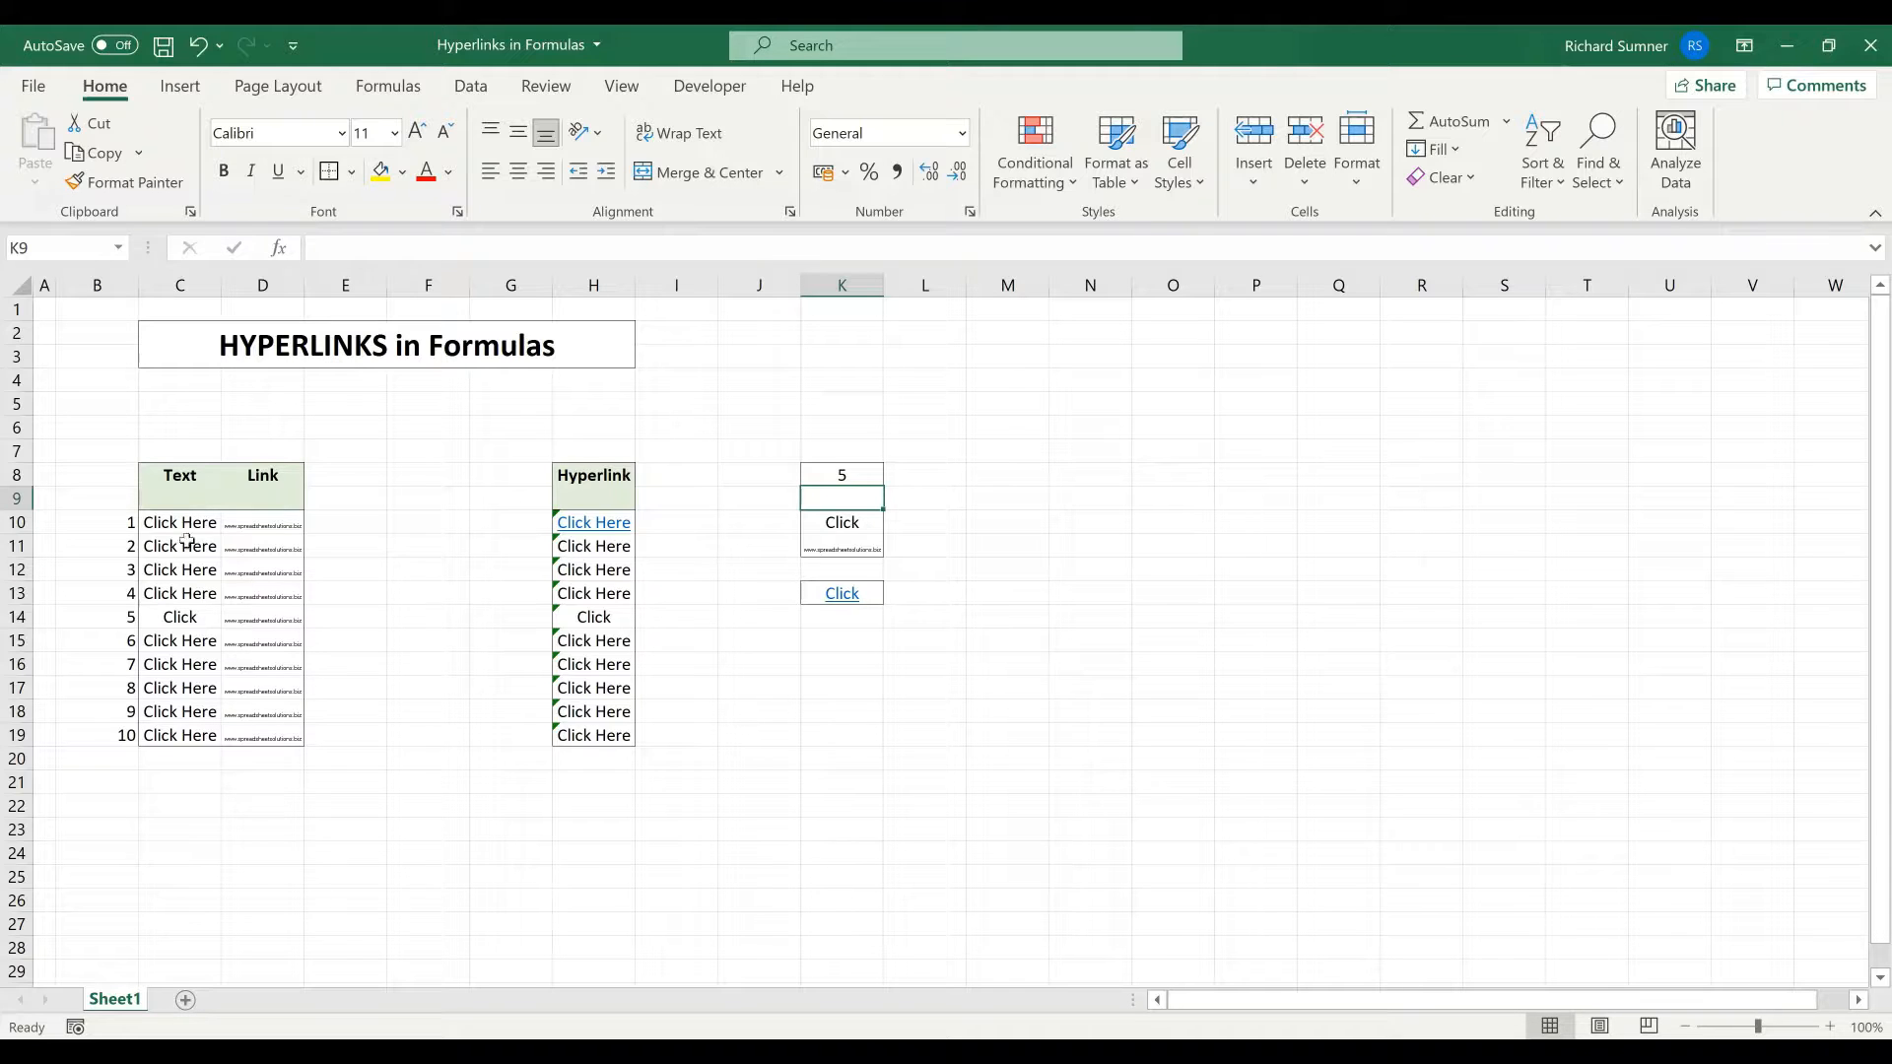
pyautogui.moveTo(556, 580)
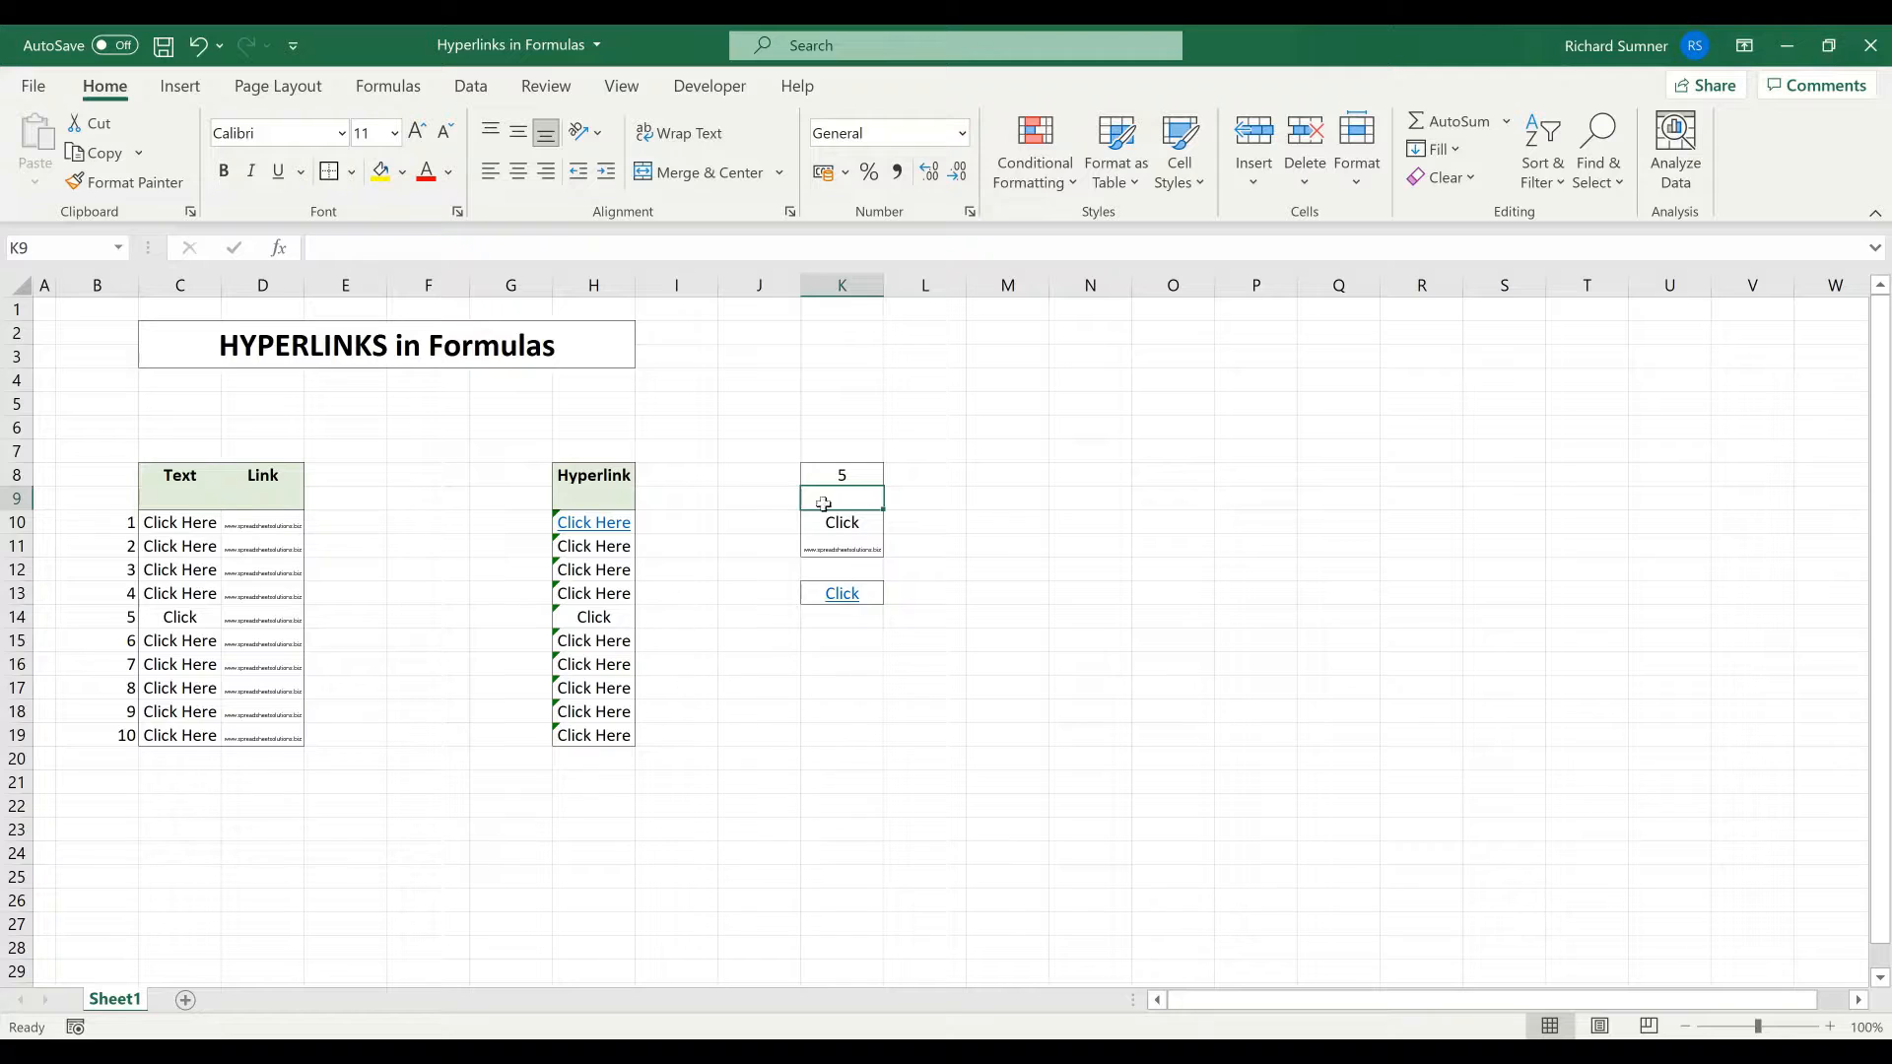
pyautogui.click(1006, 617)
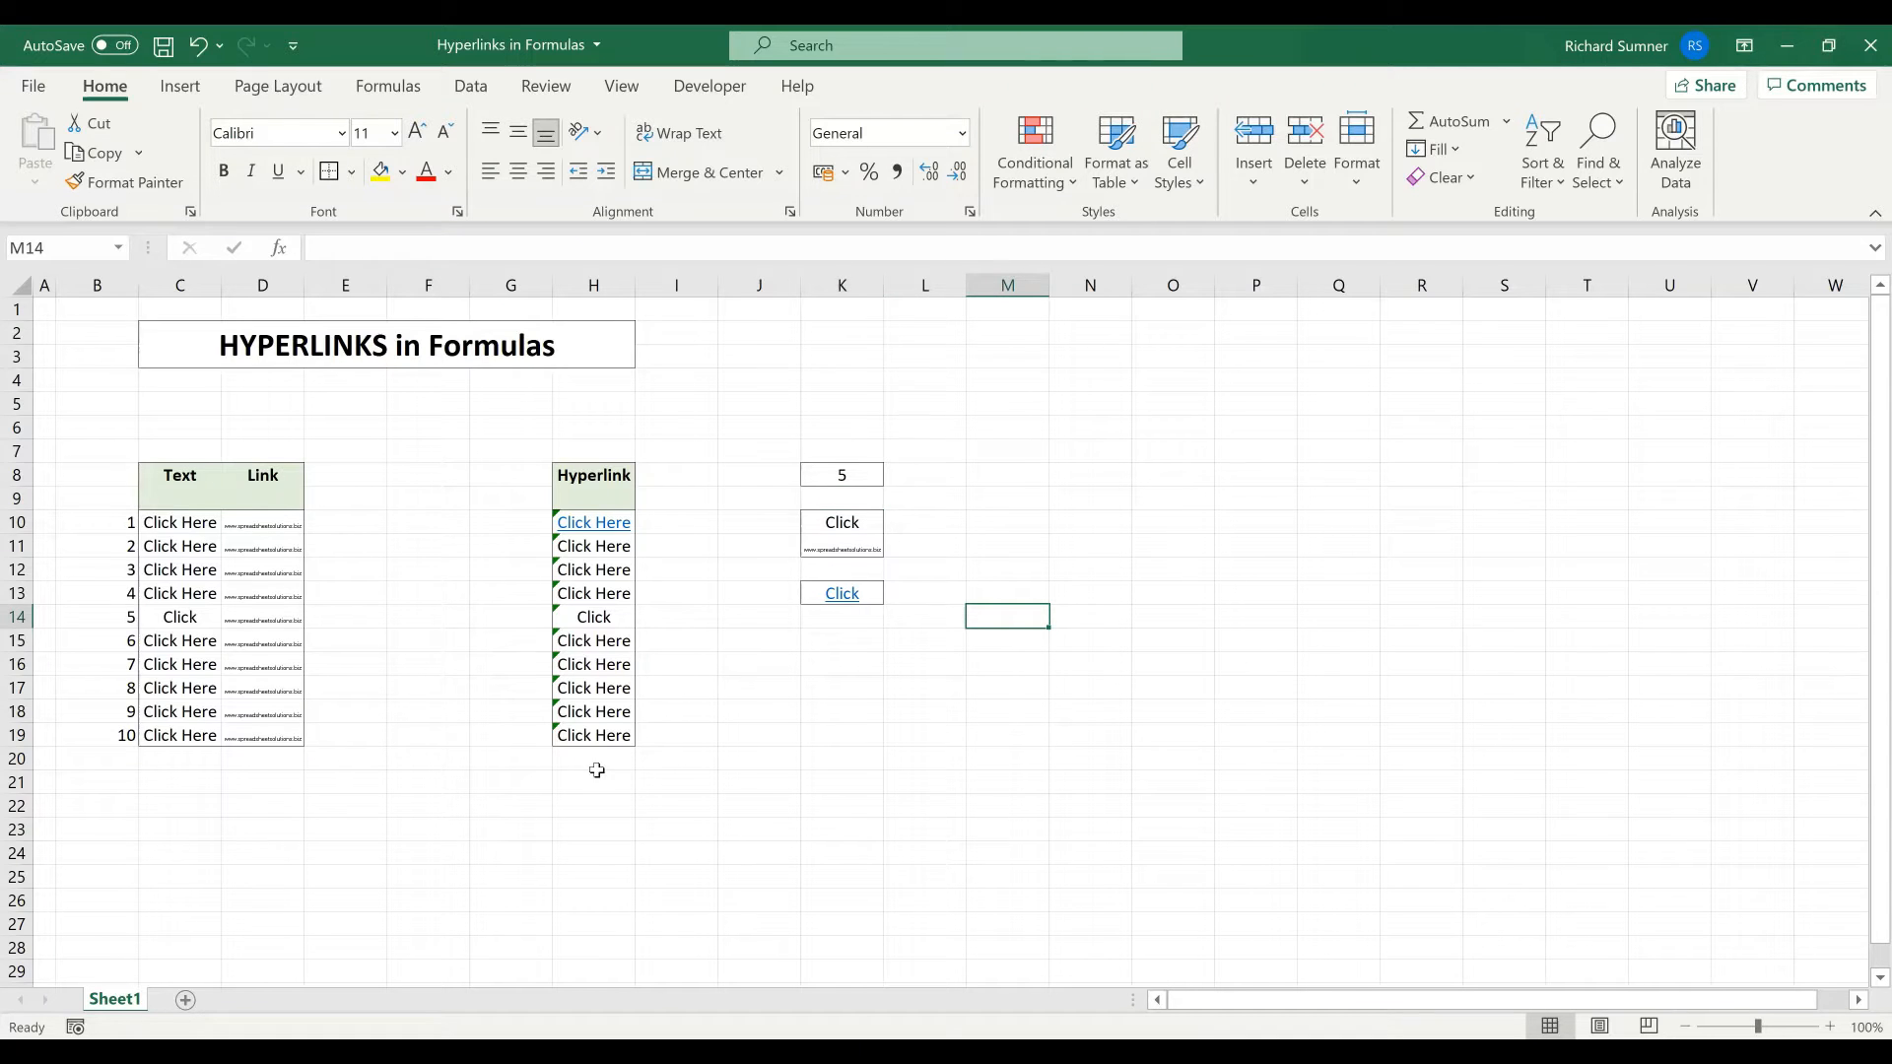
pyautogui.moveTo(618, 812)
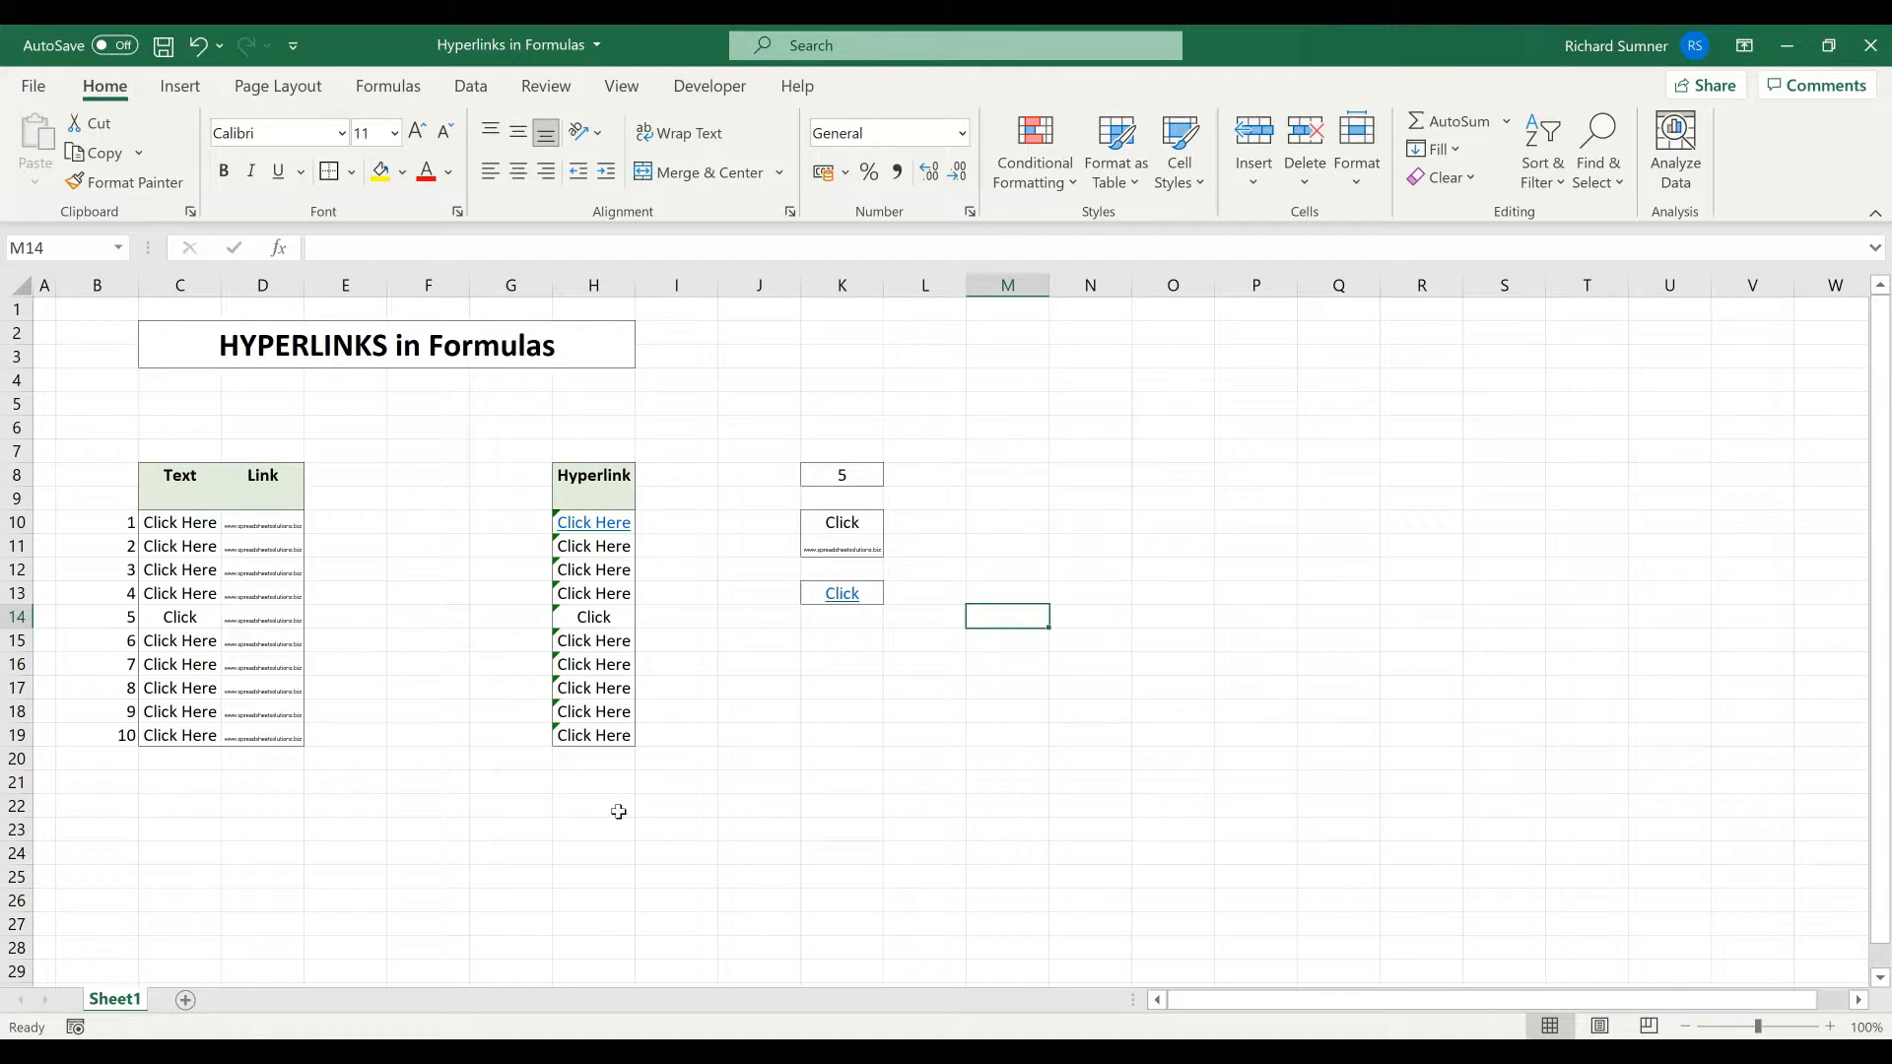
pyautogui.moveTo(120, 383)
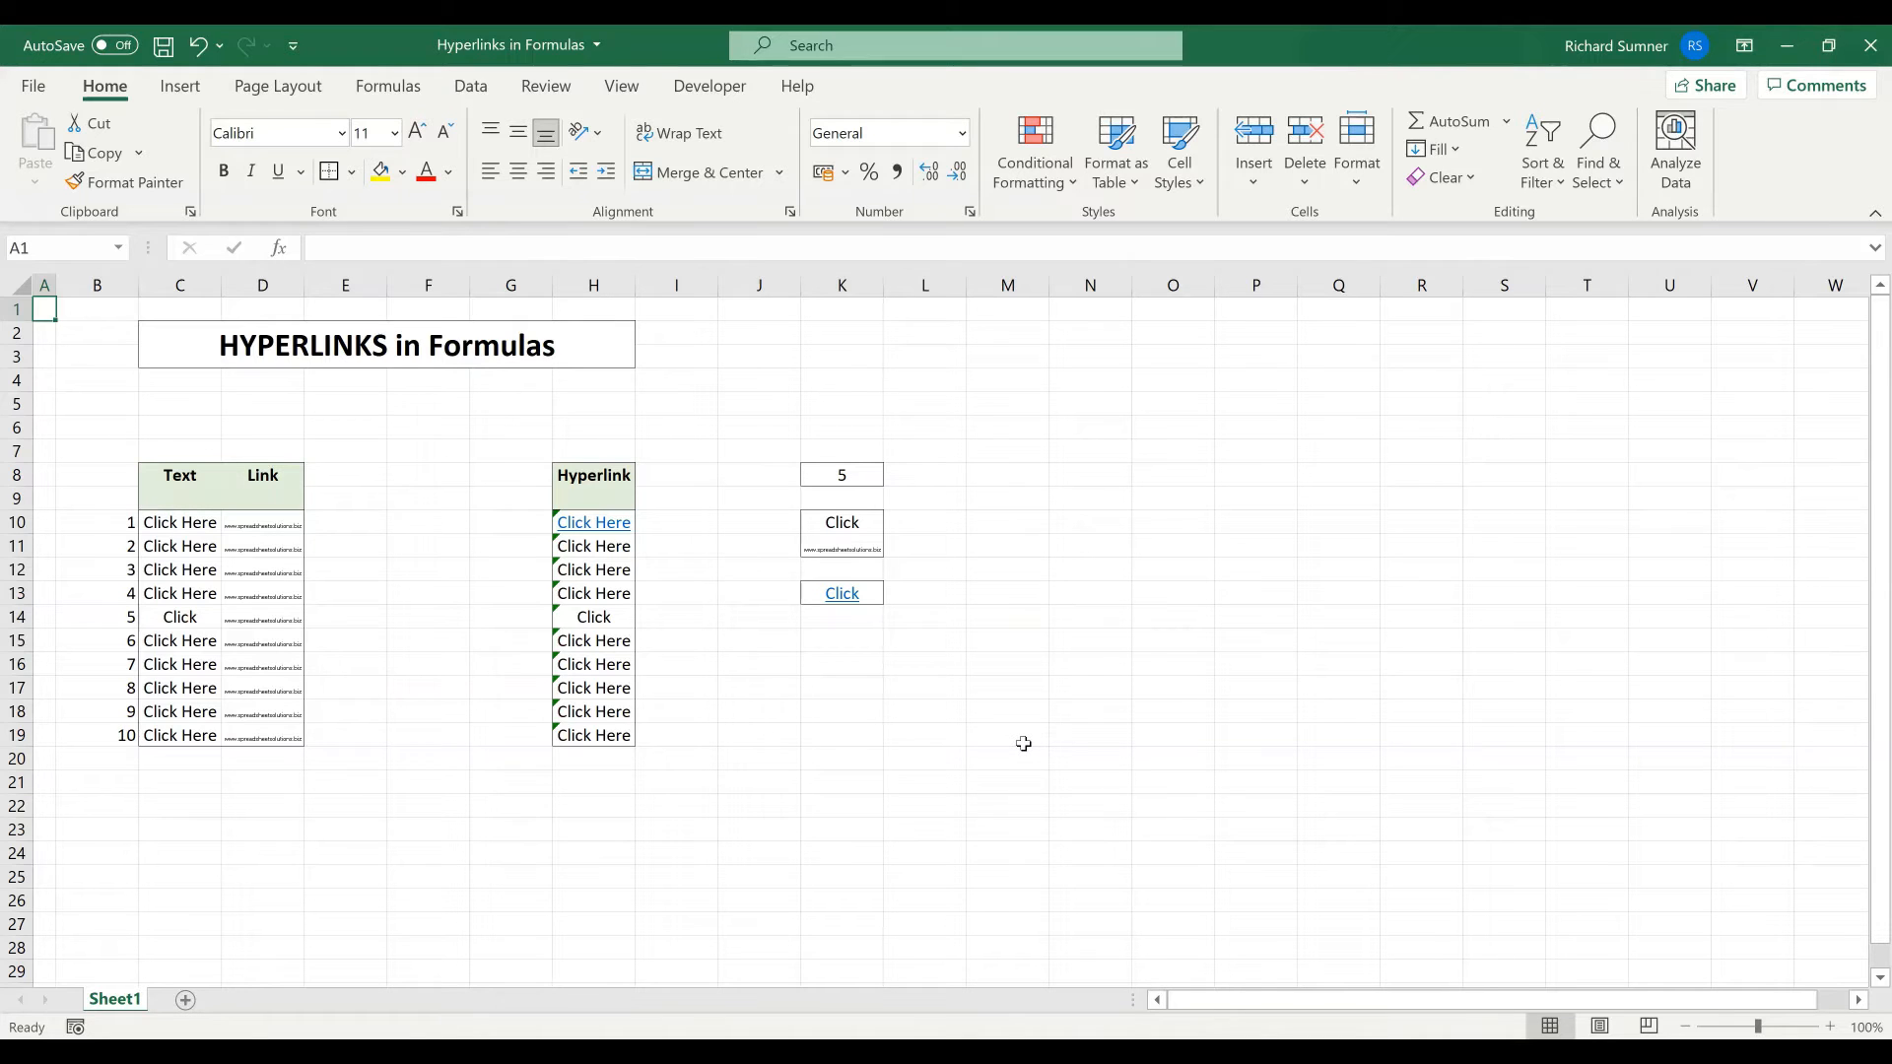
pyautogui.moveTo(1107, 431)
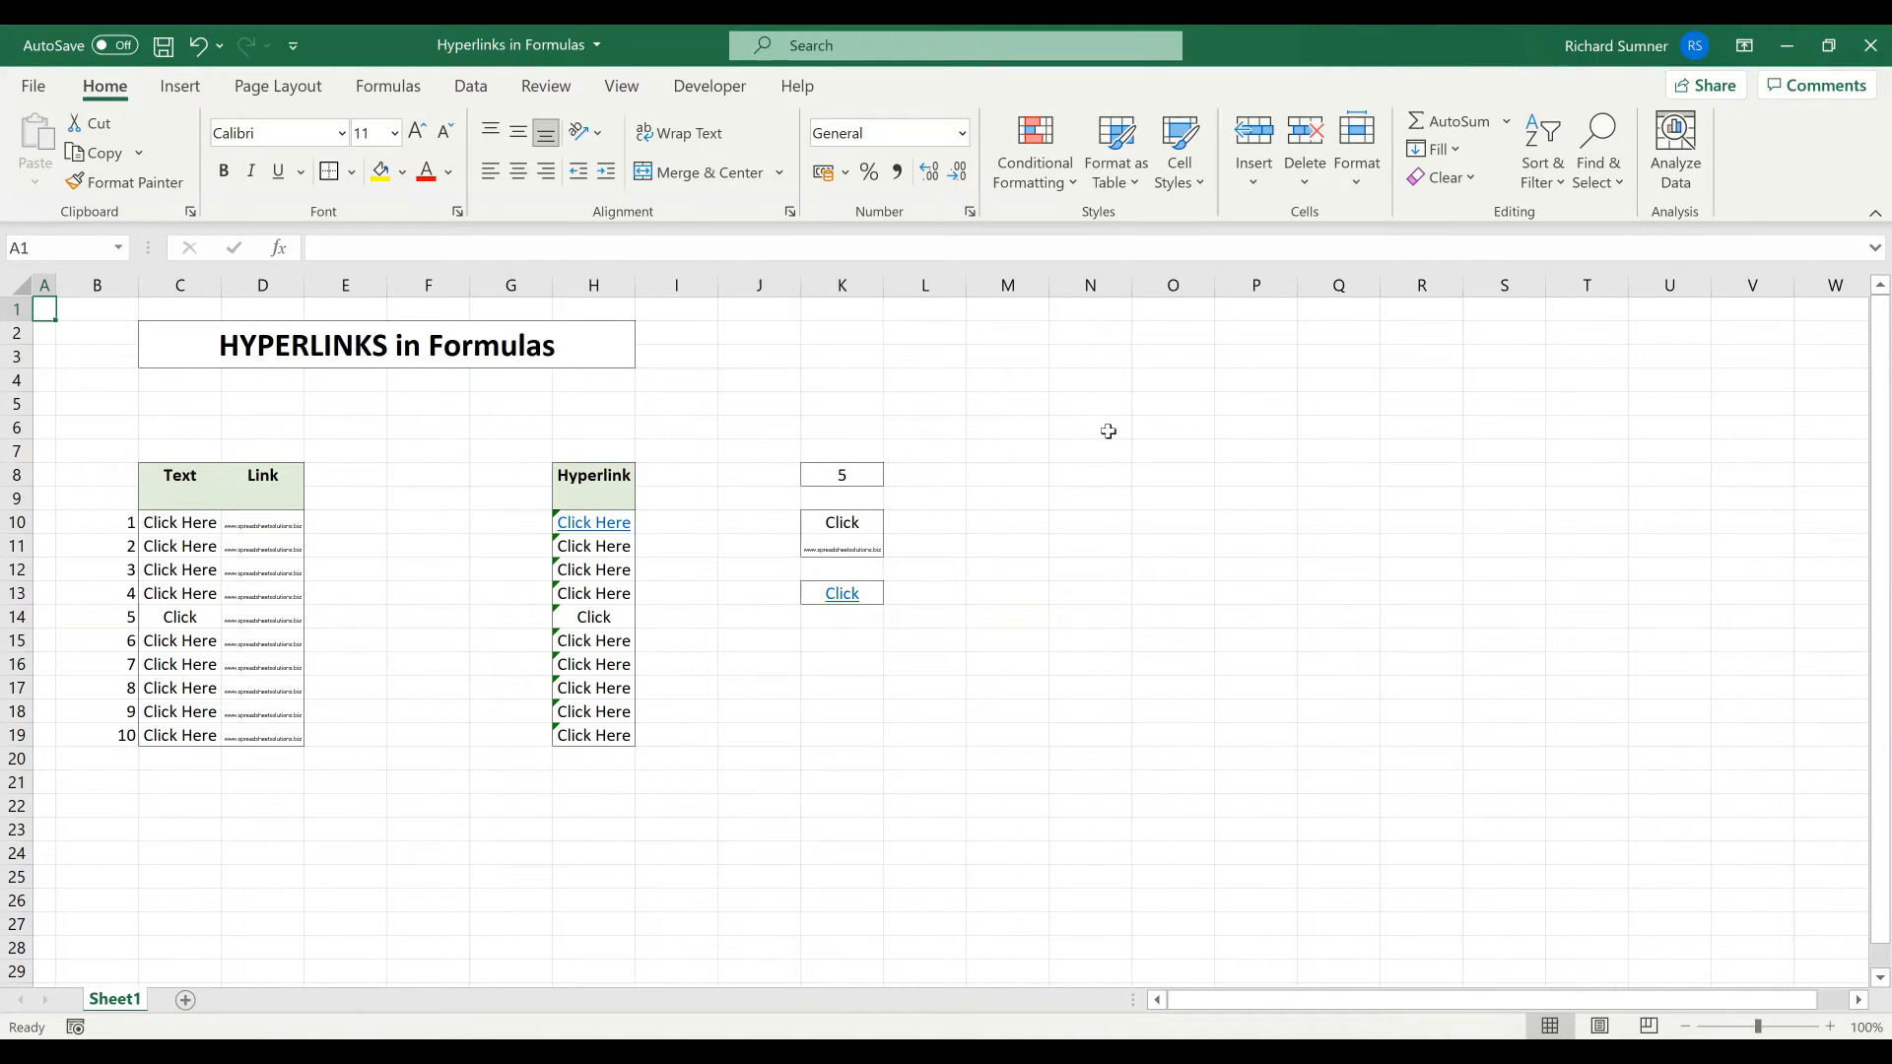